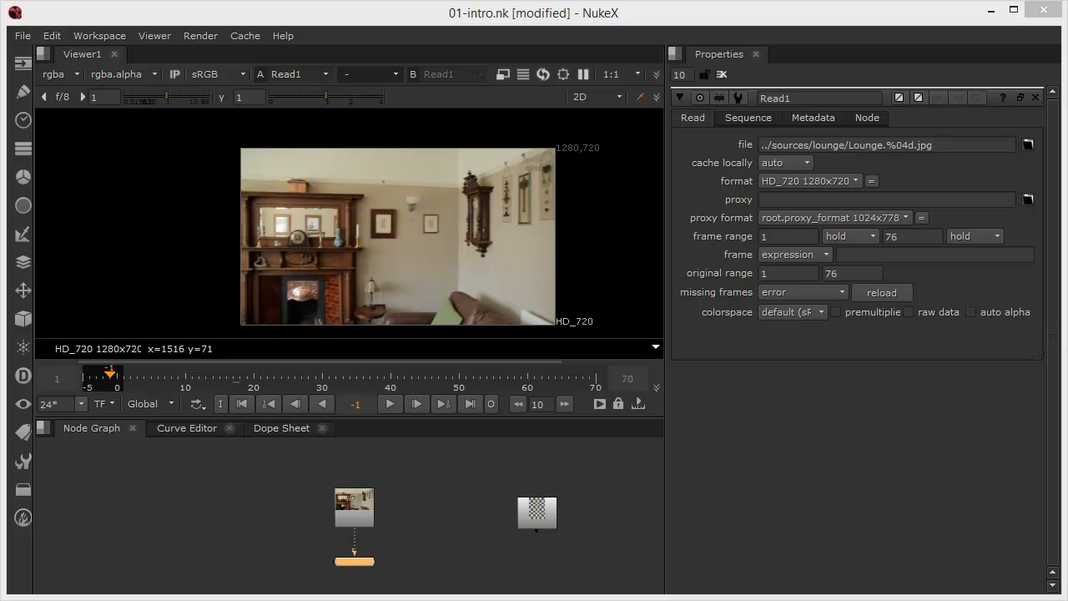
mouse_move(392, 232)
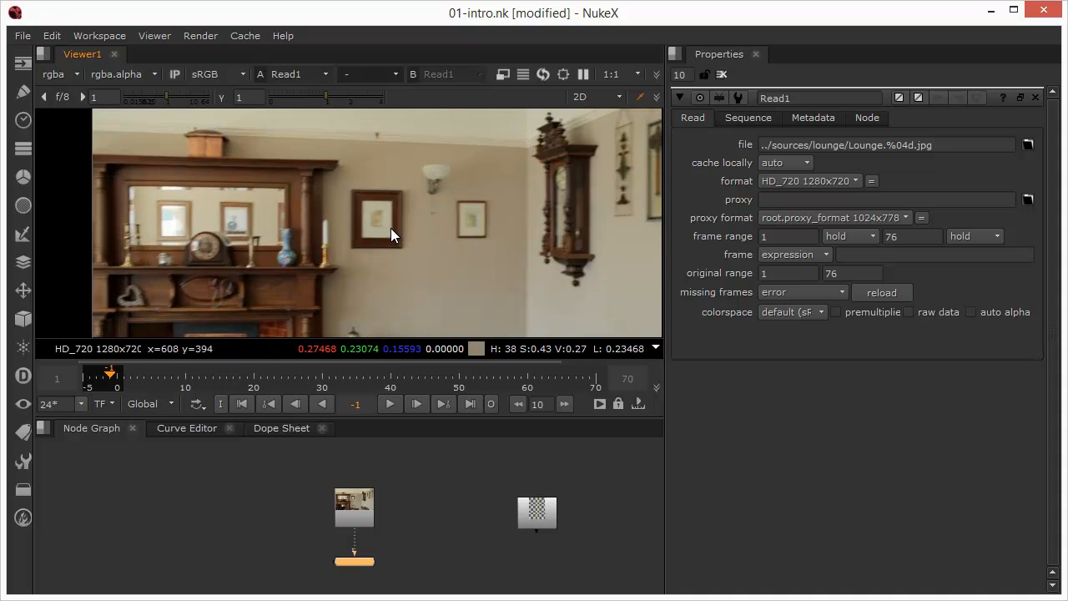
mouse_move(403, 274)
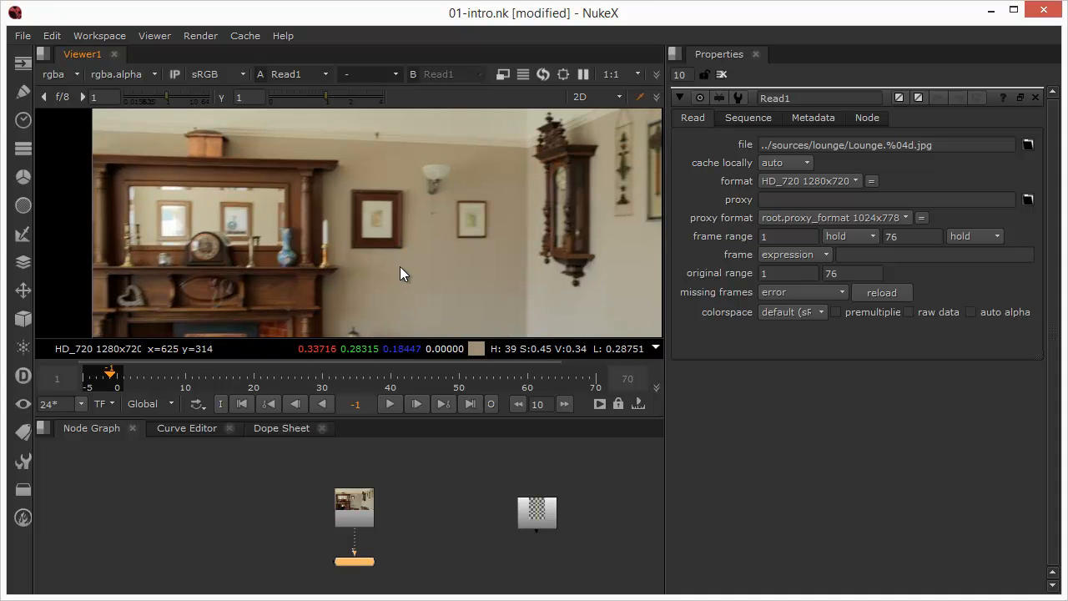
mouse_move(371, 209)
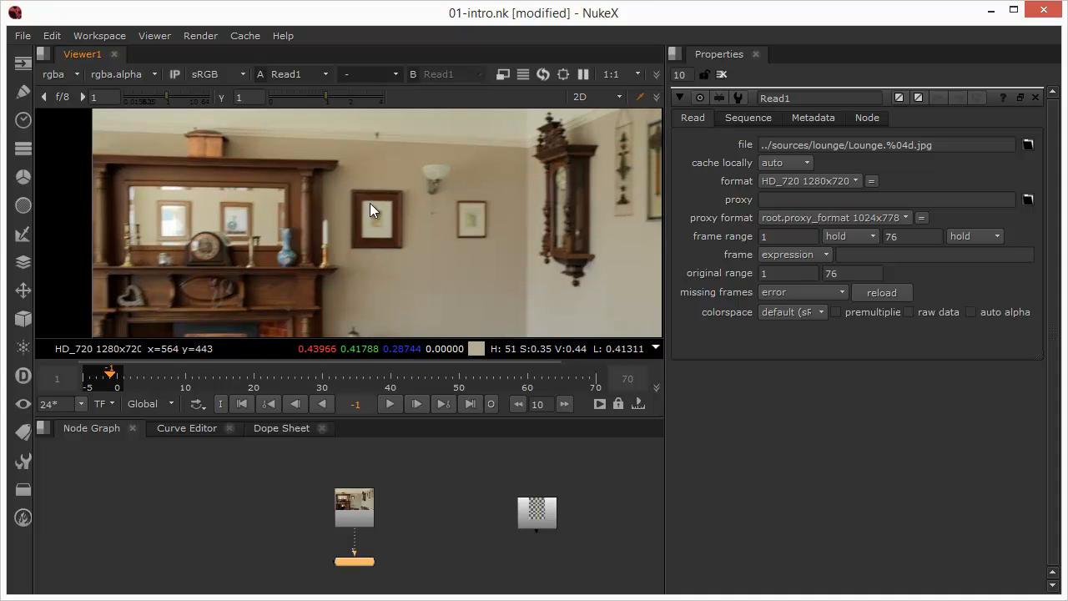
mouse_move(387, 257)
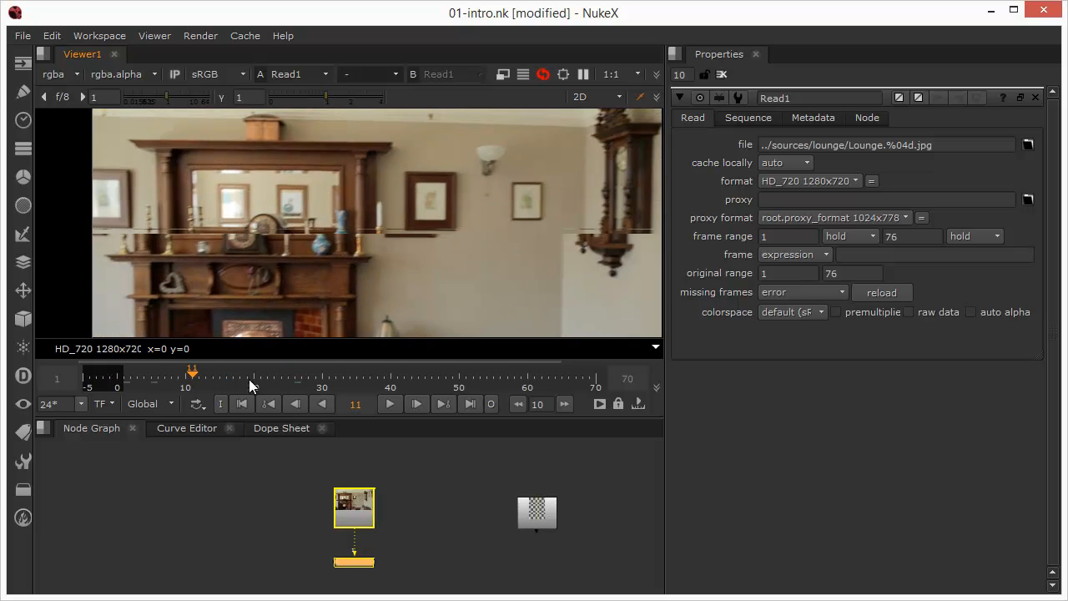
Step: Jump the lounge footage forward to frame 22 on the timeline
click(459, 378)
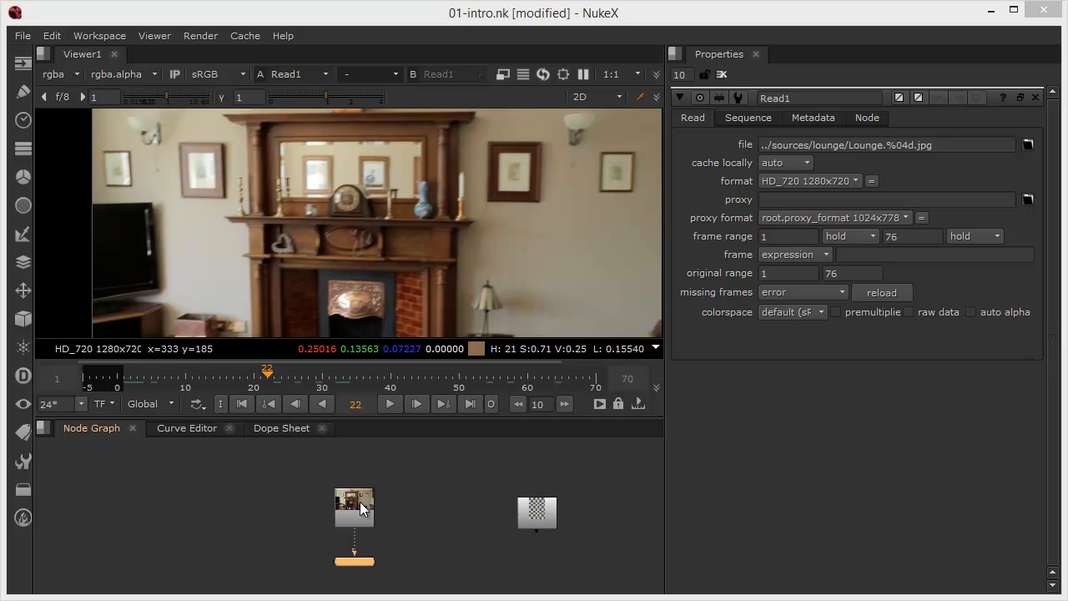
Step: Move the Read node up and add a PlanarTracker node below it ('plan')
drag(354, 505, 354, 473)
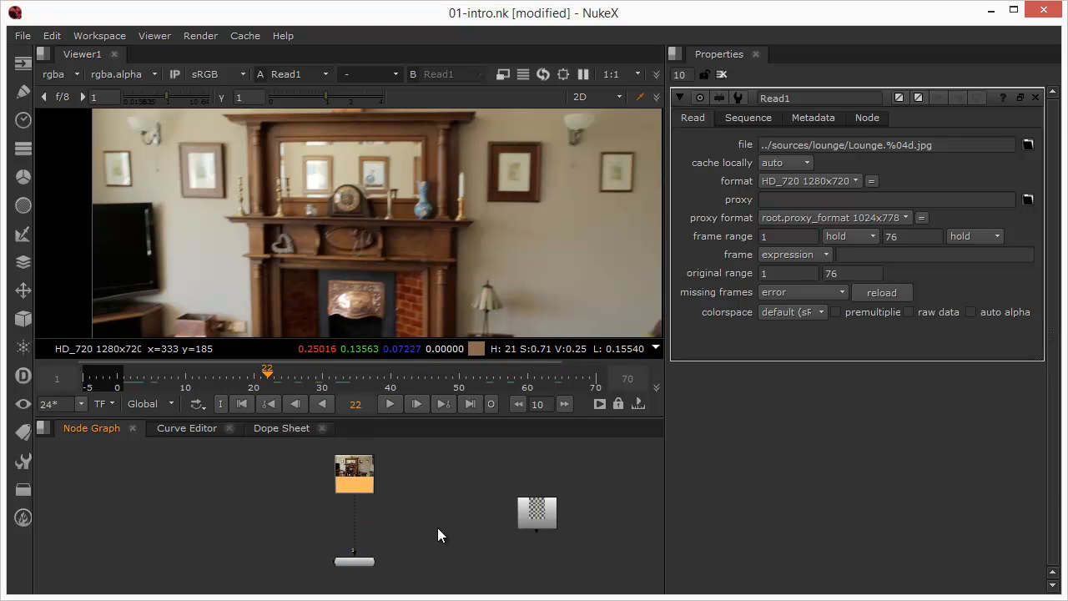
text(p)
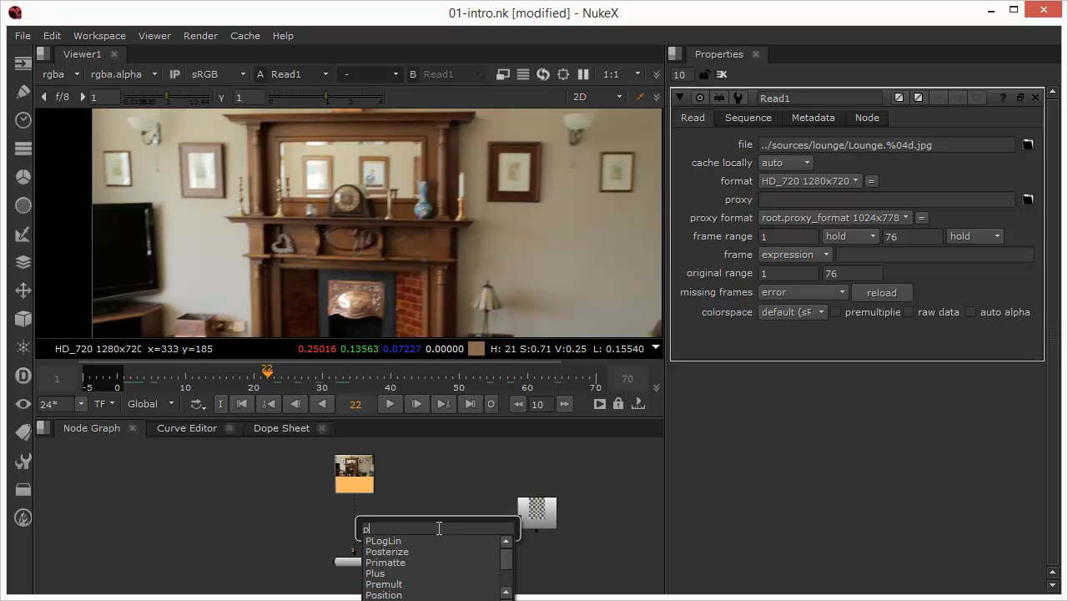
text(lan)
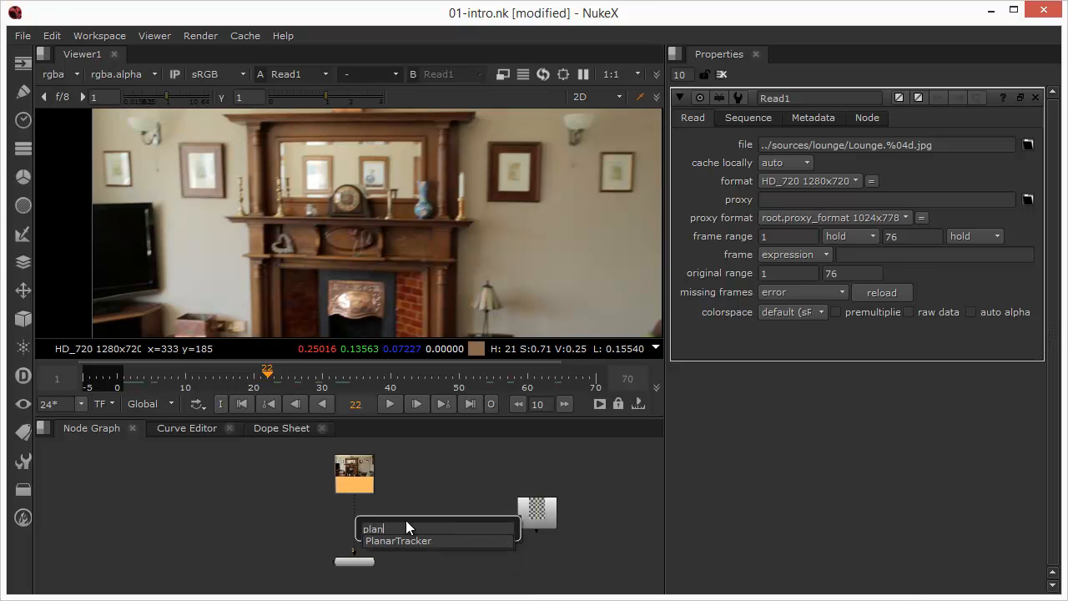
click(398, 541)
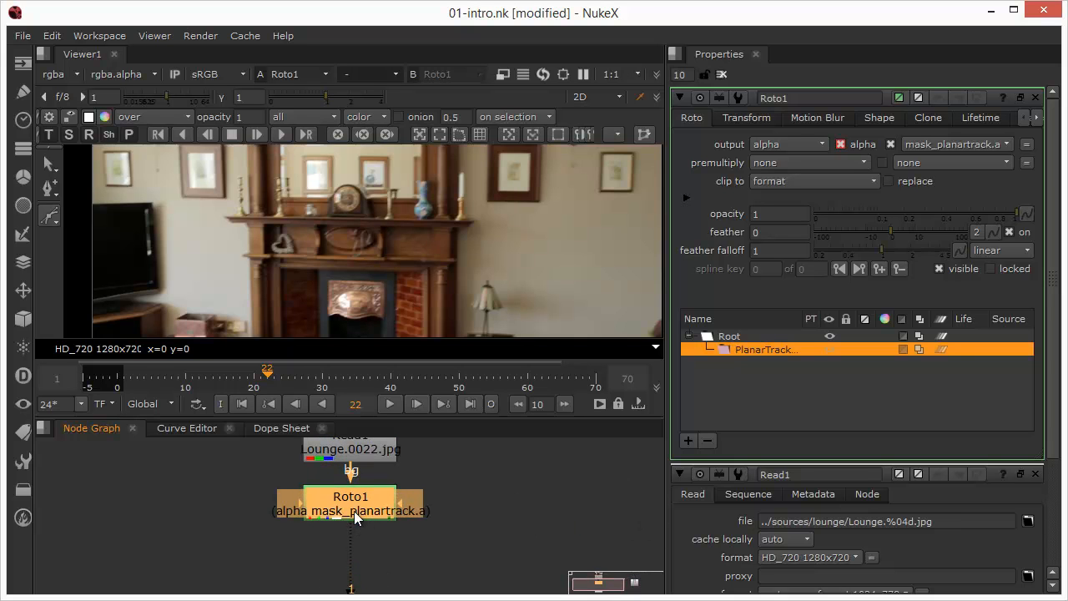
Step: Widen the Properties panel and show Roto1's Tracking tab settings
drag(351, 497, 350, 511)
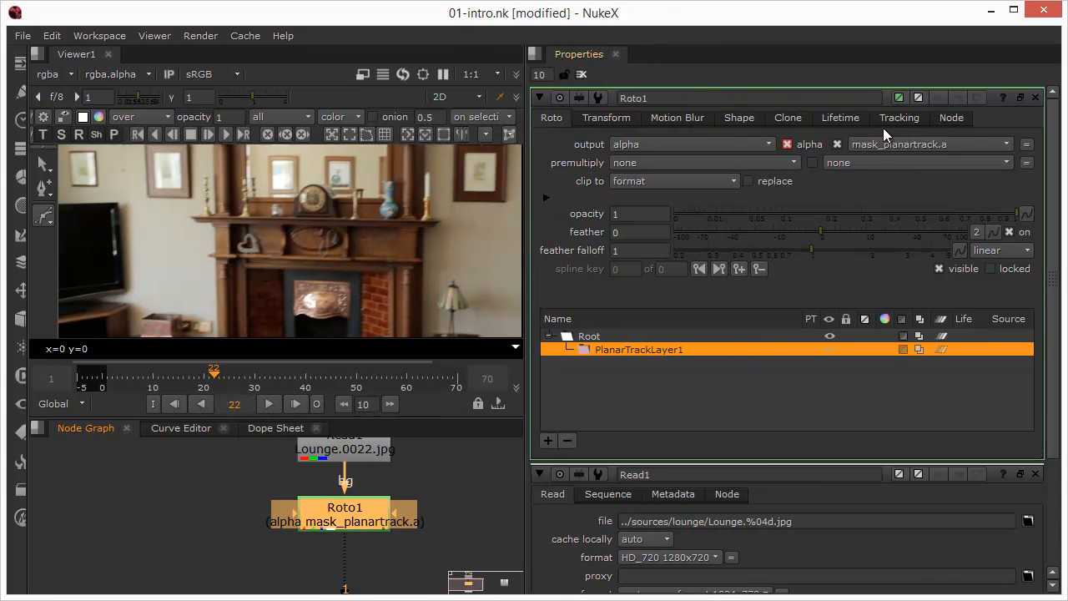
click(898, 117)
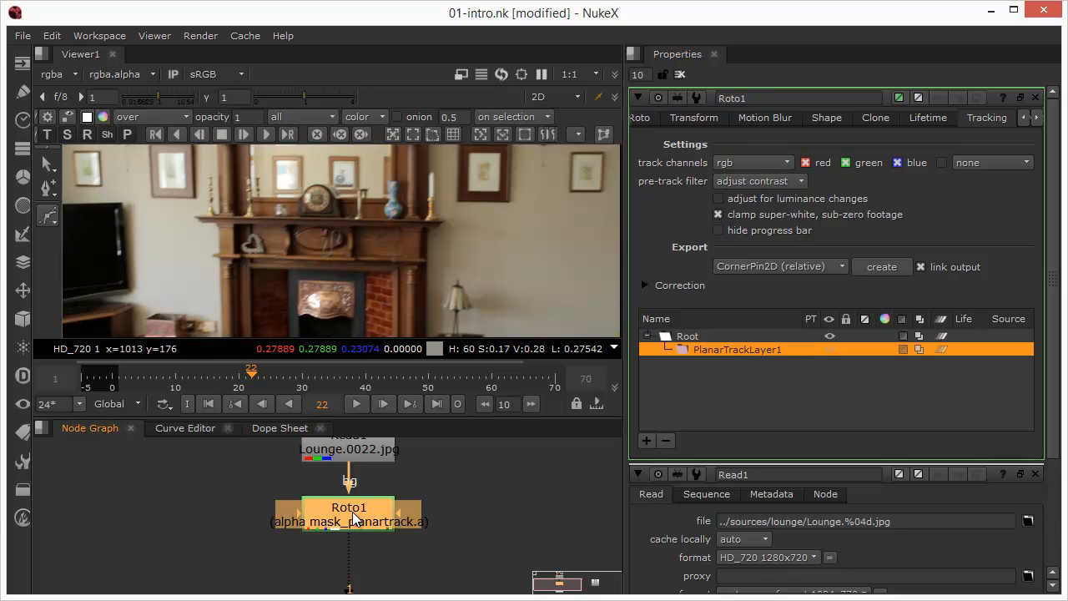
mouse_move(129, 134)
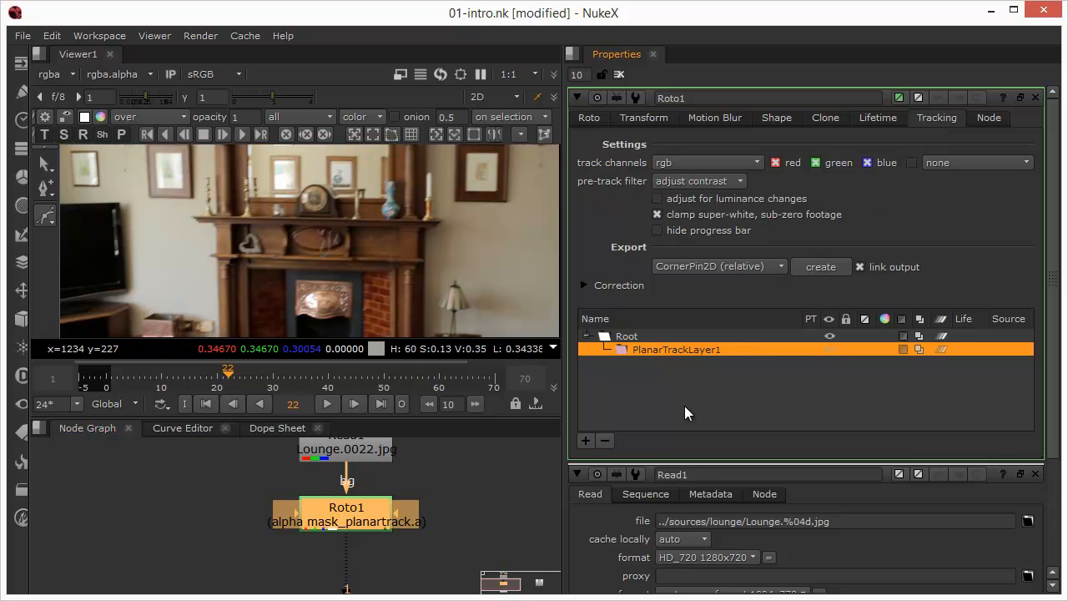
mouse_move(688, 317)
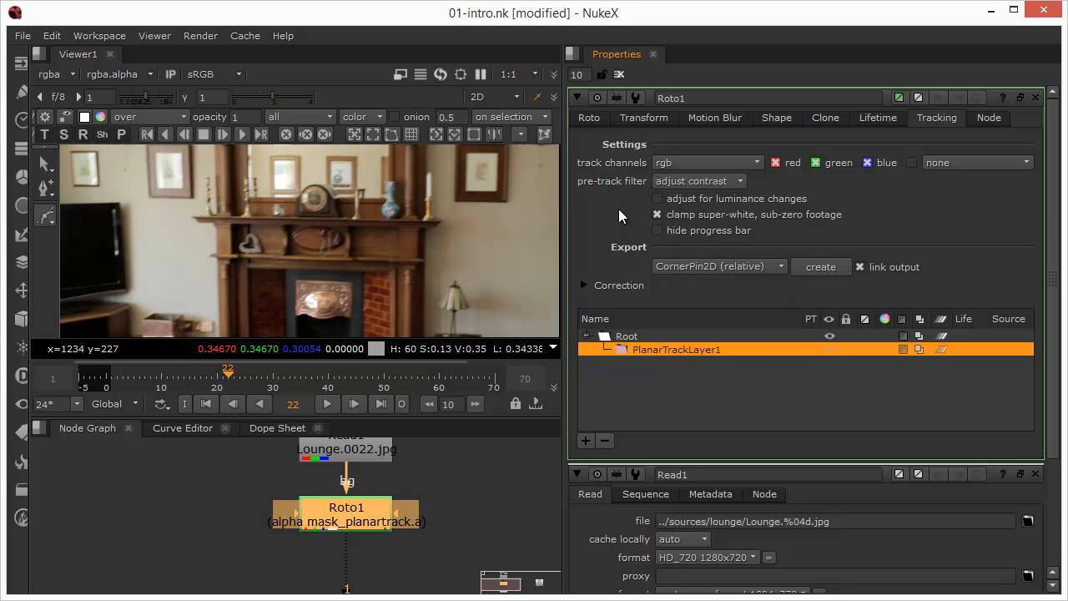
mouse_move(602, 281)
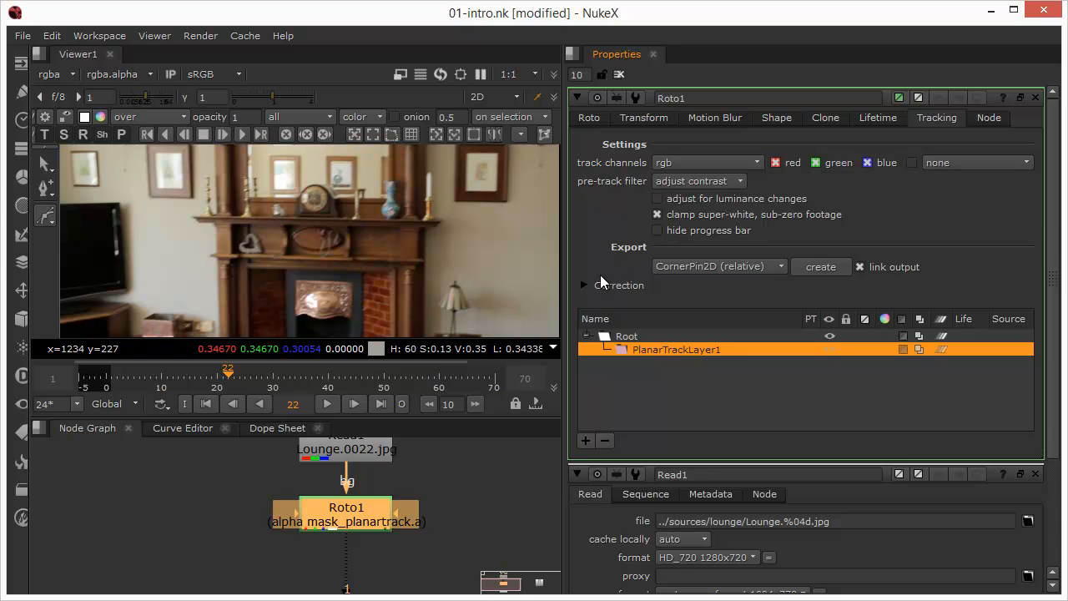
click(584, 284)
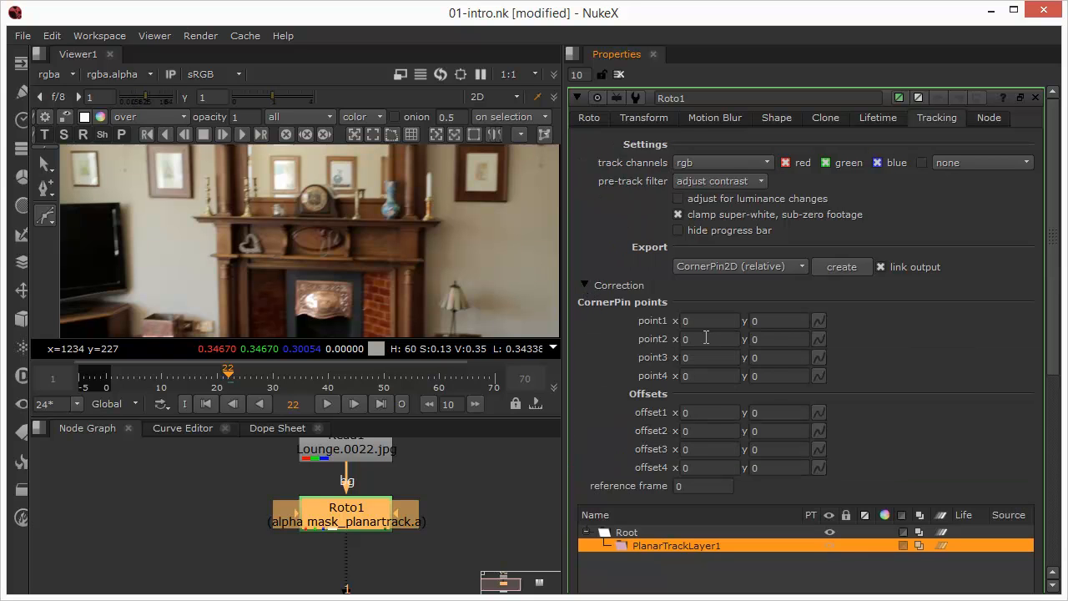
mouse_move(586, 285)
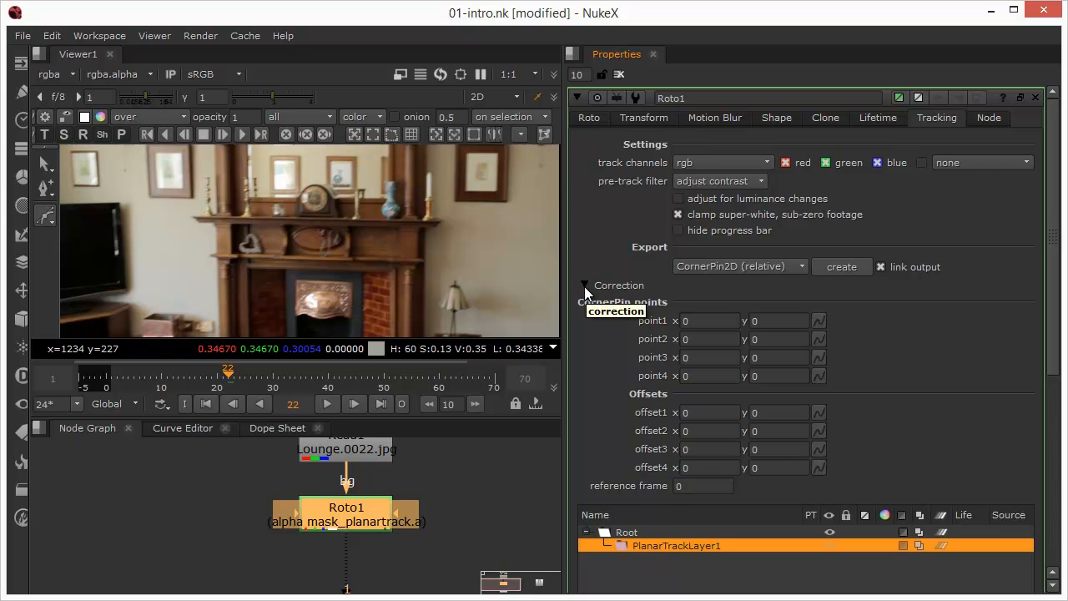
click(585, 284)
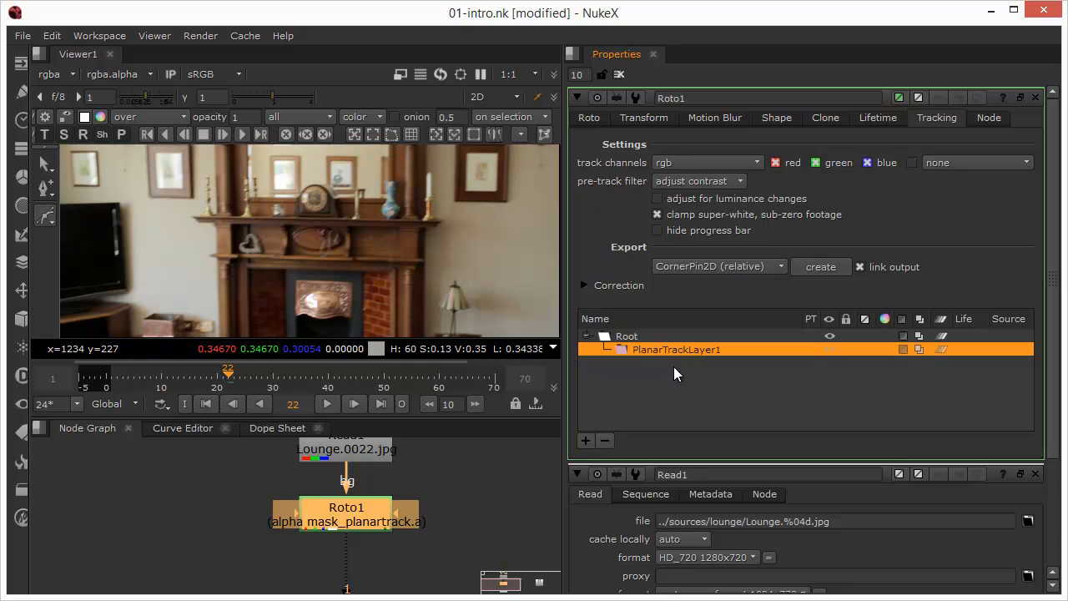
mouse_move(658, 391)
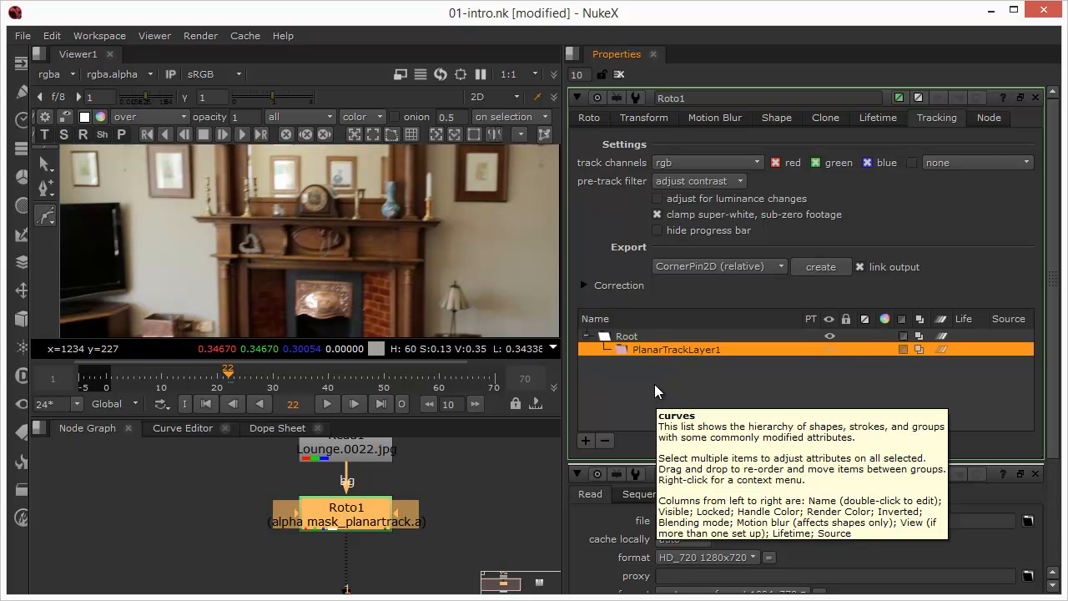
mouse_move(661, 386)
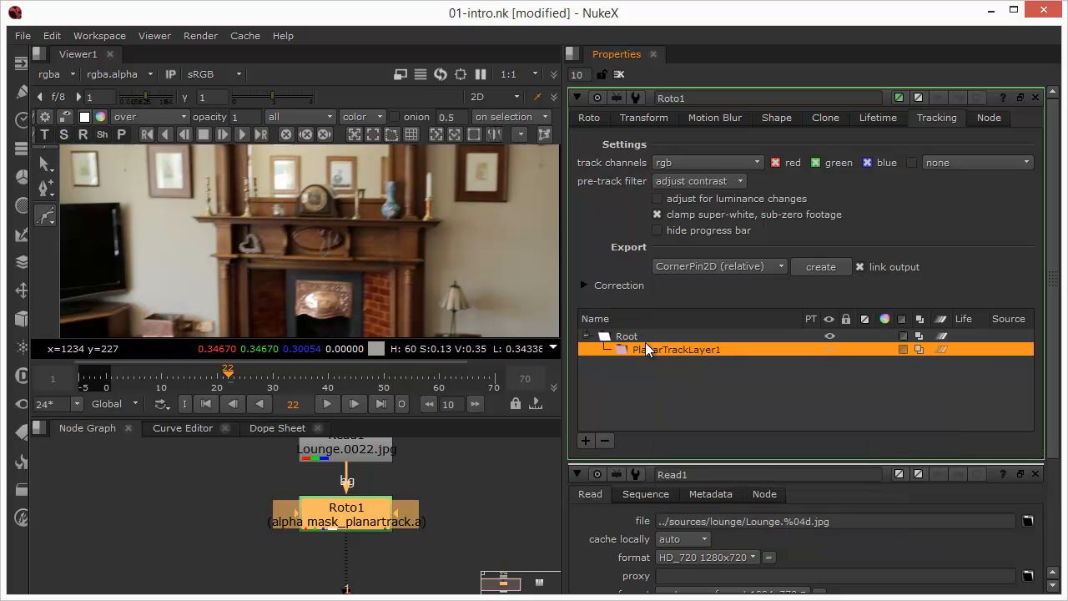
mouse_move(653, 349)
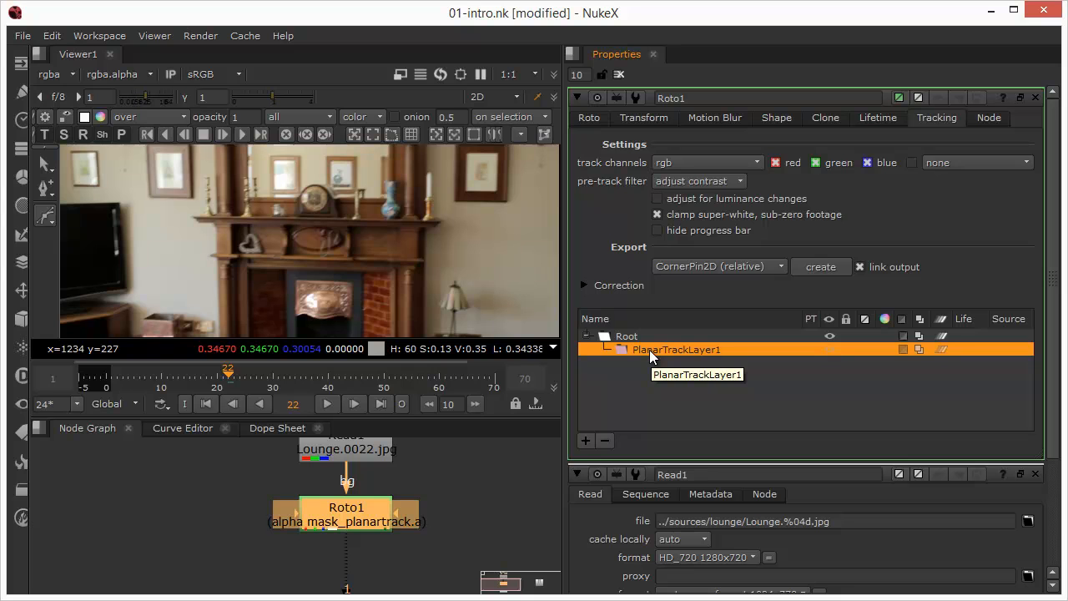
mouse_move(697, 162)
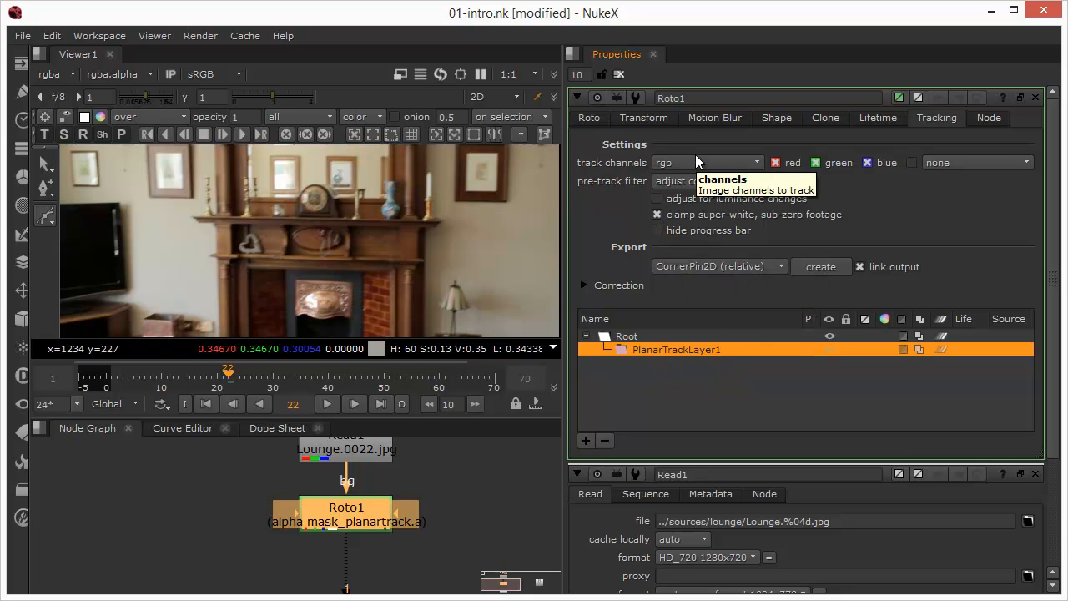
click(708, 162)
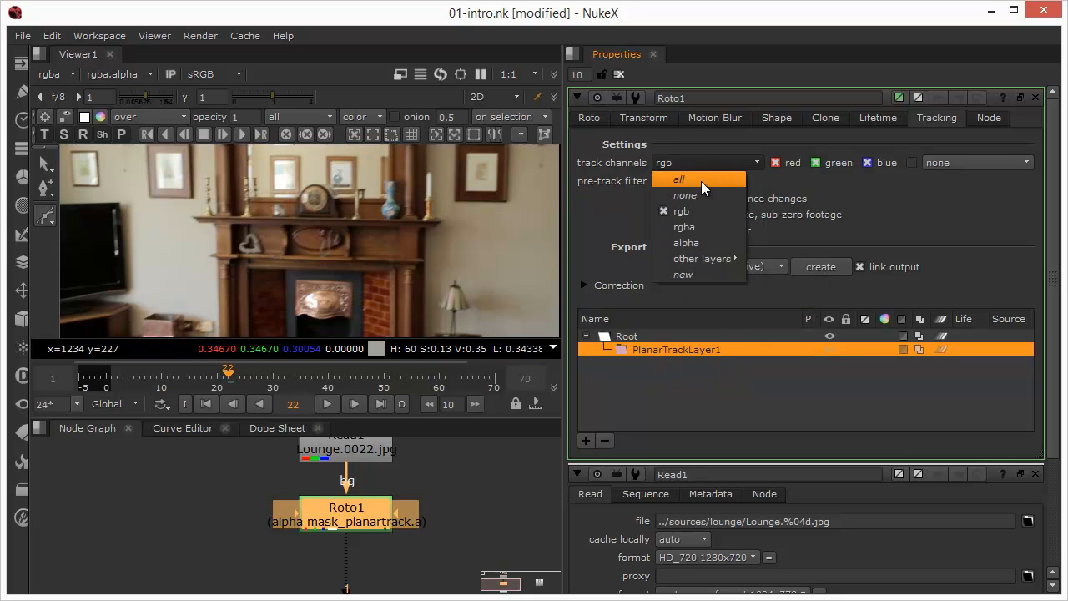
mouse_move(680, 161)
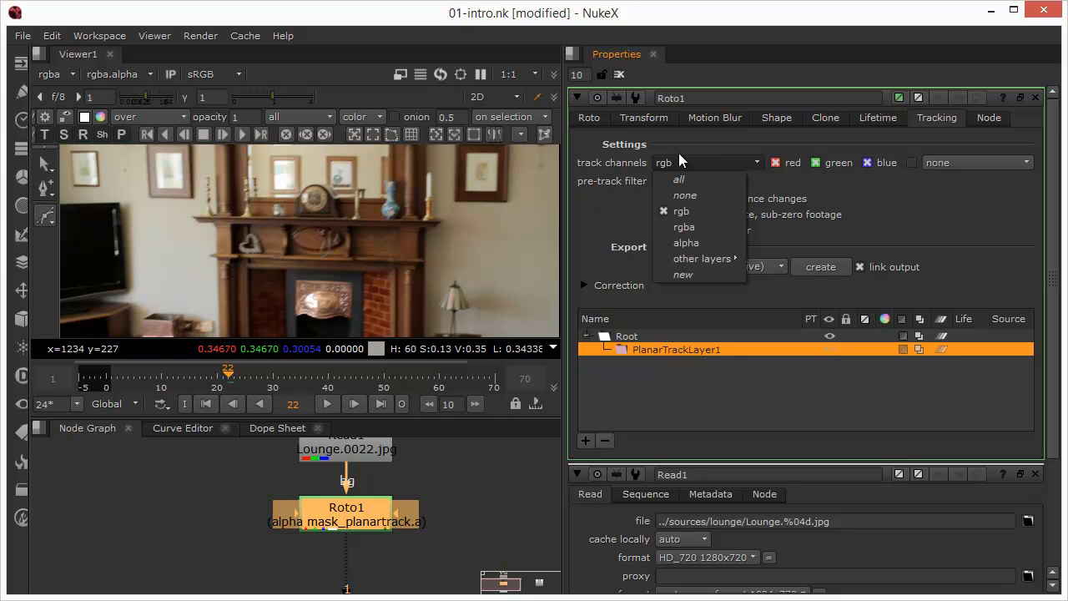
click(681, 210)
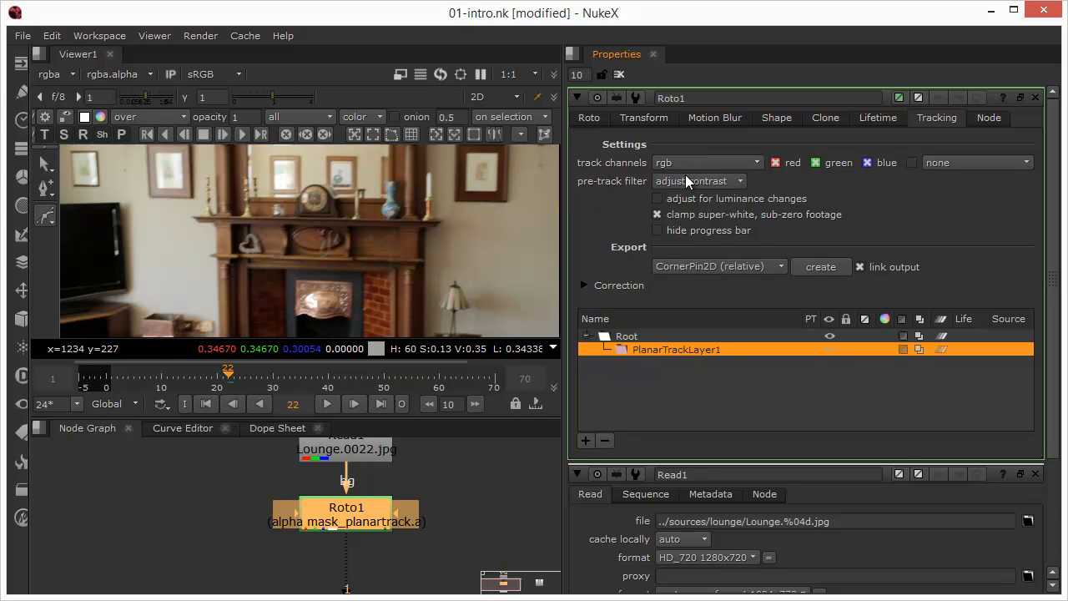
mouse_move(704, 155)
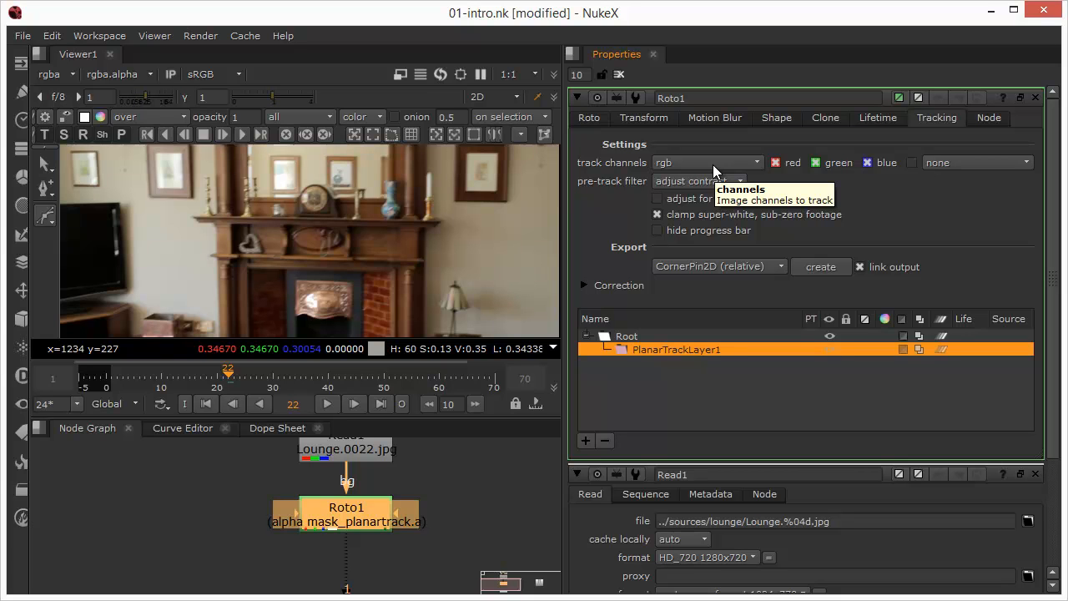
mouse_move(346, 517)
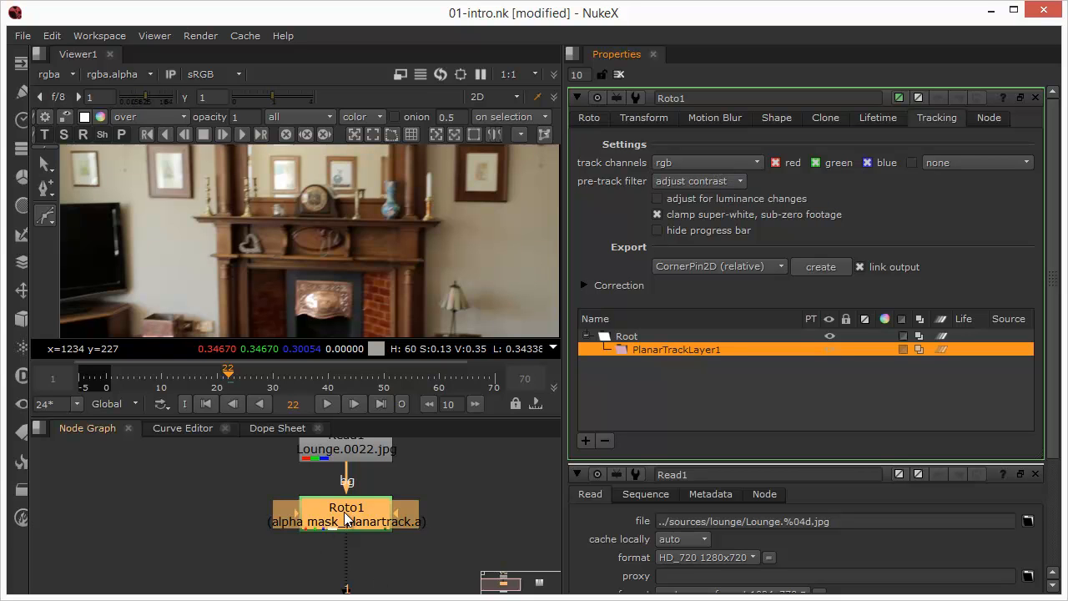
mouse_move(392, 507)
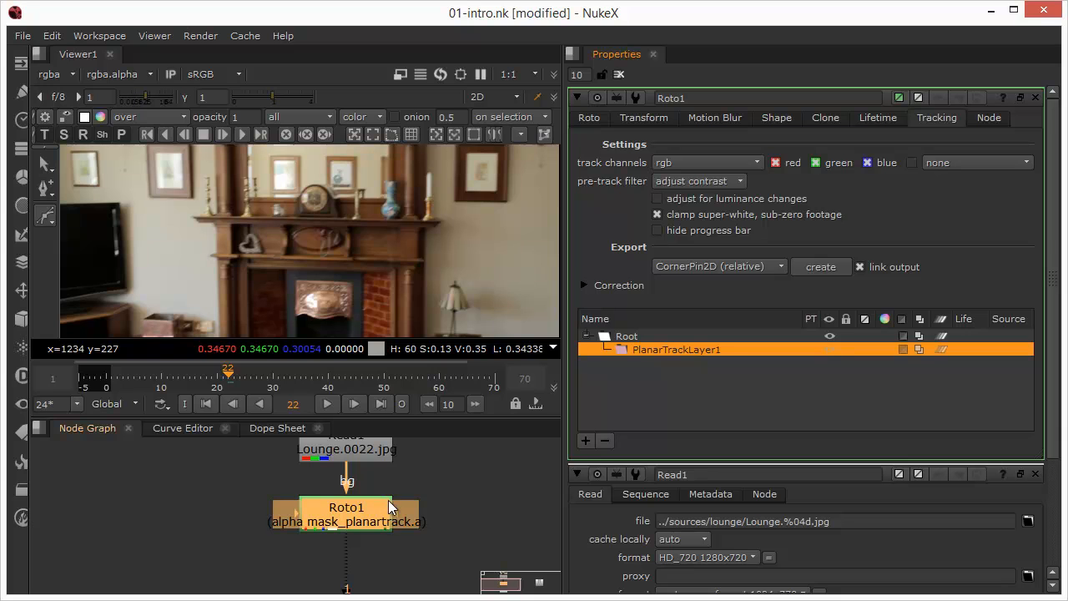
mouse_move(304, 551)
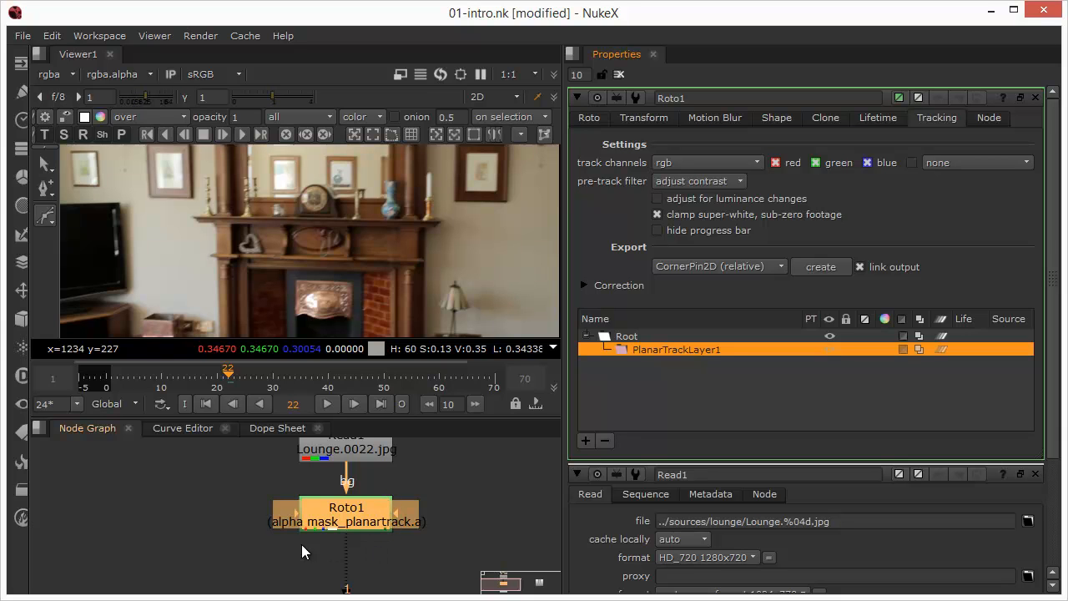
mouse_move(365, 480)
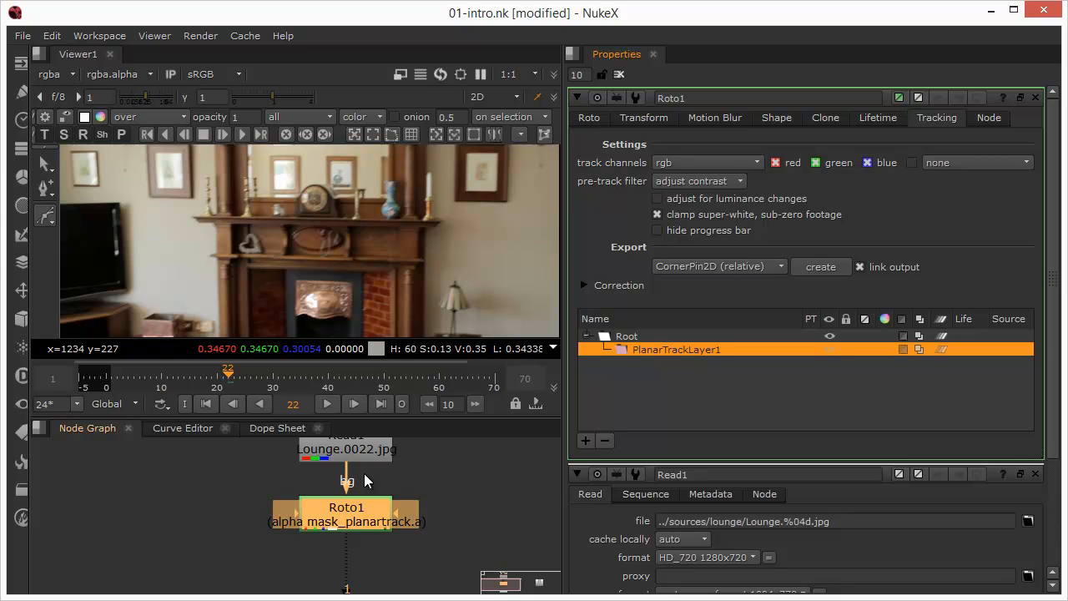
mouse_move(511, 223)
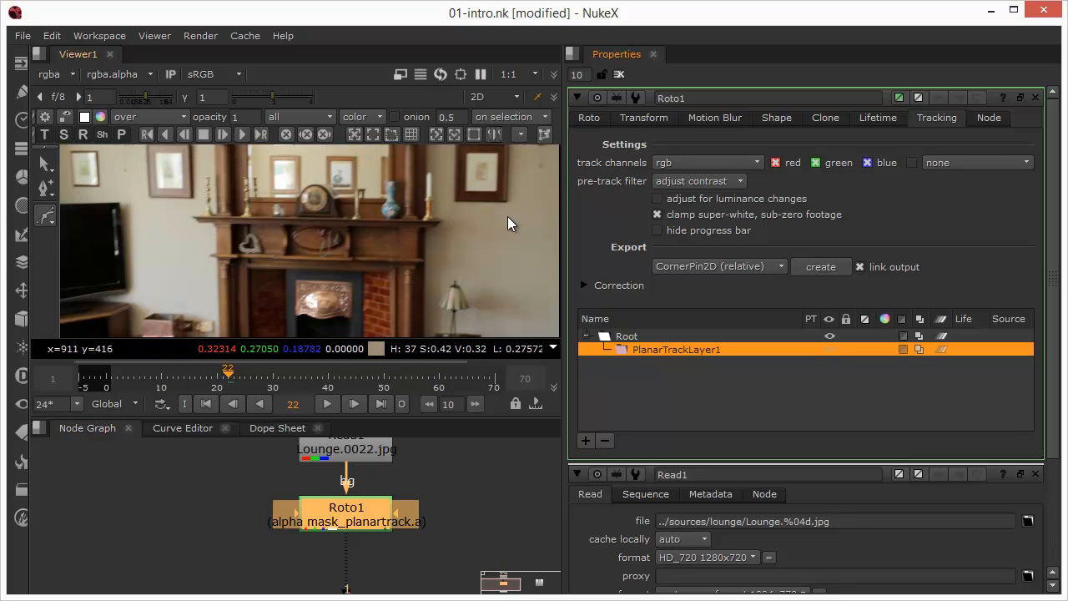
mouse_move(558, 194)
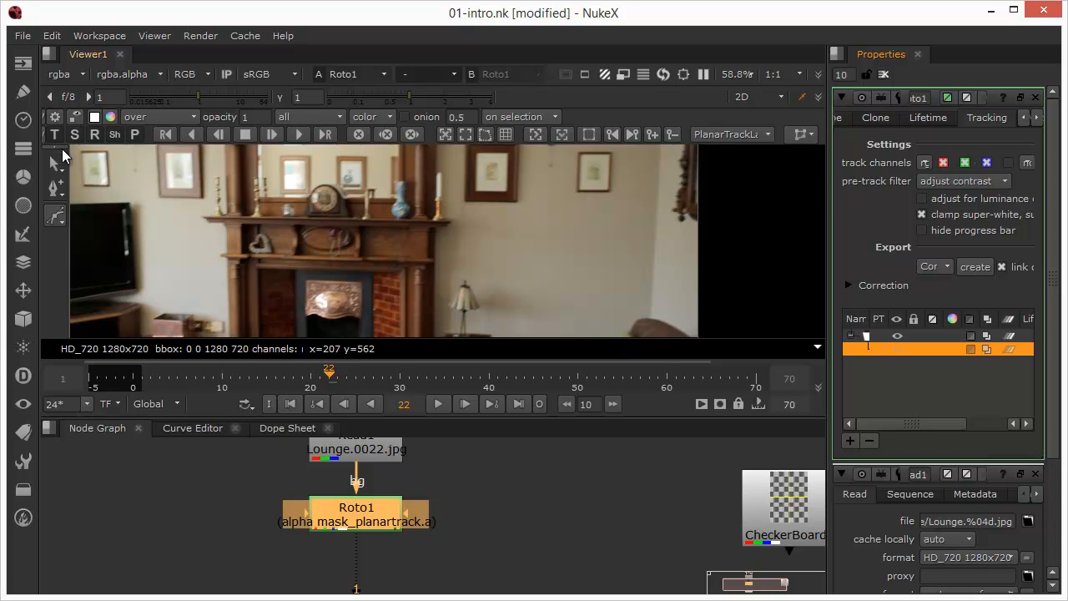
mouse_move(67, 163)
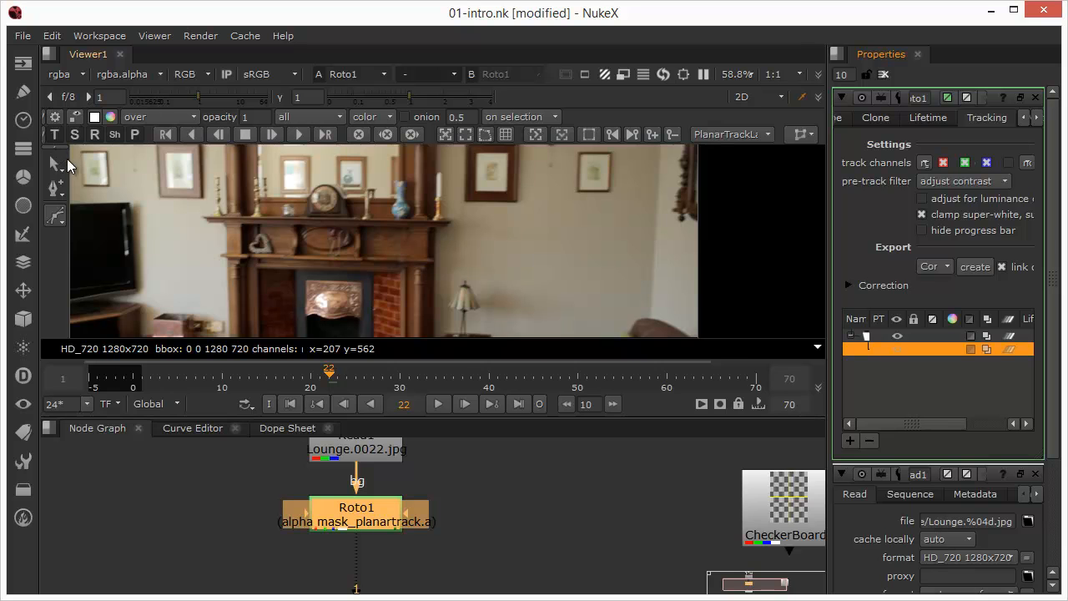
mouse_move(80, 150)
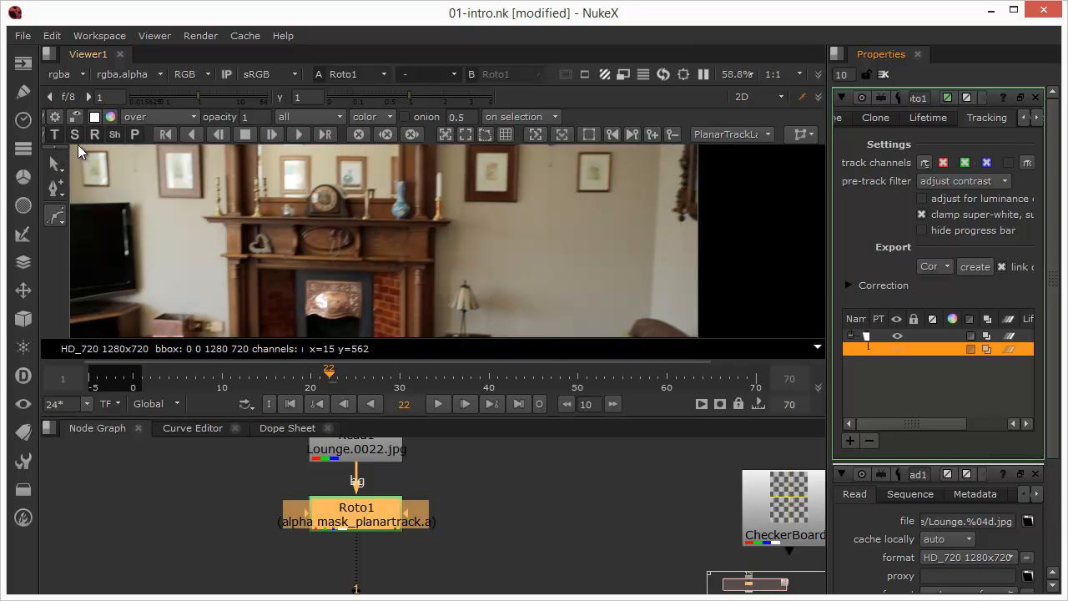
mouse_move(850, 550)
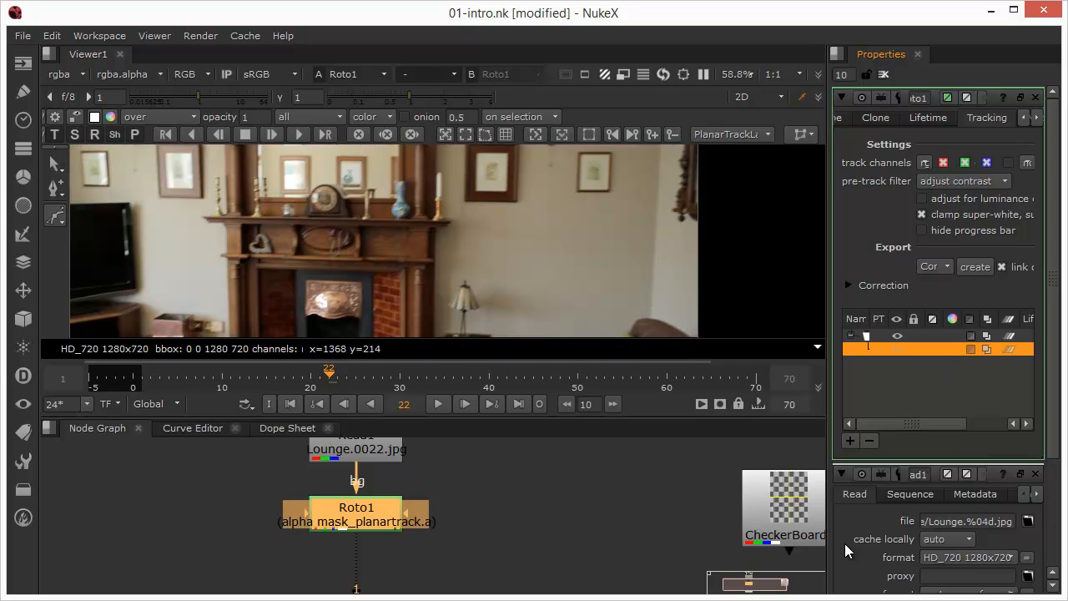
mouse_move(192, 248)
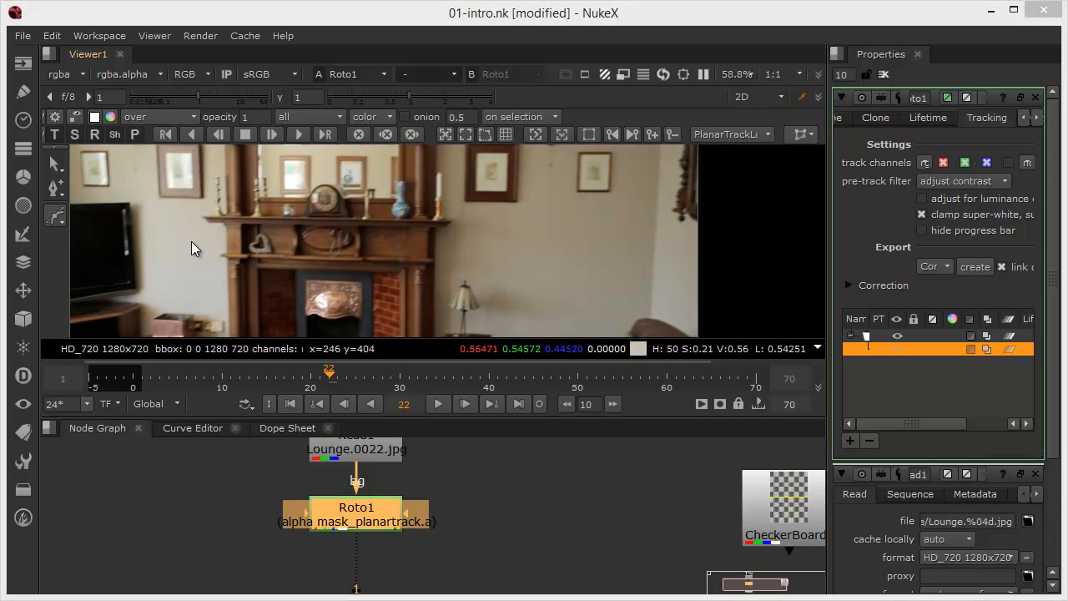
mouse_move(100, 136)
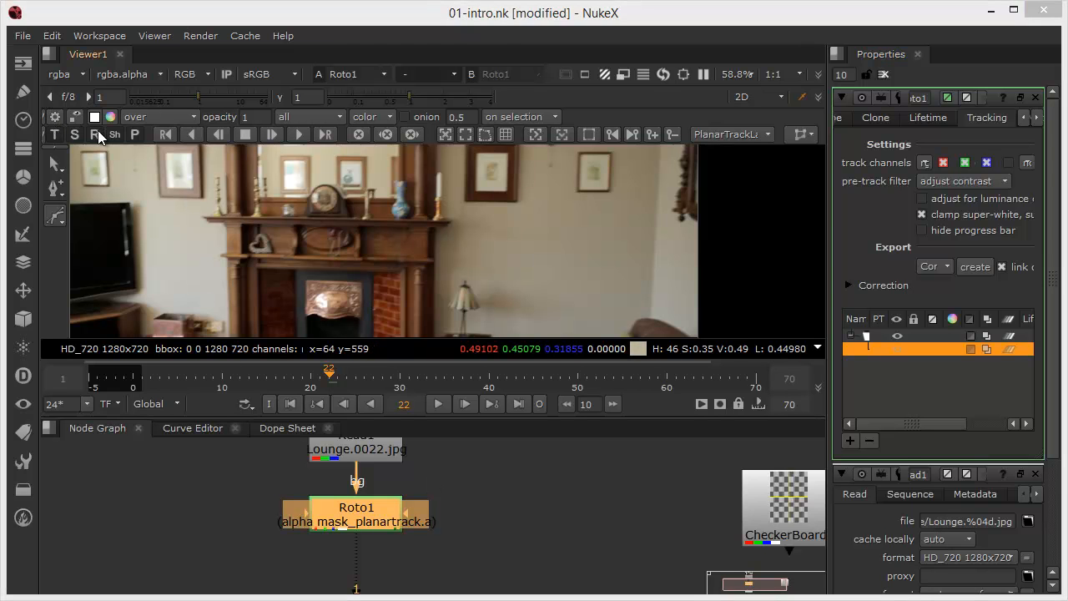
mouse_move(59, 138)
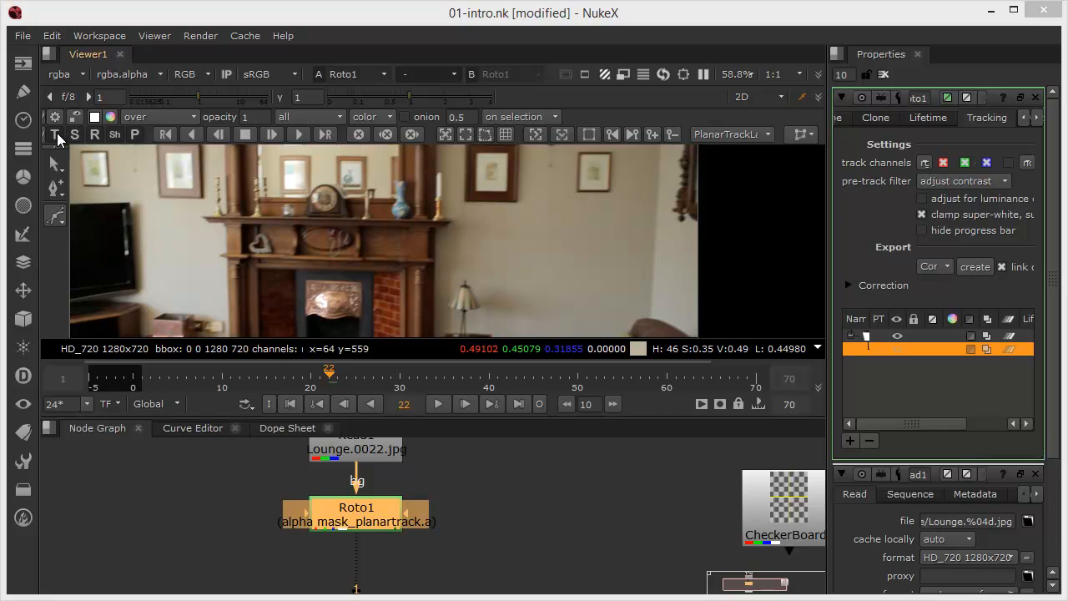
mouse_move(350, 149)
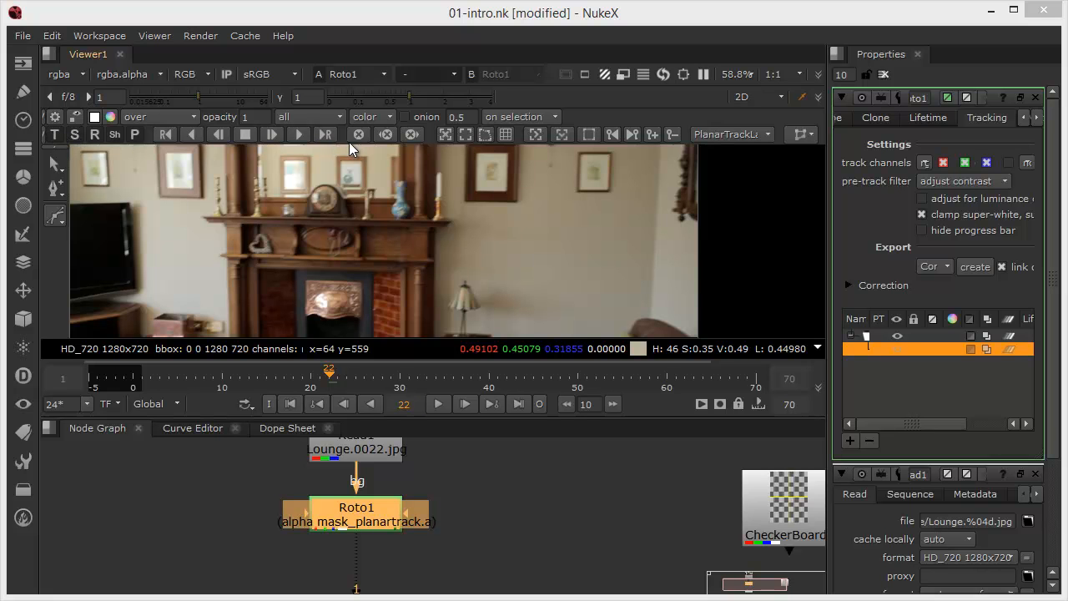
mouse_move(347, 140)
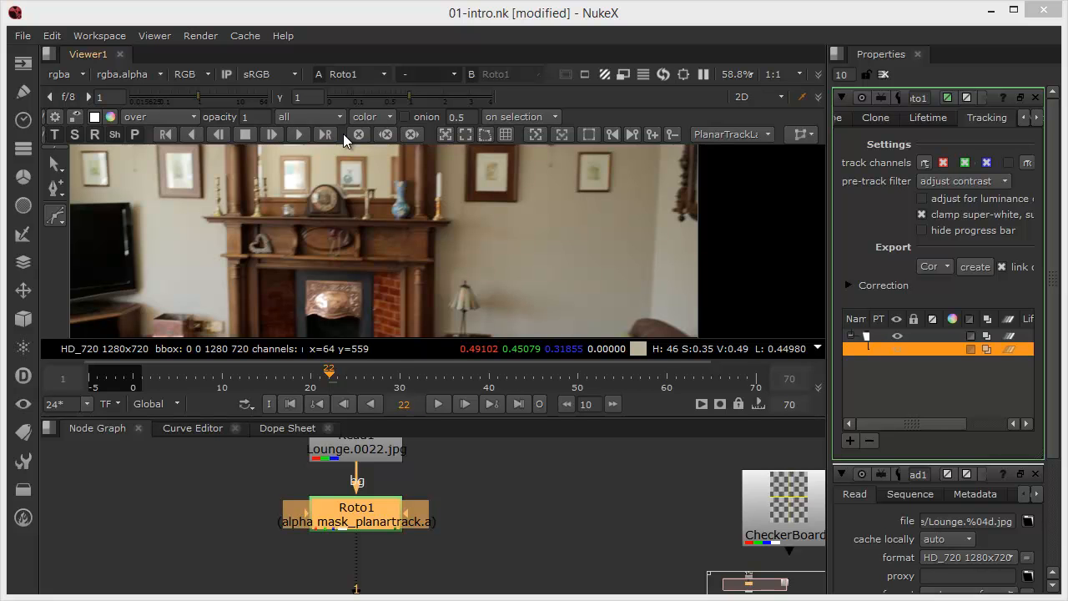
mouse_move(513, 148)
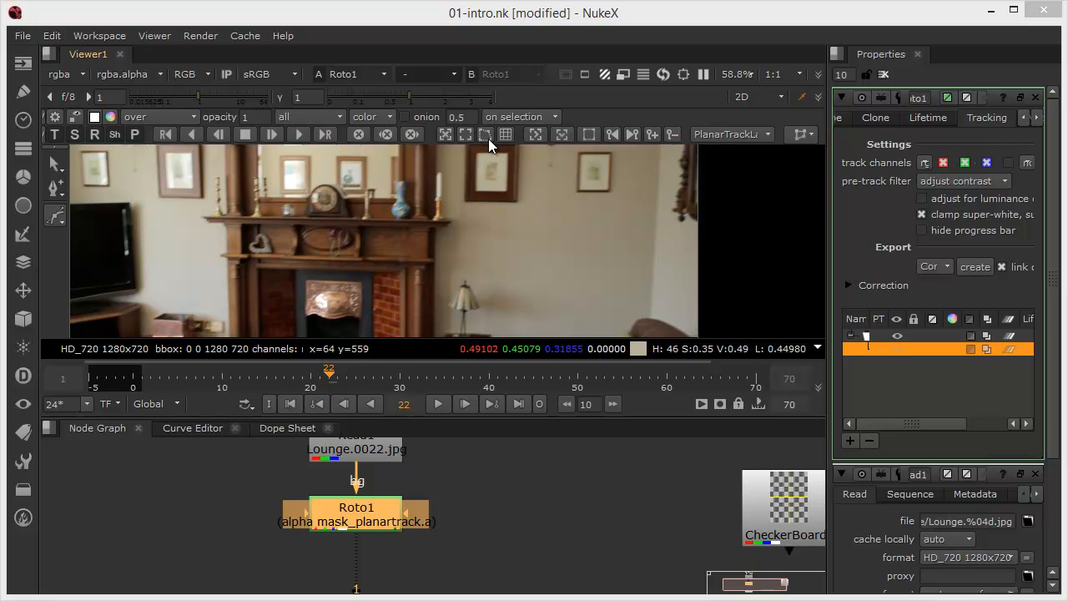
mouse_move(457, 136)
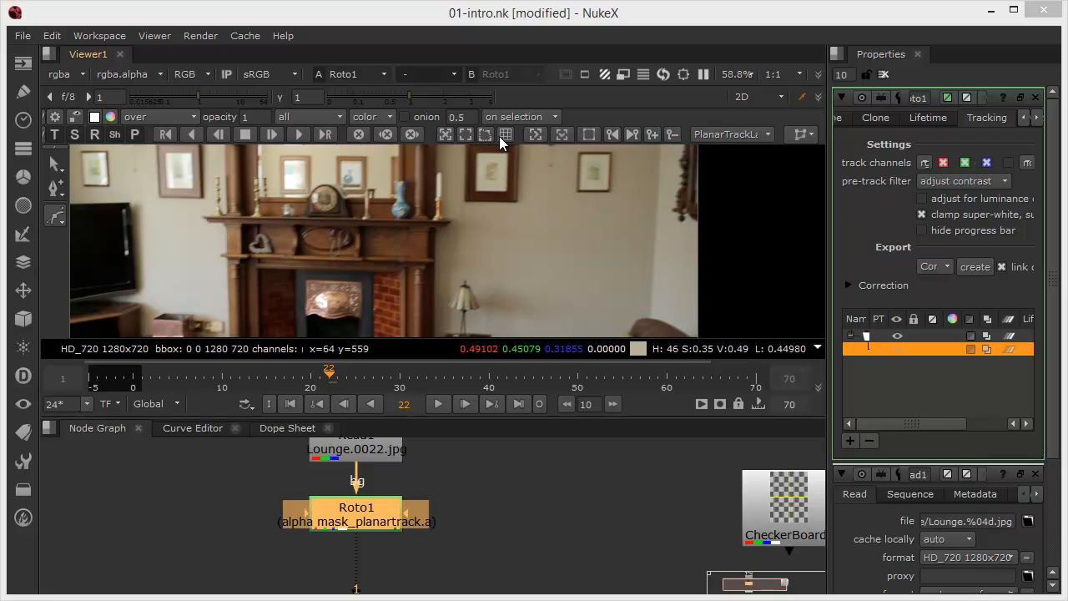
mouse_move(455, 144)
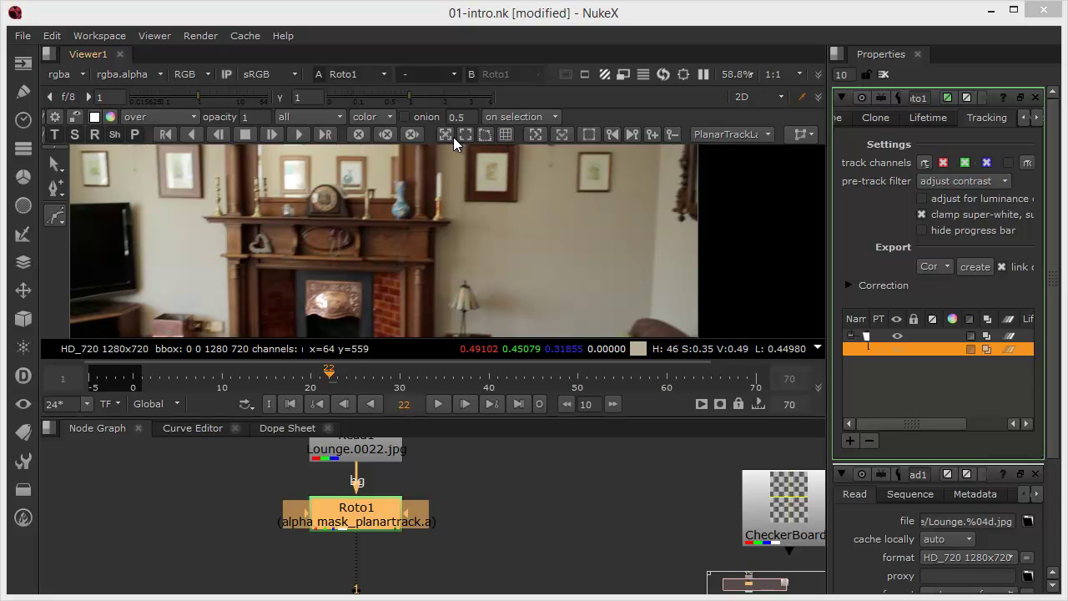
mouse_move(499, 150)
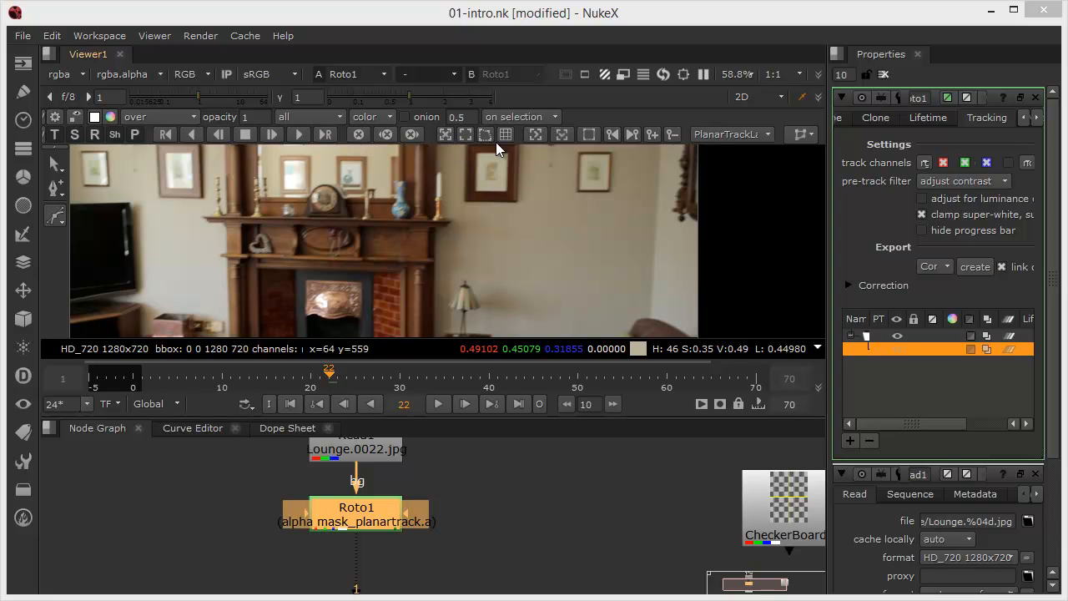
mouse_move(482, 141)
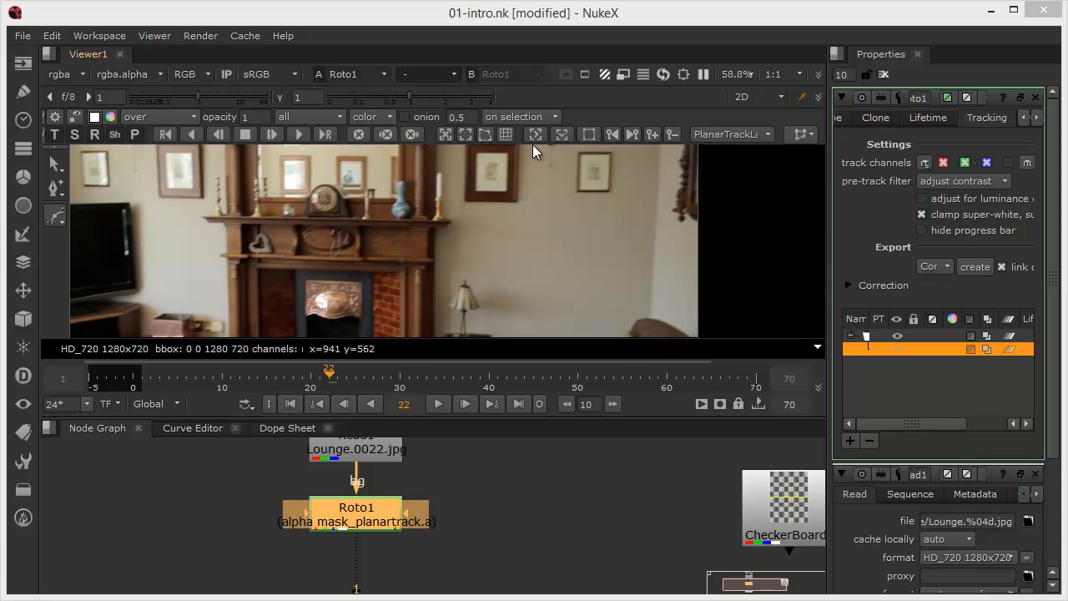
mouse_move(649, 144)
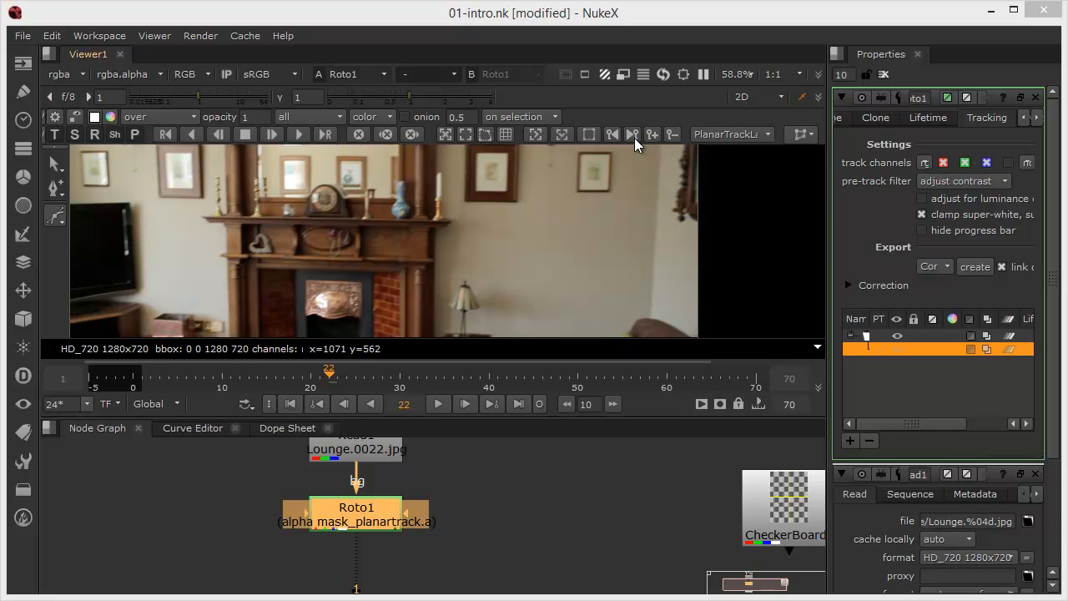
mouse_move(618, 140)
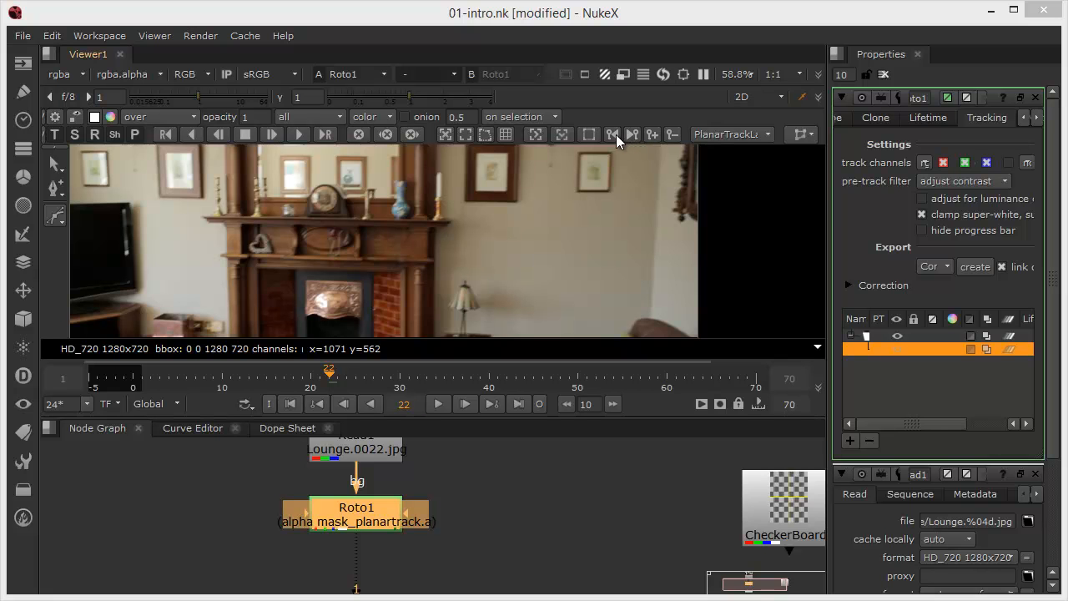
mouse_move(672, 135)
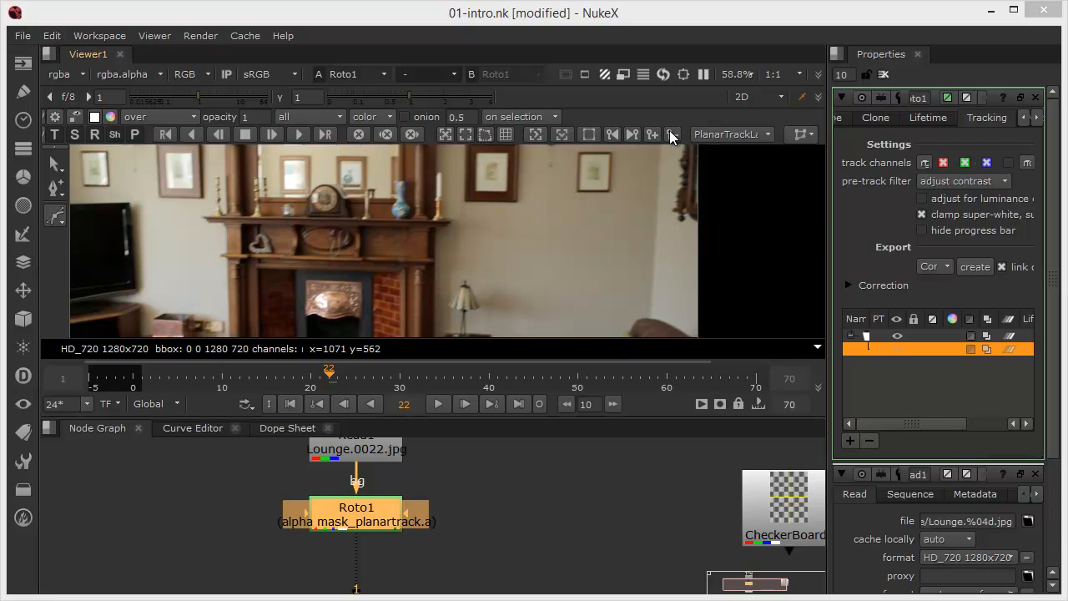
mouse_move(620, 142)
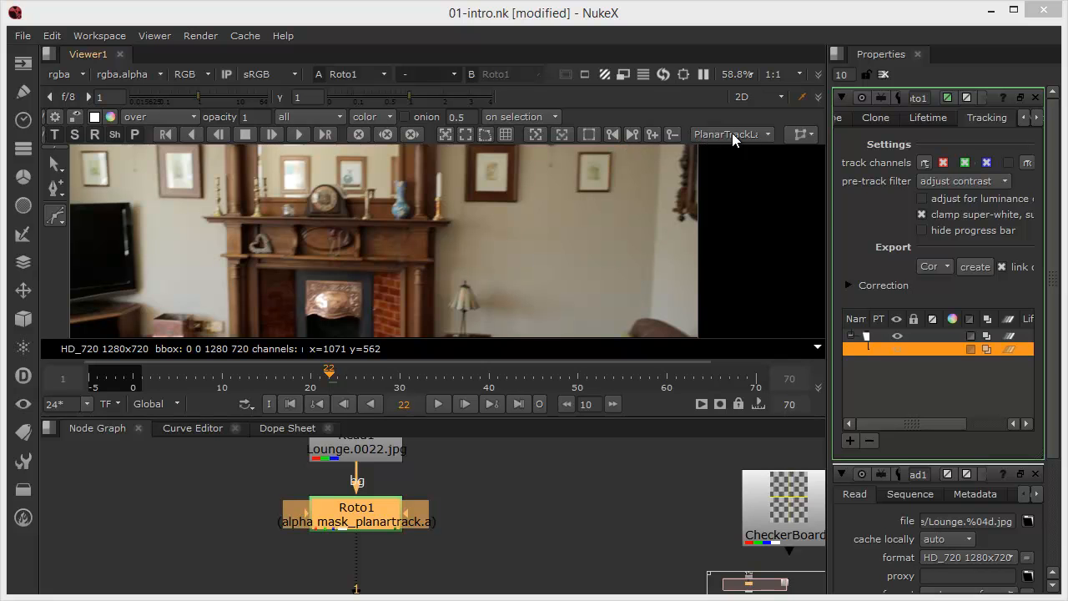
mouse_move(964, 353)
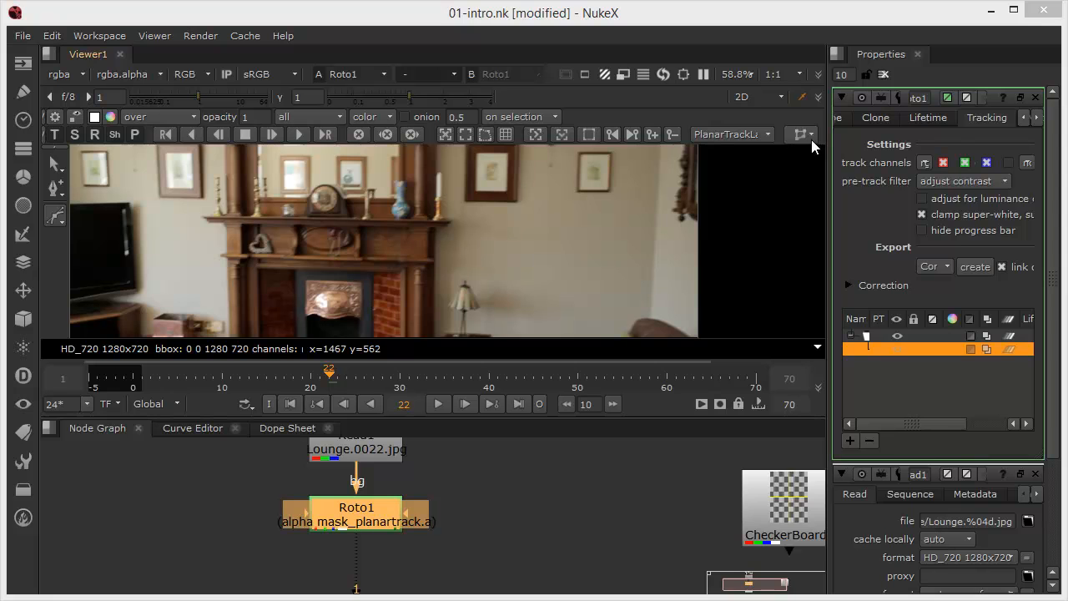
Step: Look over the viewer's Roto tracking toolbar, leaving the planar track untouched
click(799, 134)
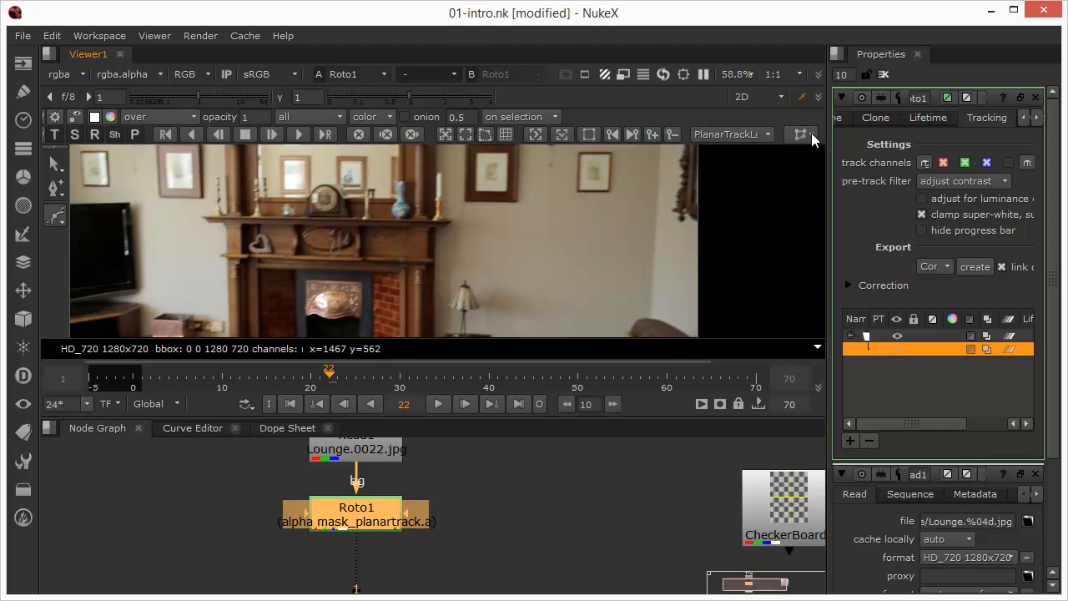
mouse_move(491, 173)
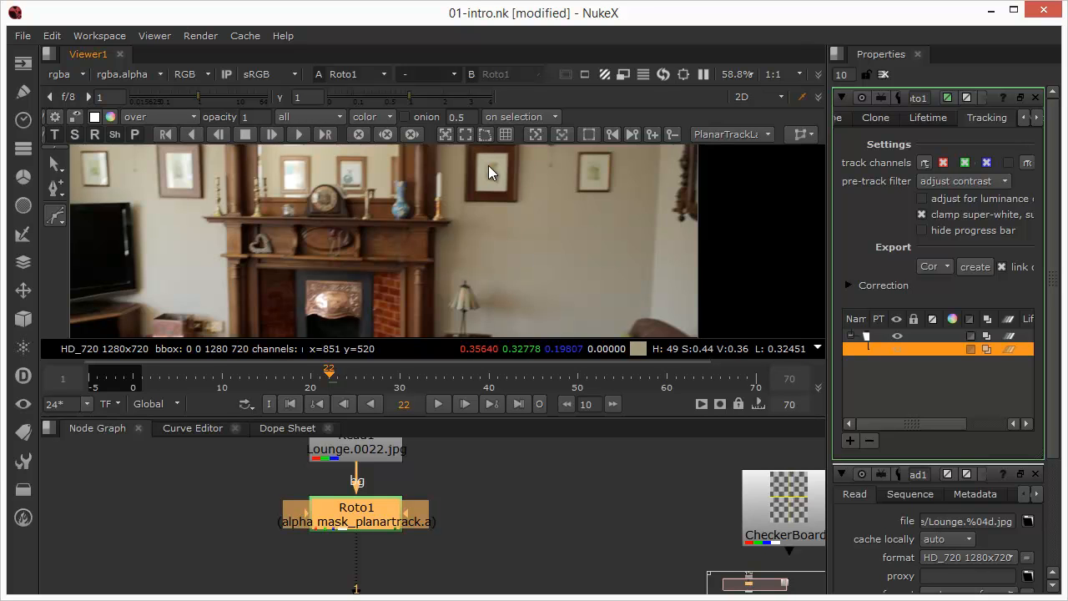
mouse_move(499, 184)
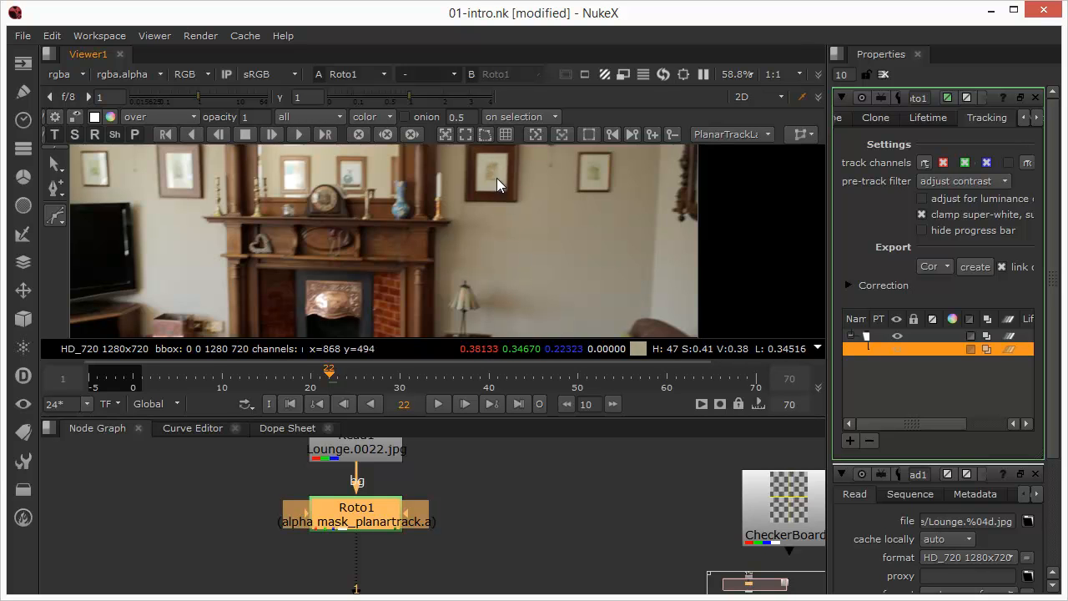
mouse_move(726, 246)
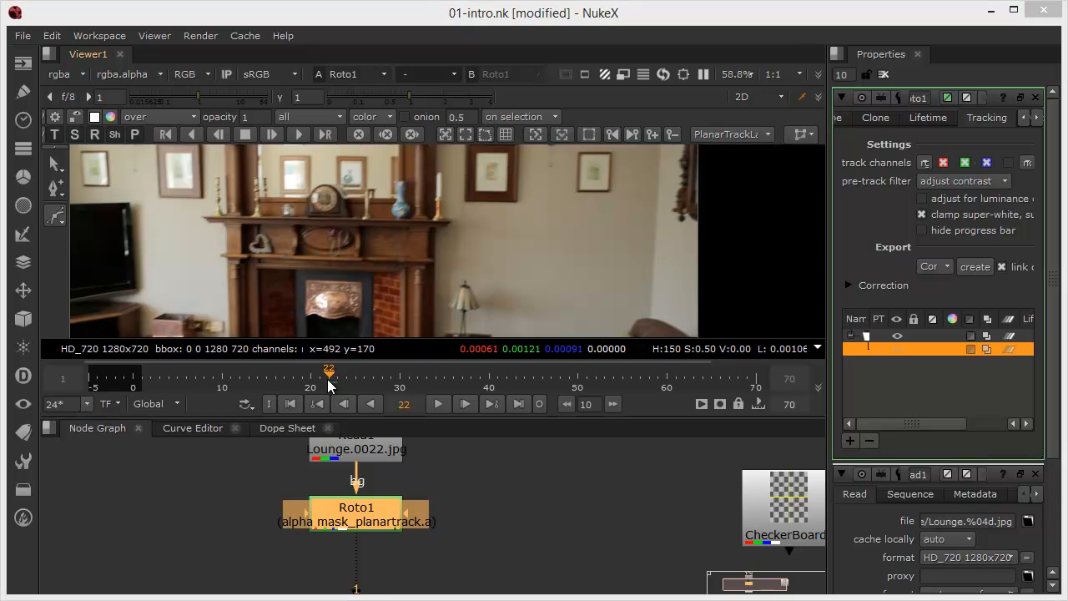
Step: Return the lounge footage to the first frame of the sequence
click(290, 403)
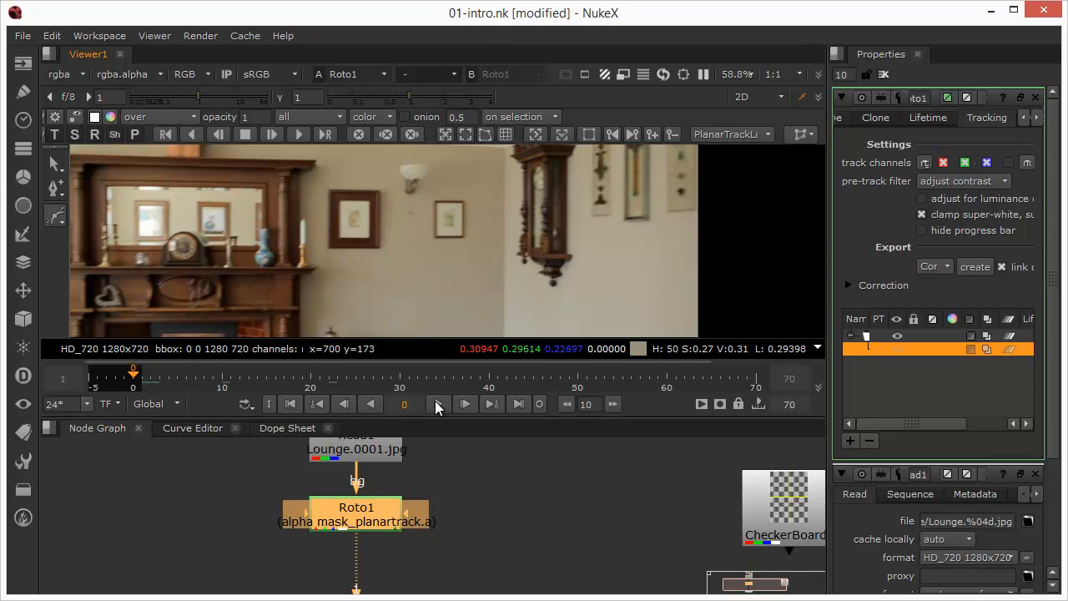
mouse_move(937, 417)
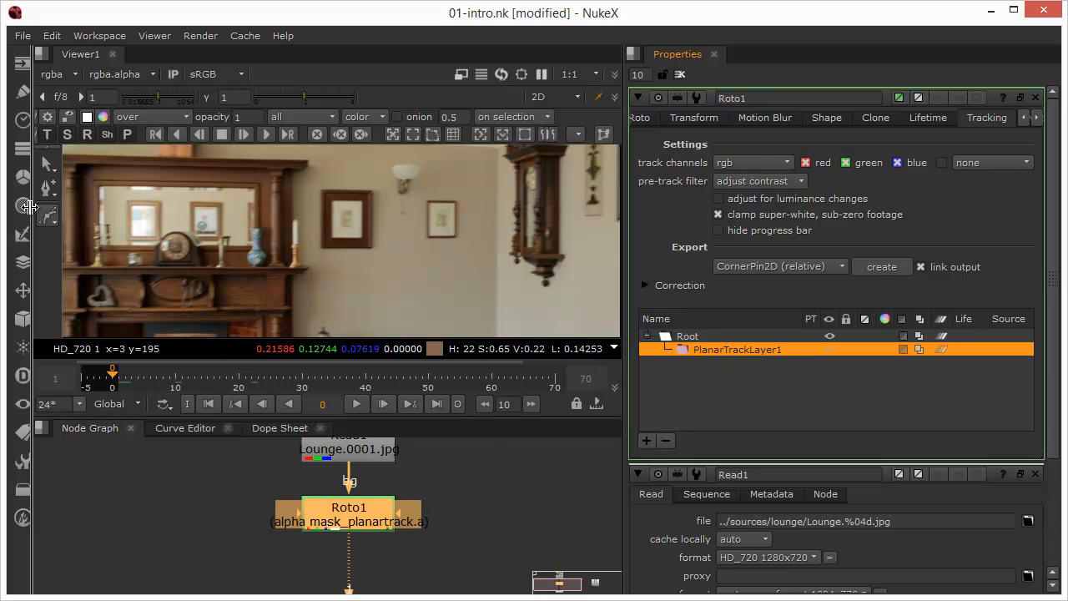
click(48, 214)
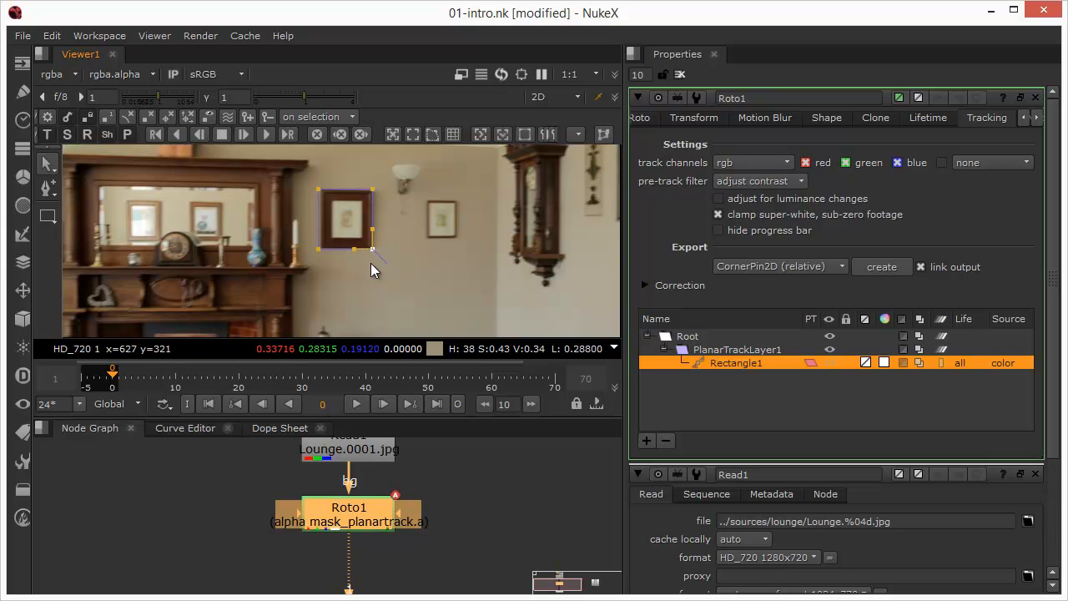
mouse_move(419, 283)
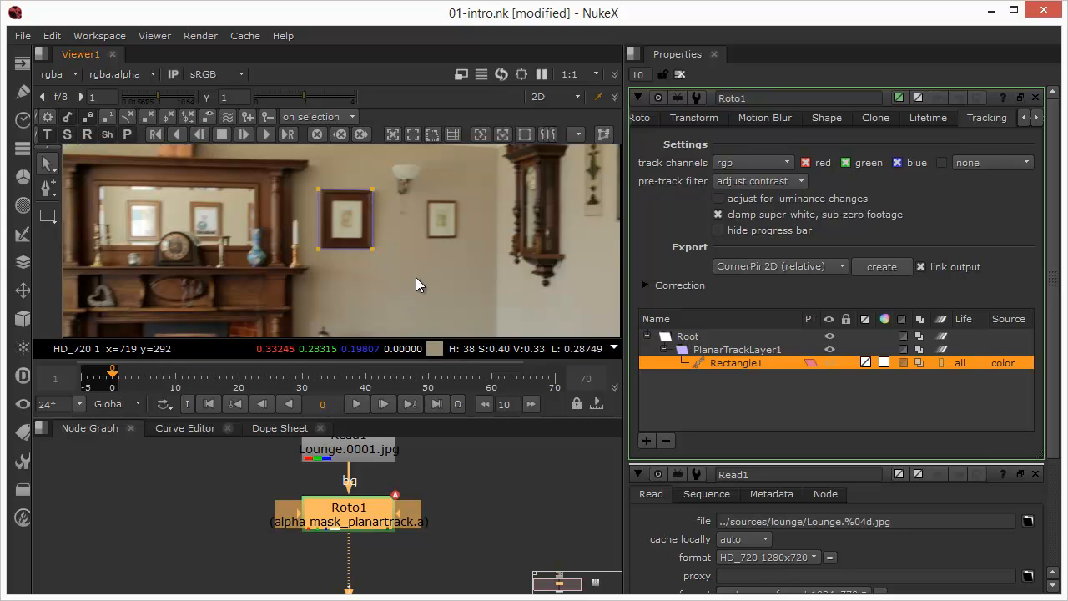
mouse_move(348, 183)
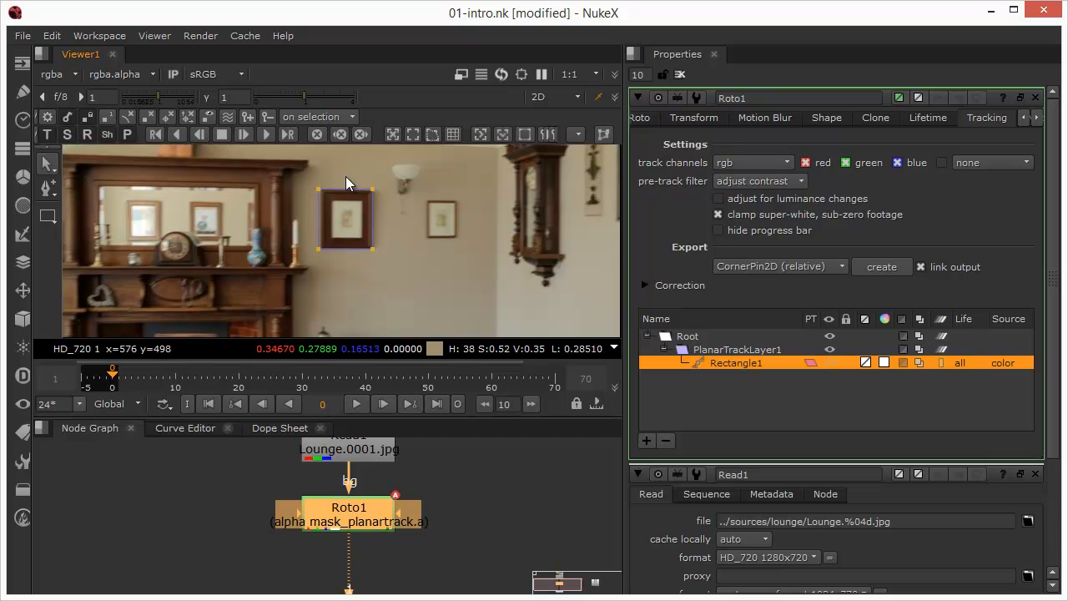
mouse_move(361, 227)
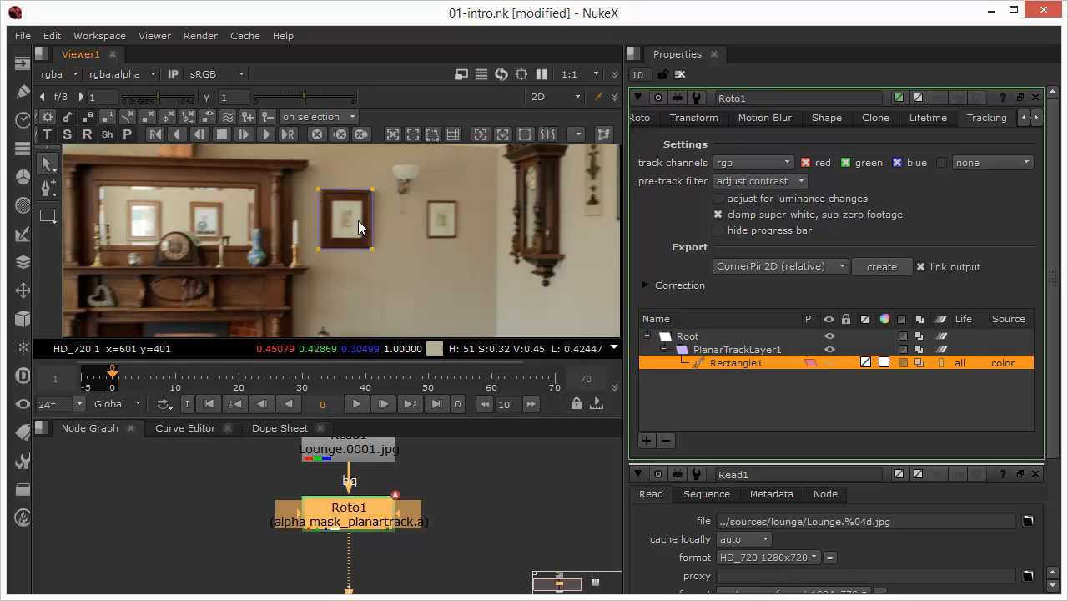
mouse_move(325, 234)
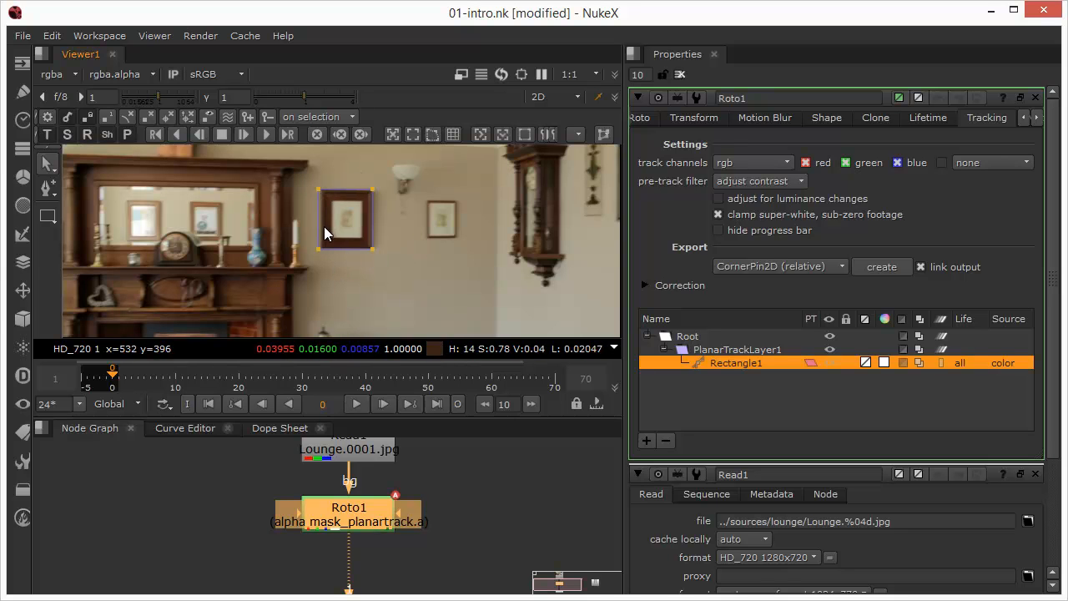
mouse_move(374, 256)
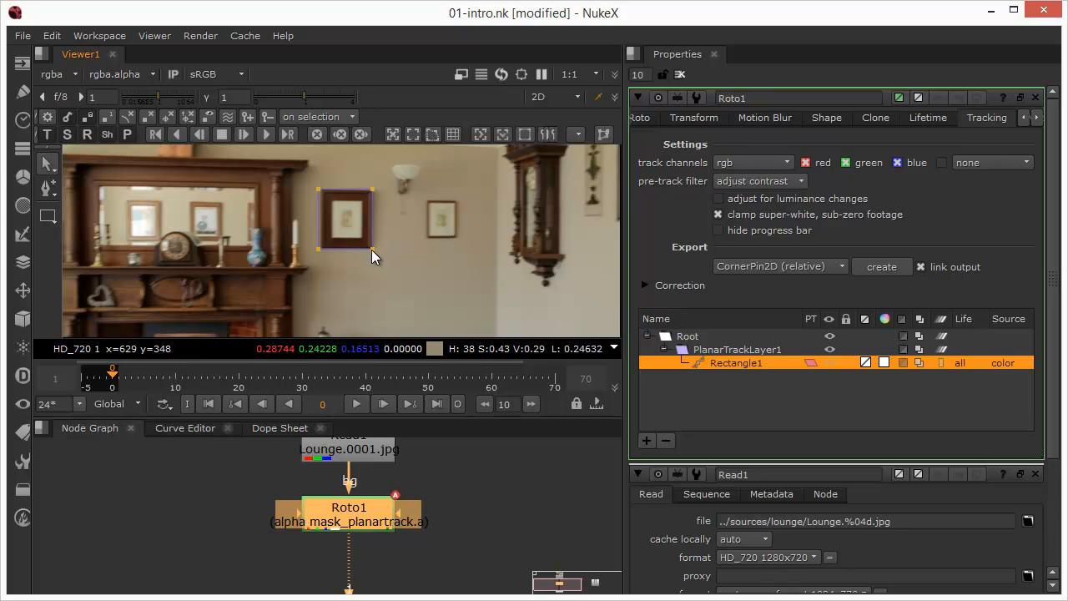
mouse_move(298, 255)
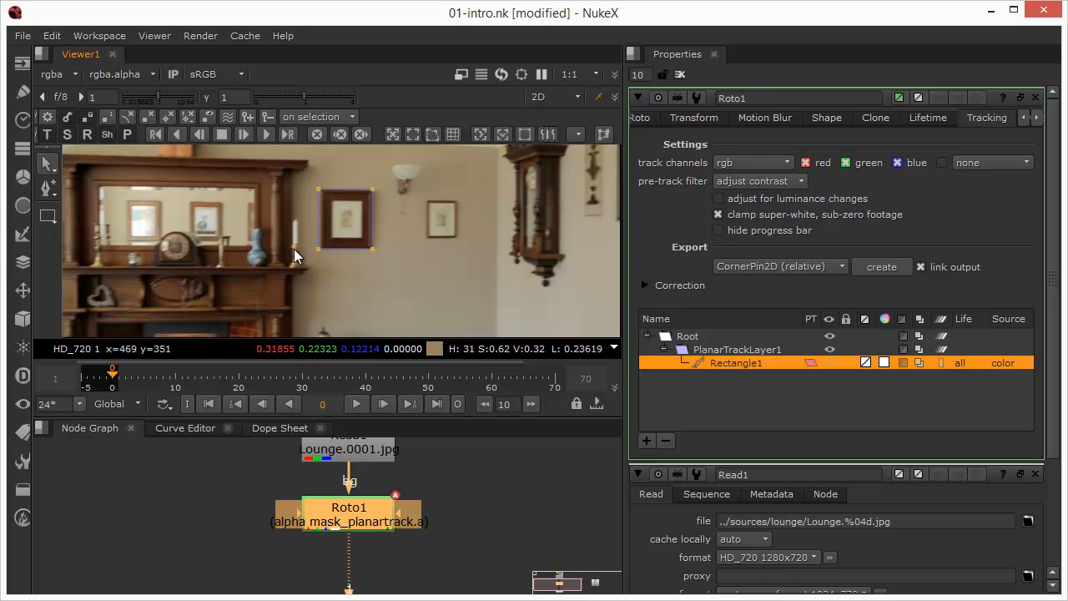
mouse_move(404, 330)
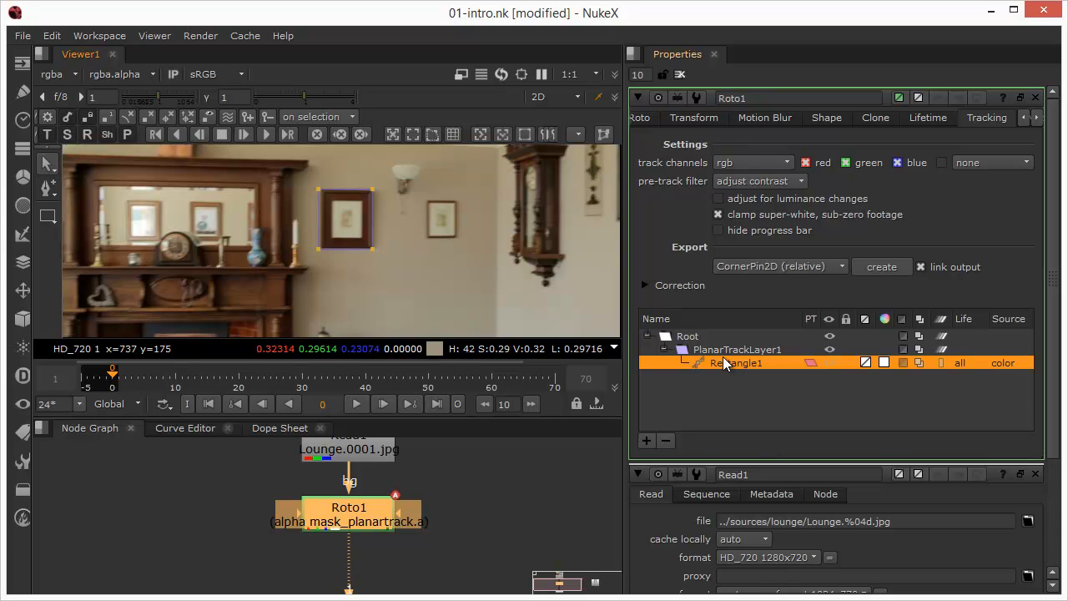
mouse_move(730, 357)
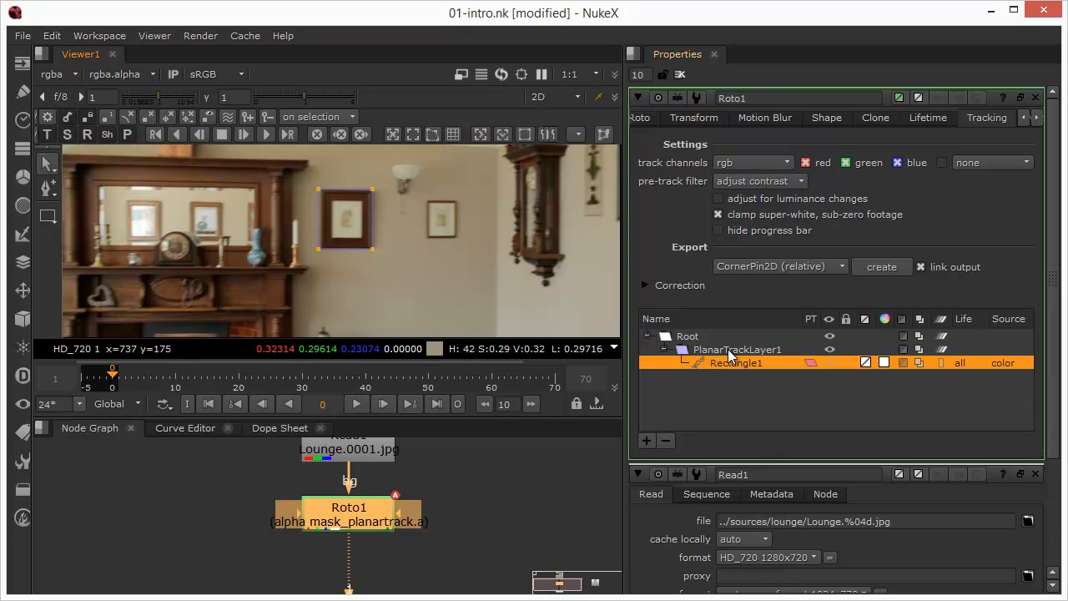
Step: Rename PlanarTrackLayer1 in the curves list to 'PictureFrame'
click(737, 349)
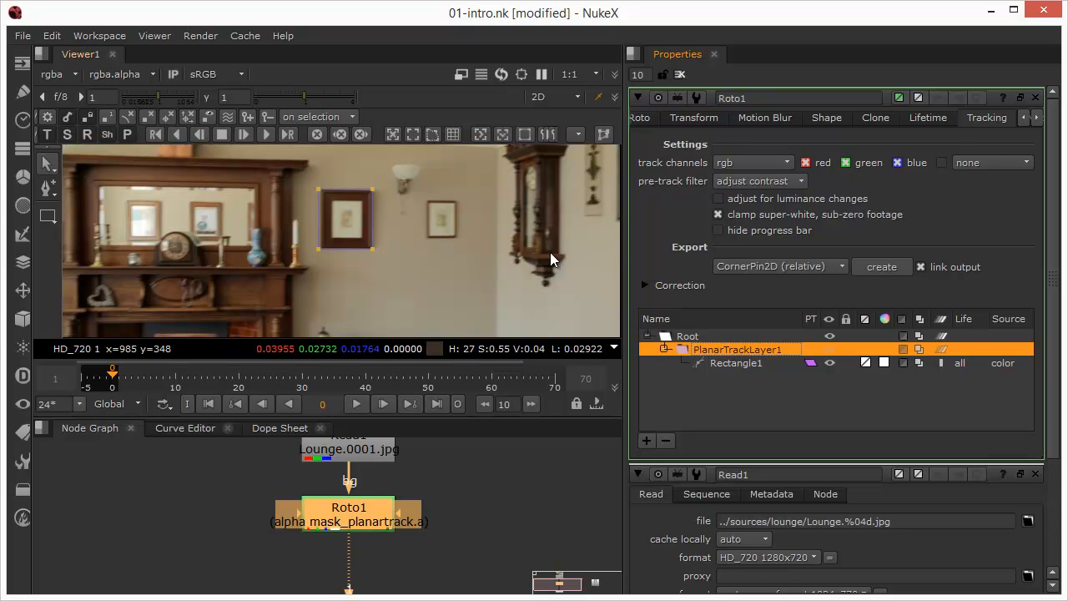
mouse_move(733, 377)
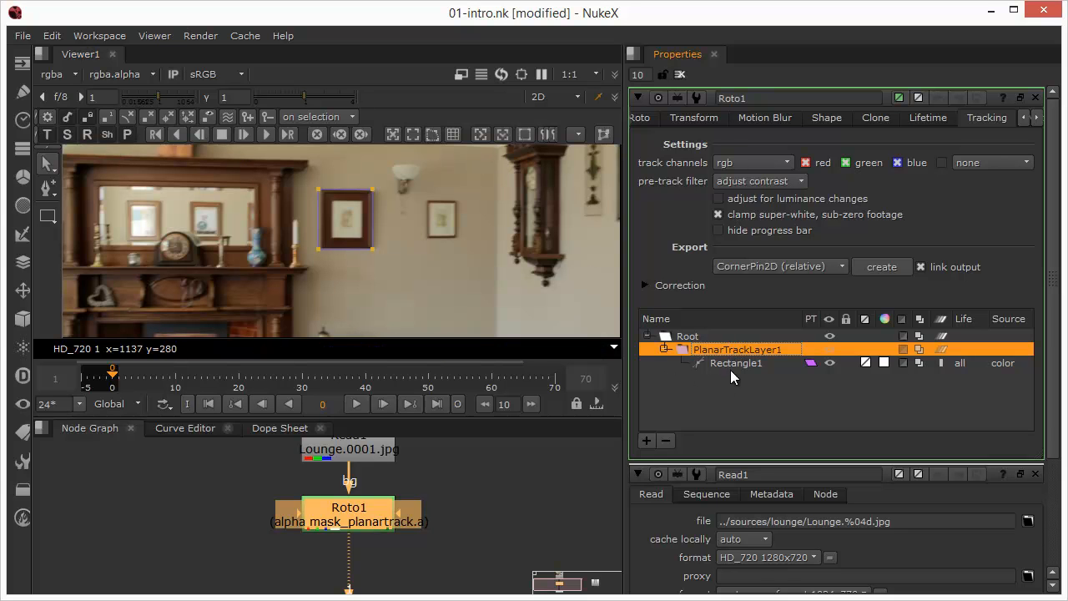
mouse_move(732, 352)
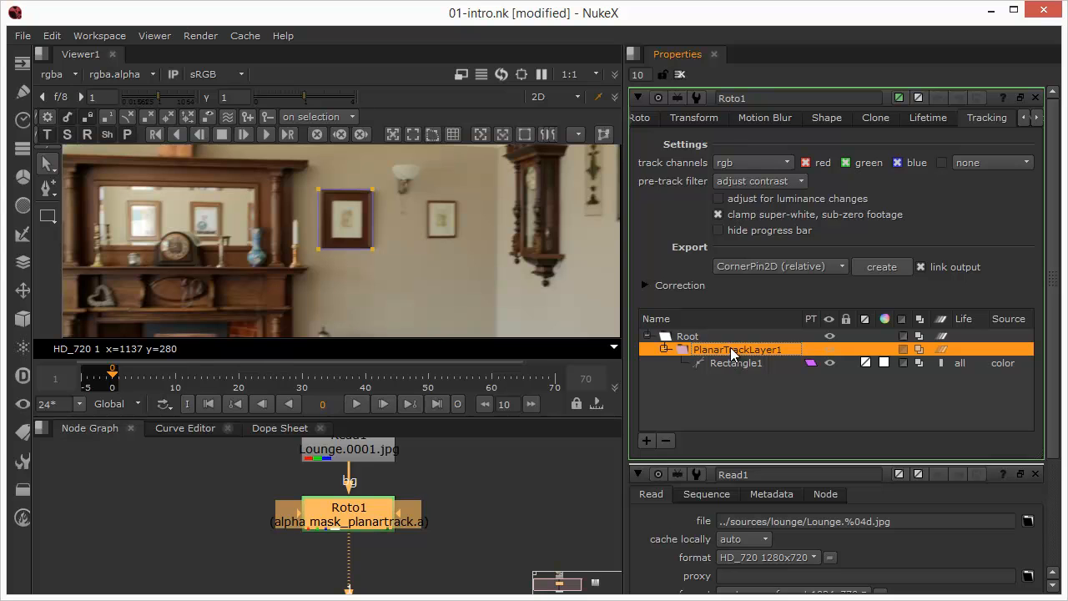
double_click(736, 348)
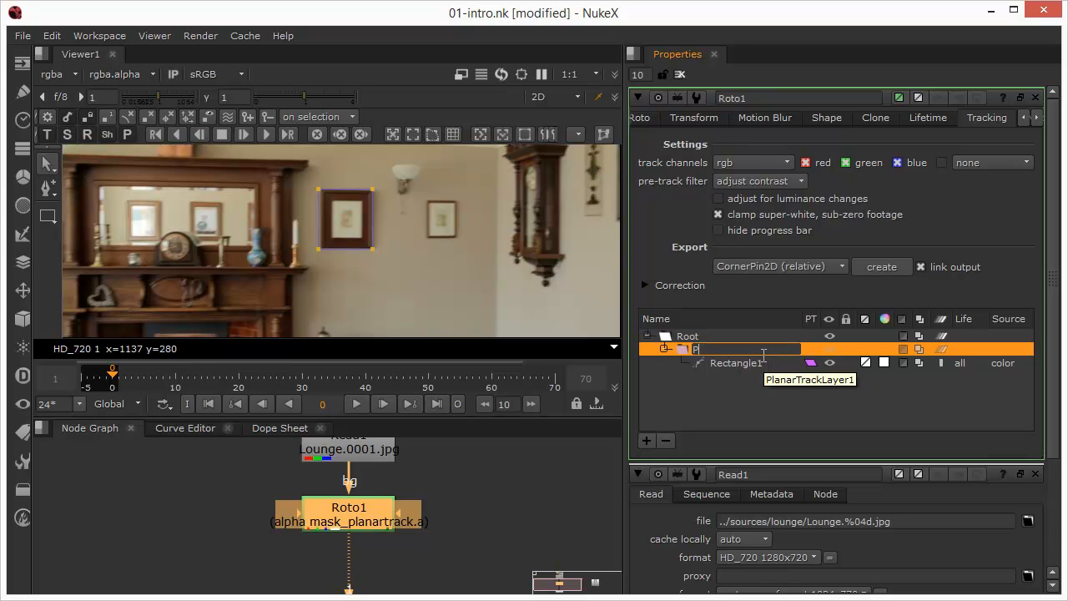
text(PictureFrame)
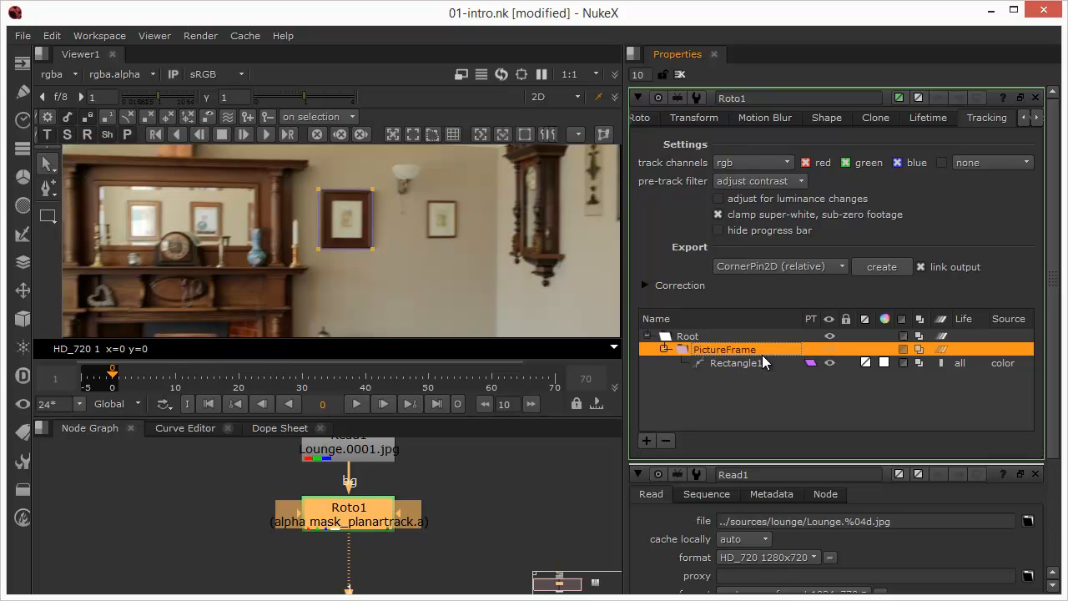
mouse_move(714, 388)
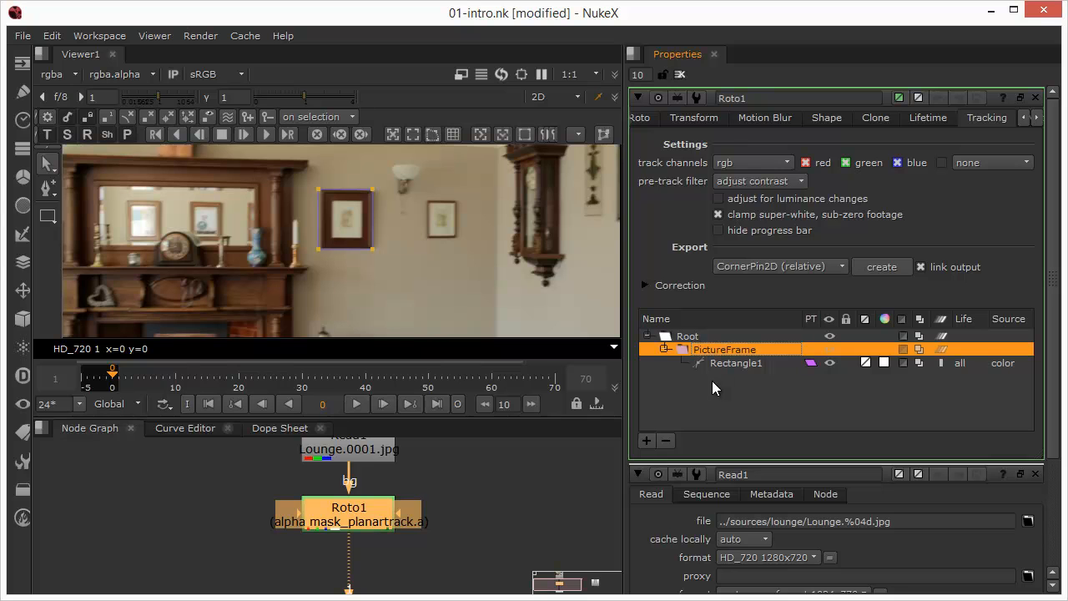
mouse_move(814, 146)
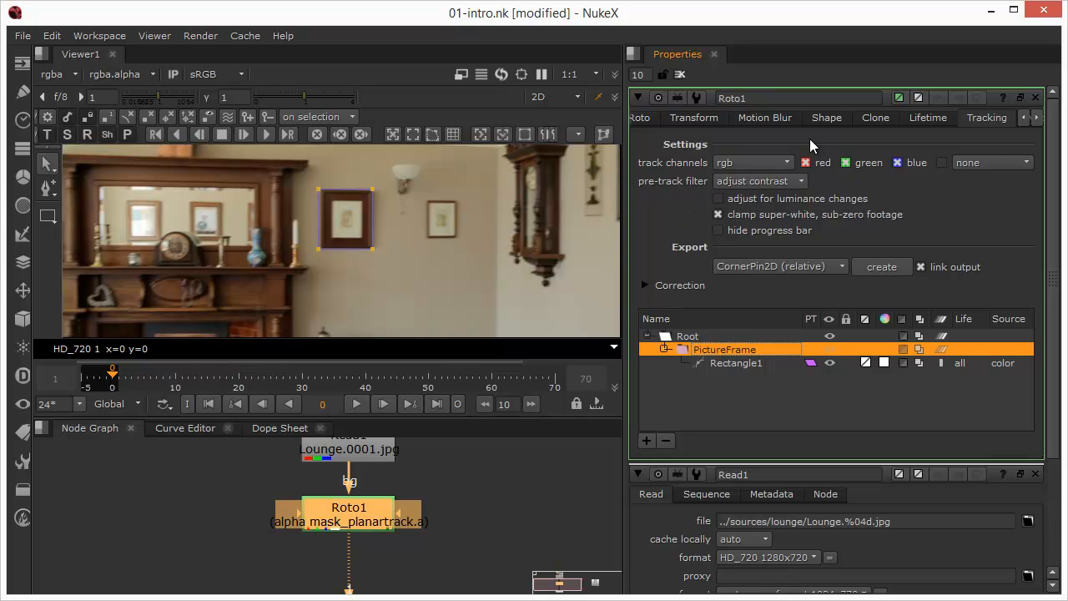
mouse_move(776, 303)
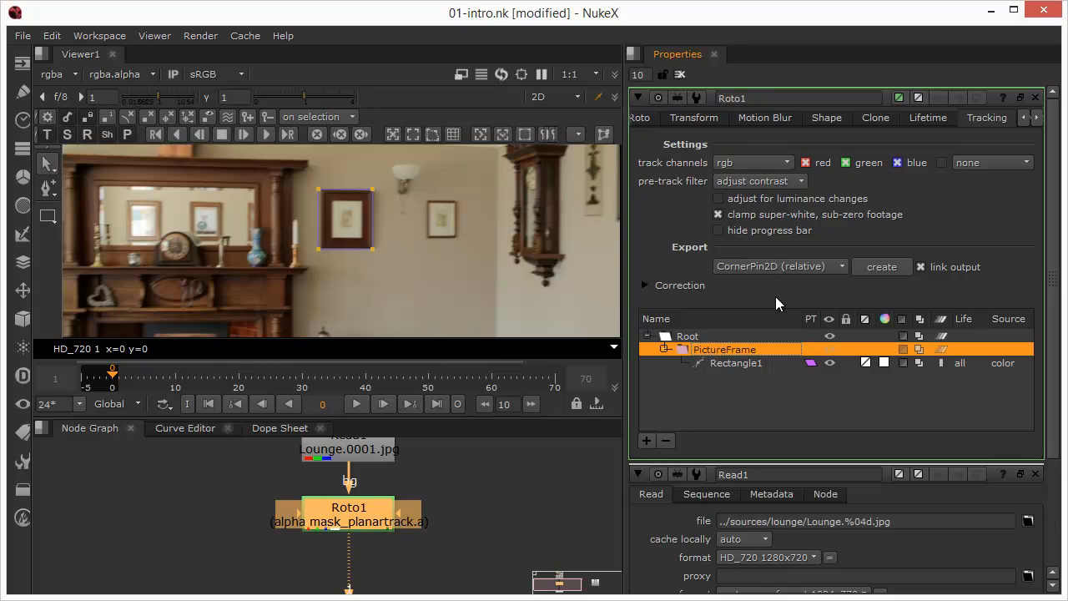
mouse_move(621, 327)
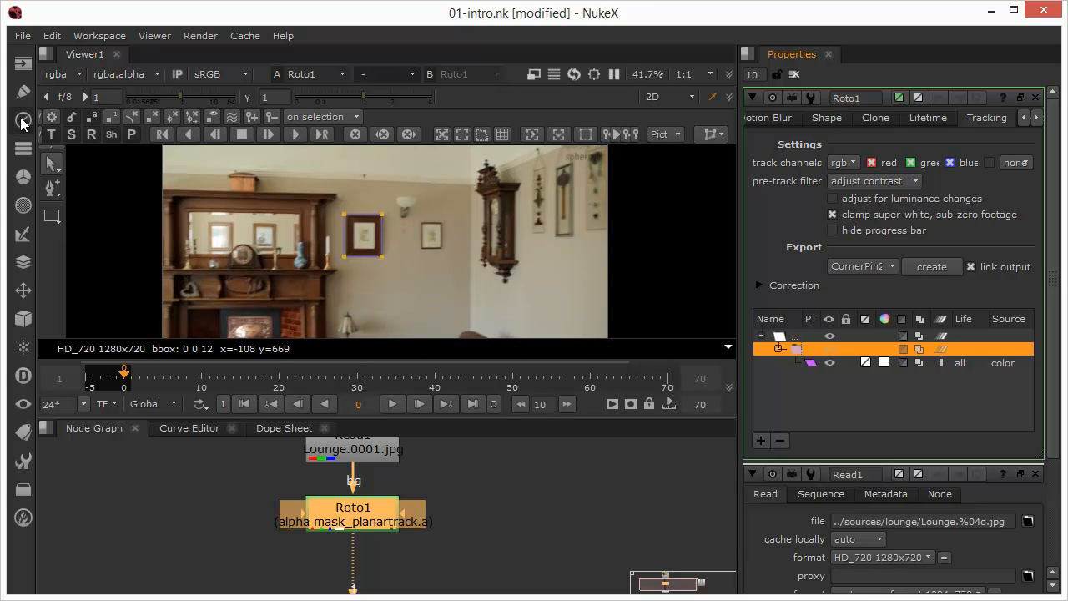
mouse_move(190, 140)
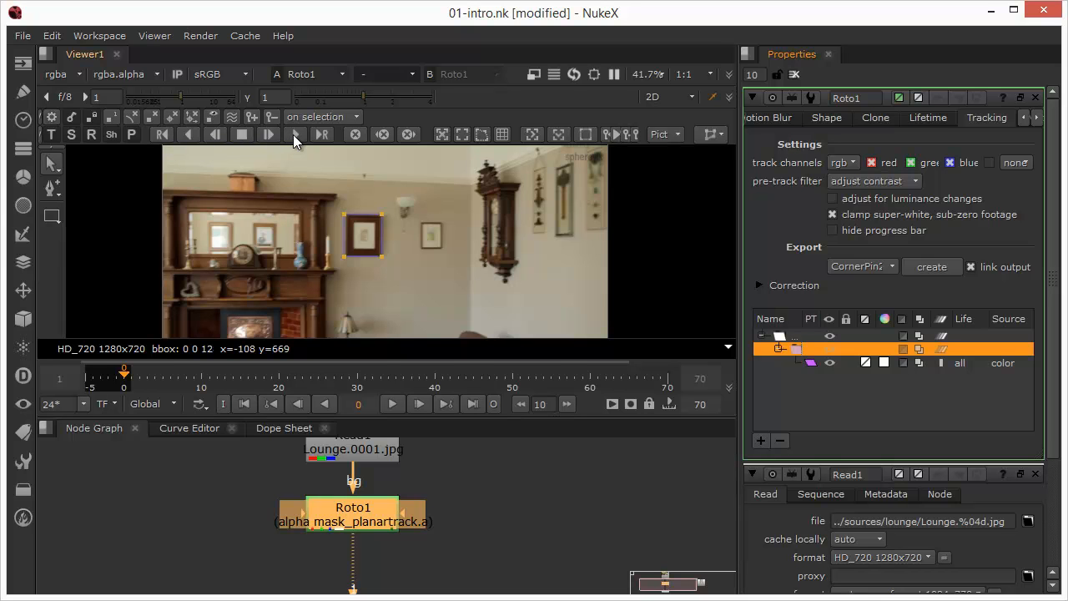
mouse_move(296, 135)
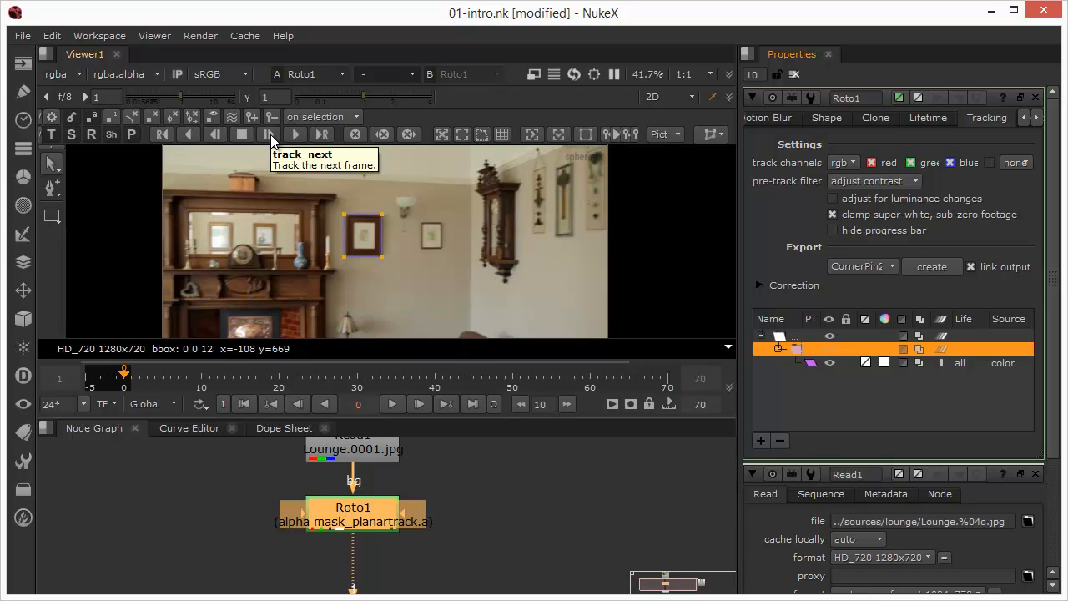
mouse_move(214, 135)
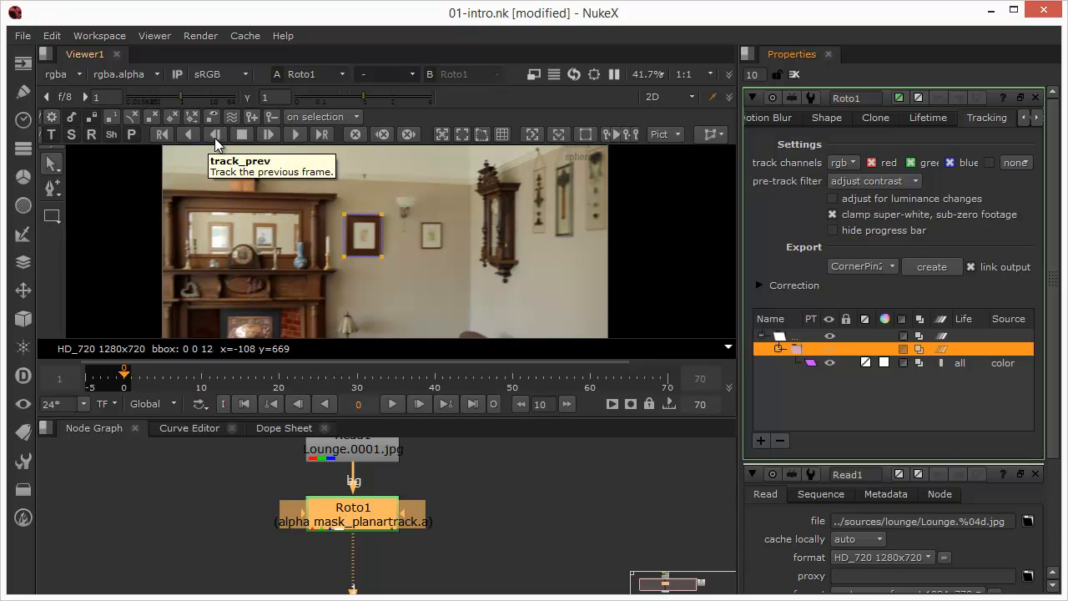
mouse_move(144, 311)
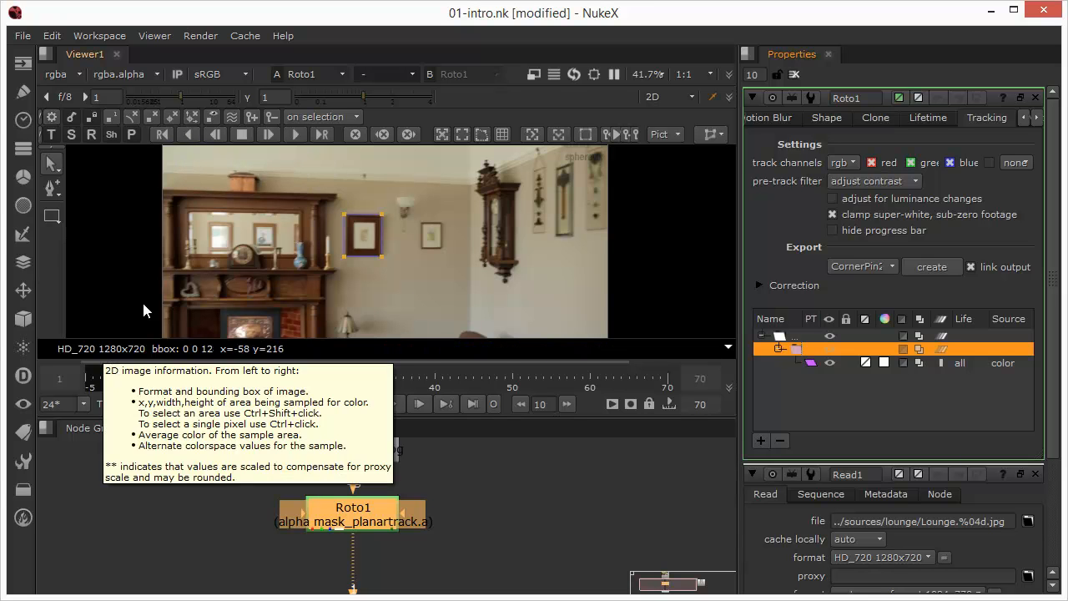
mouse_move(295, 135)
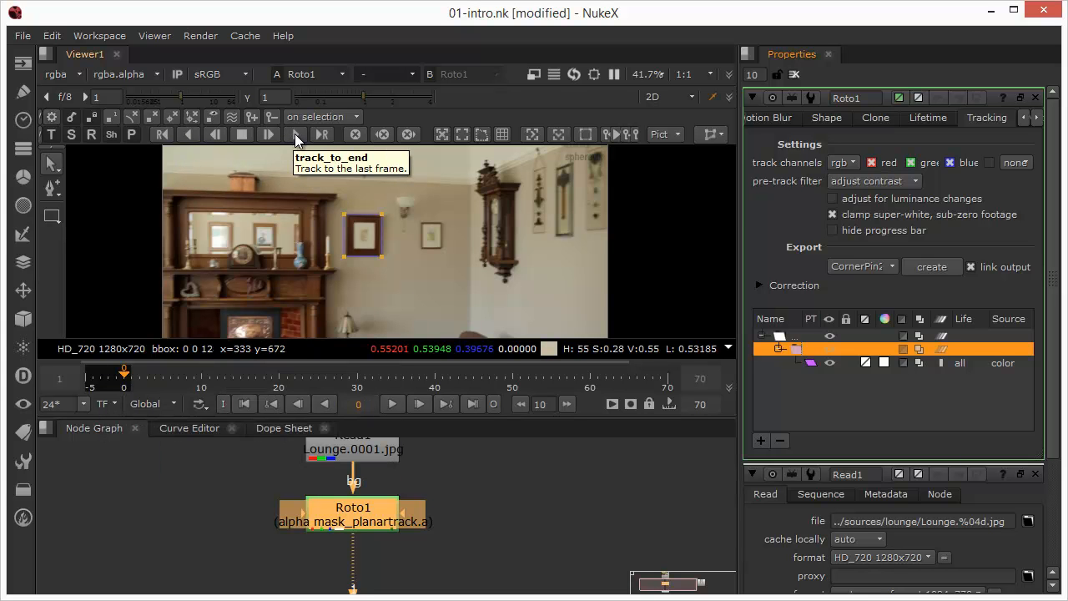
Step: Track the PictureFrame layer to the last frame, then go back to frame 0
click(296, 134)
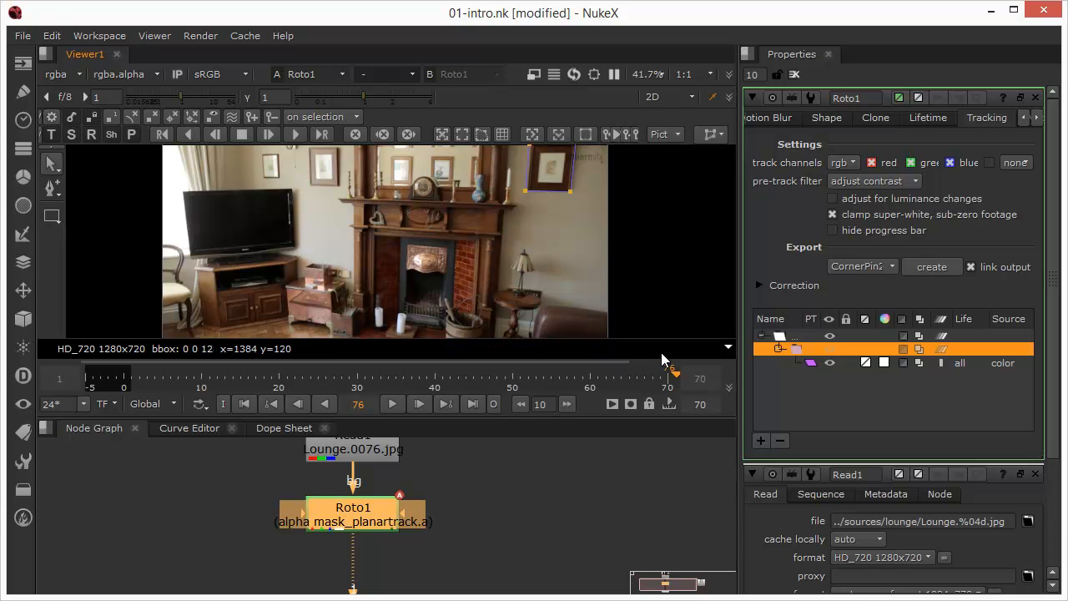
click(434, 379)
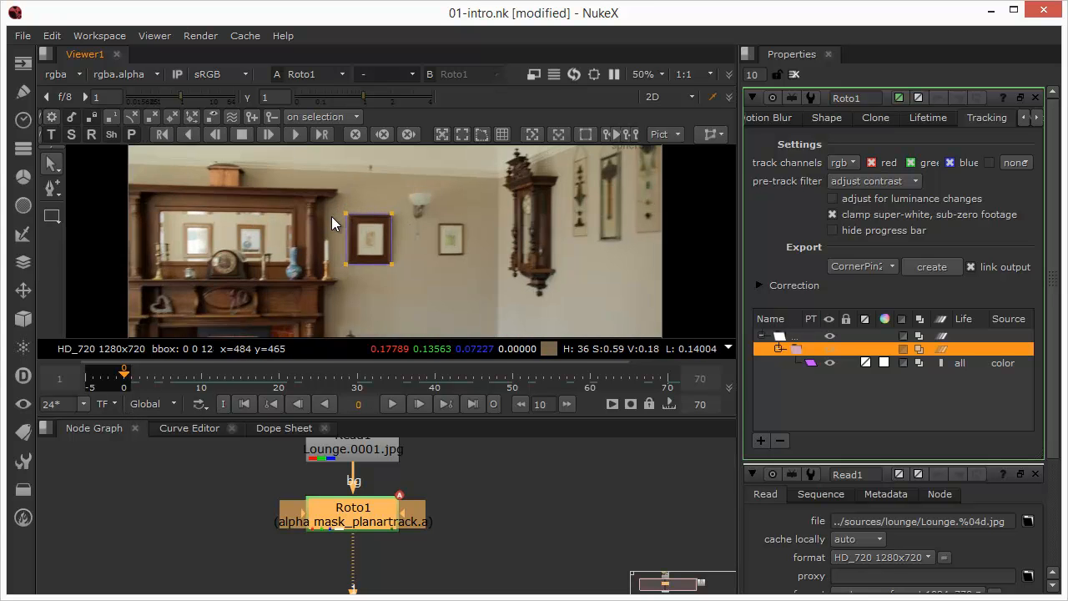
Step: Run Track Forward on the picture-frame plane in the PlanarTracker
click(644, 74)
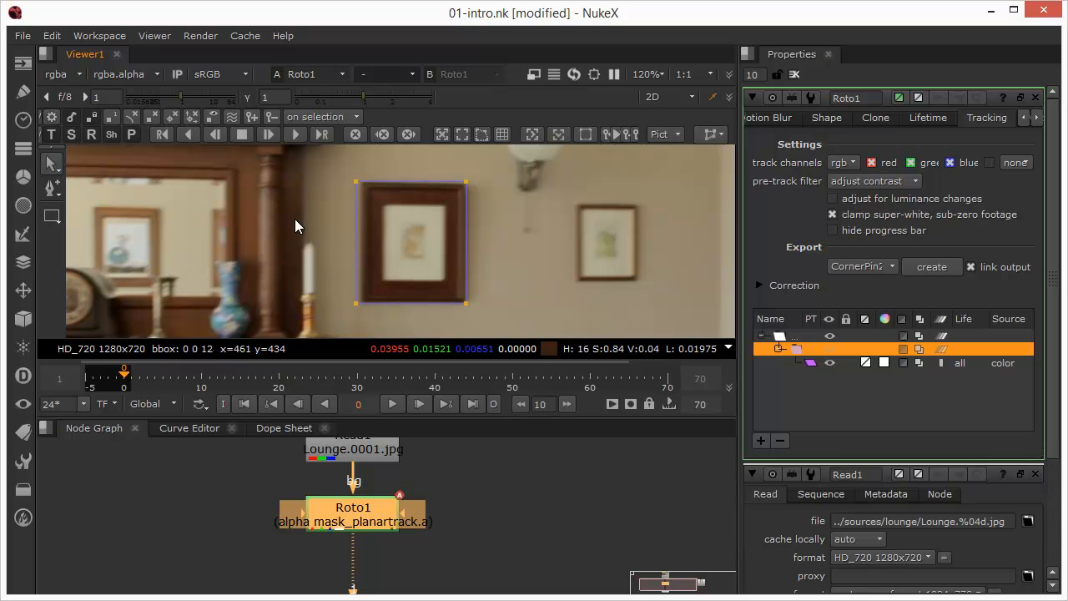
mouse_move(348, 298)
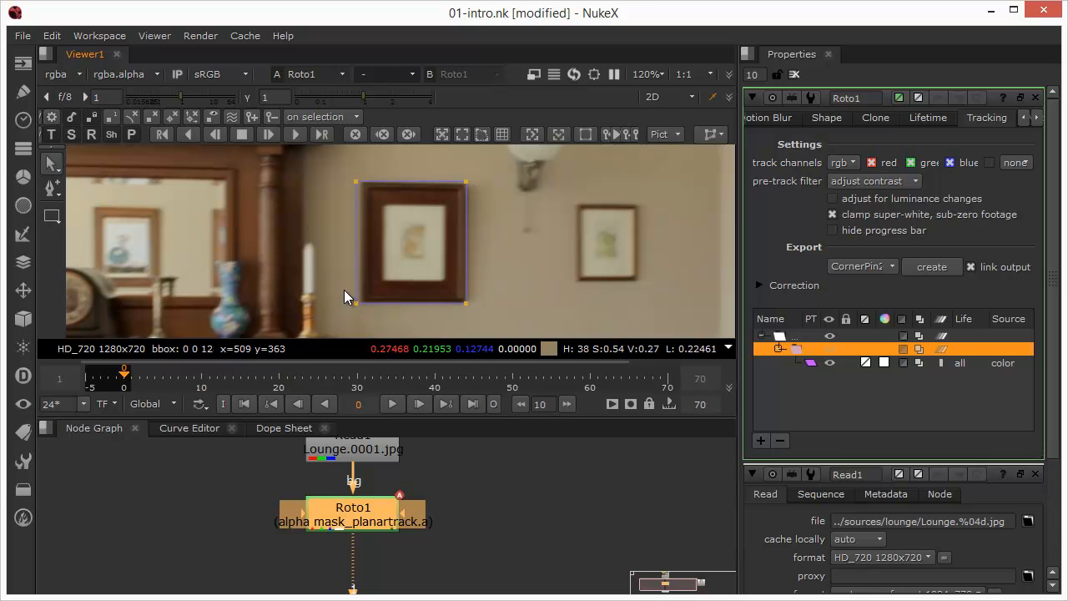
mouse_move(404, 267)
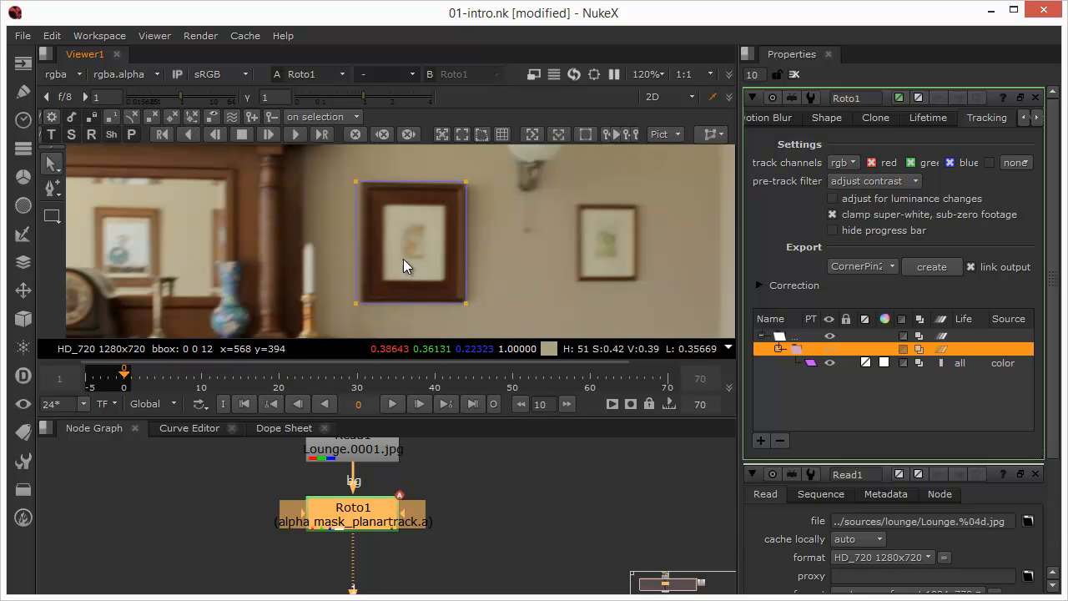
mouse_move(442, 299)
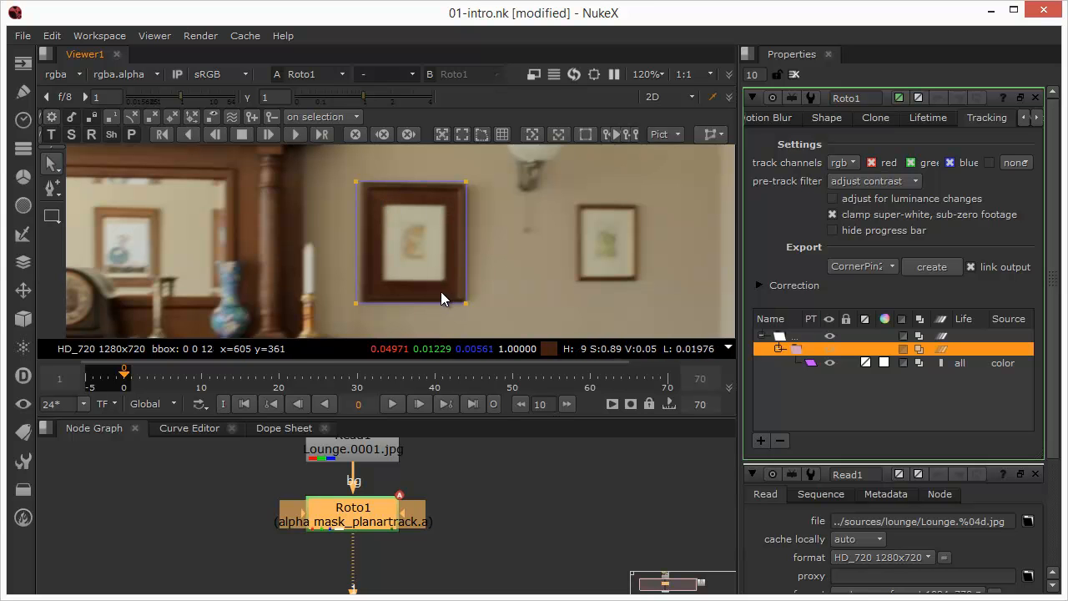
mouse_move(499, 218)
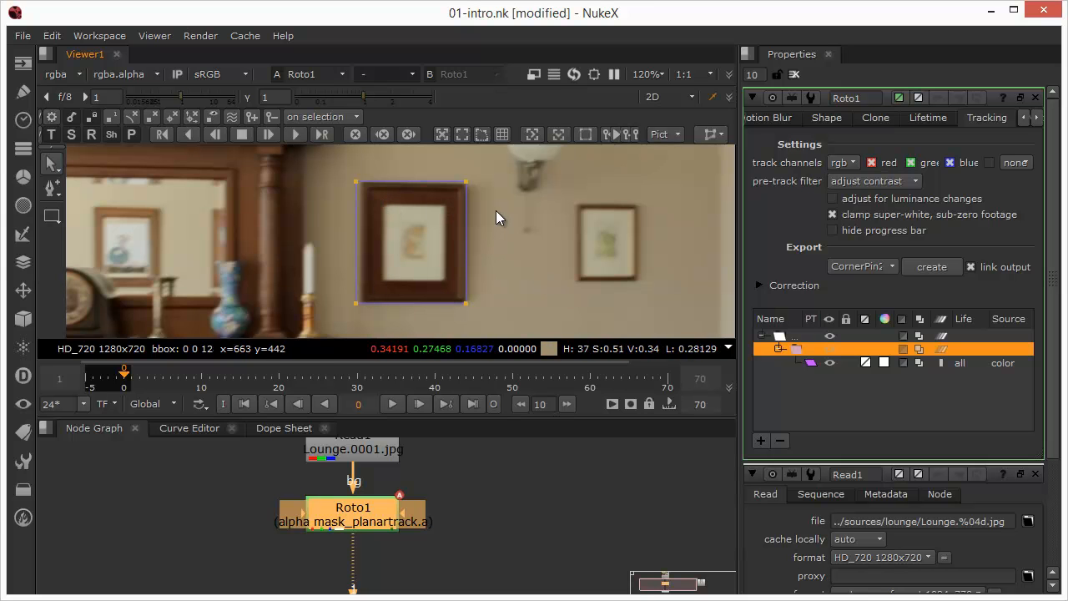
mouse_move(451, 158)
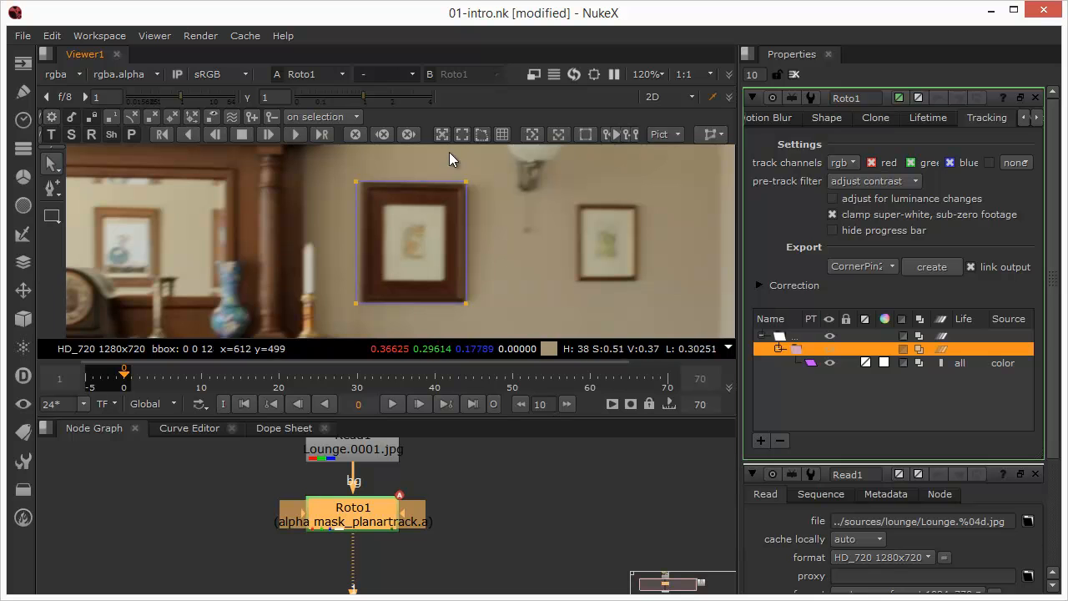
mouse_move(441, 158)
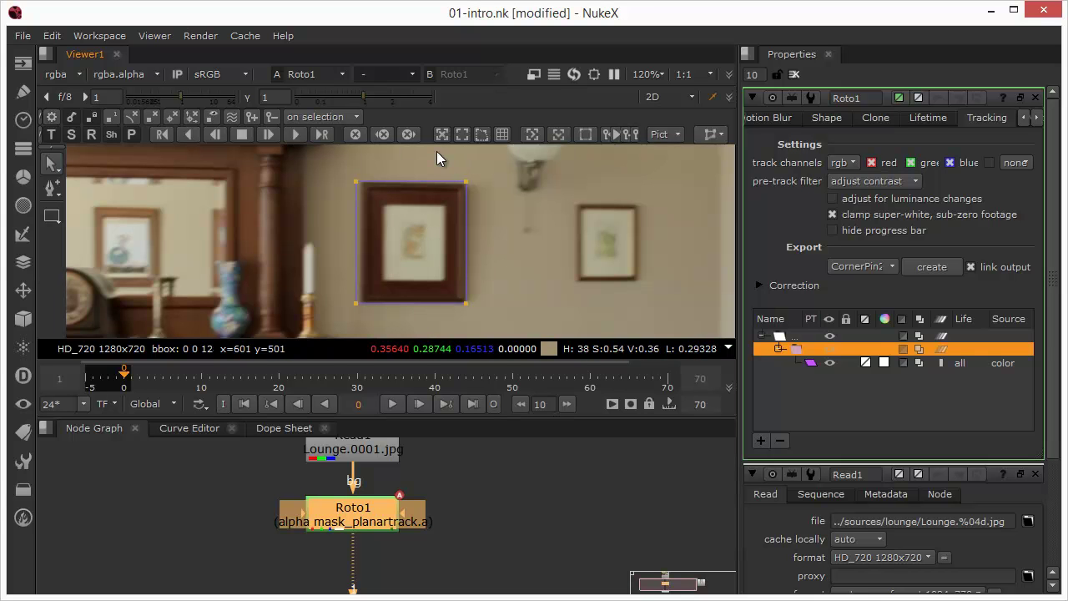
mouse_move(463, 143)
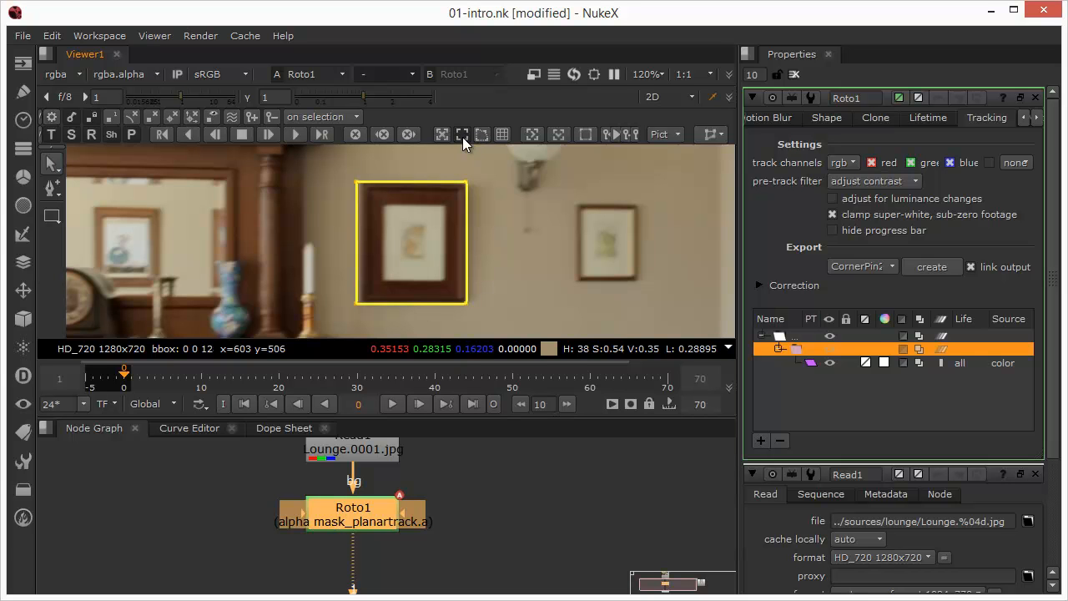
mouse_move(358, 196)
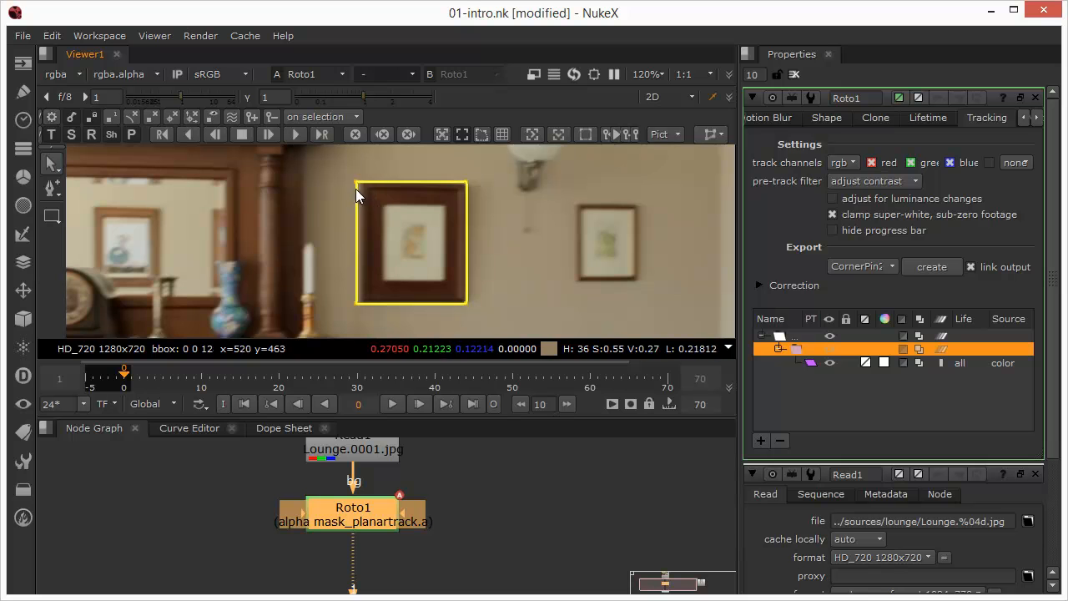
mouse_move(357, 183)
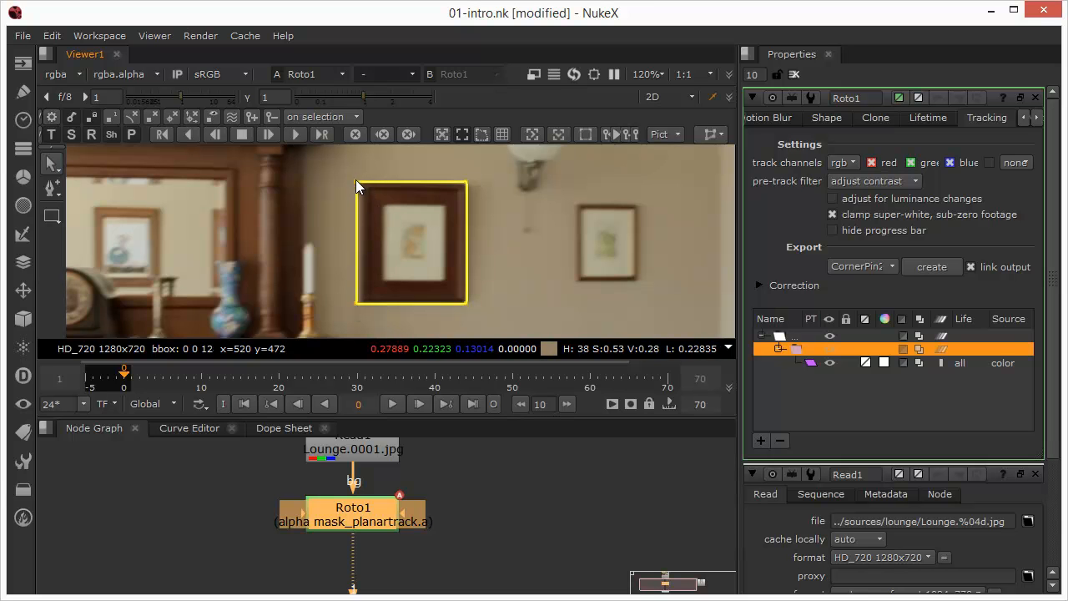
mouse_move(382, 328)
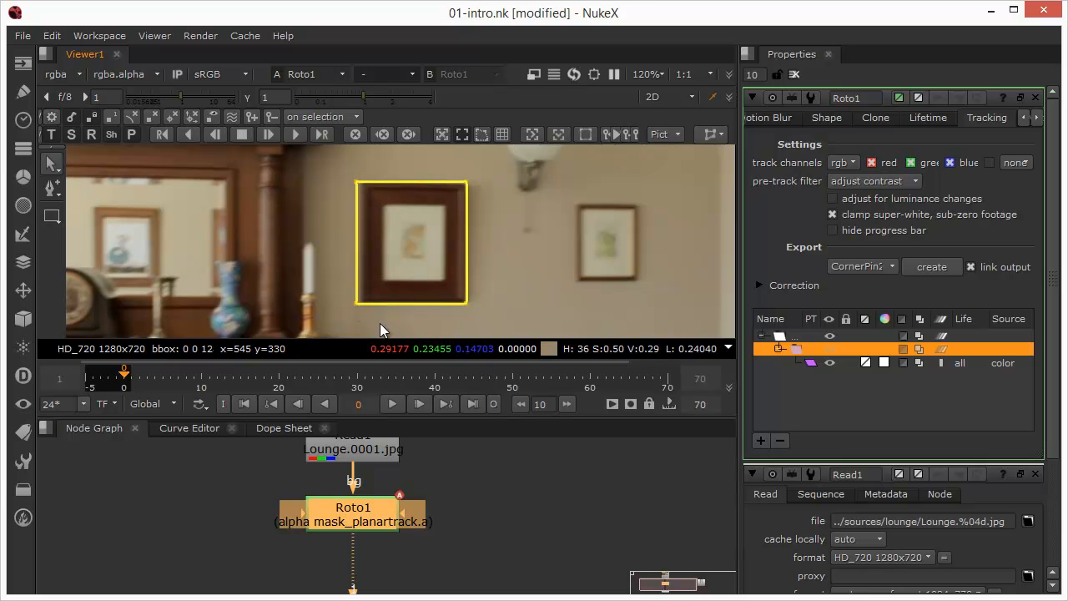
mouse_move(377, 198)
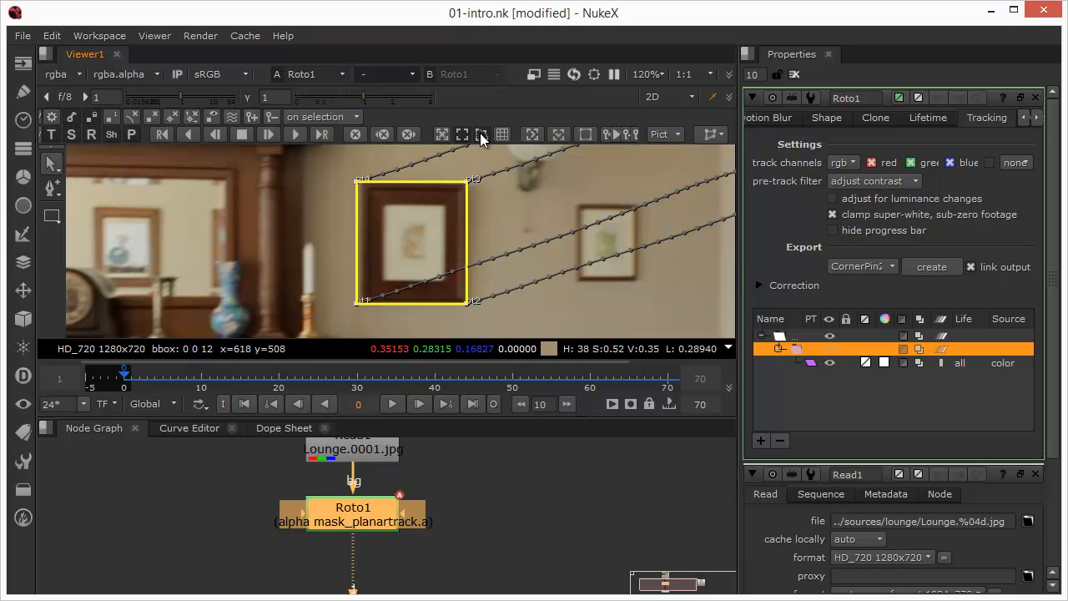
mouse_move(481, 134)
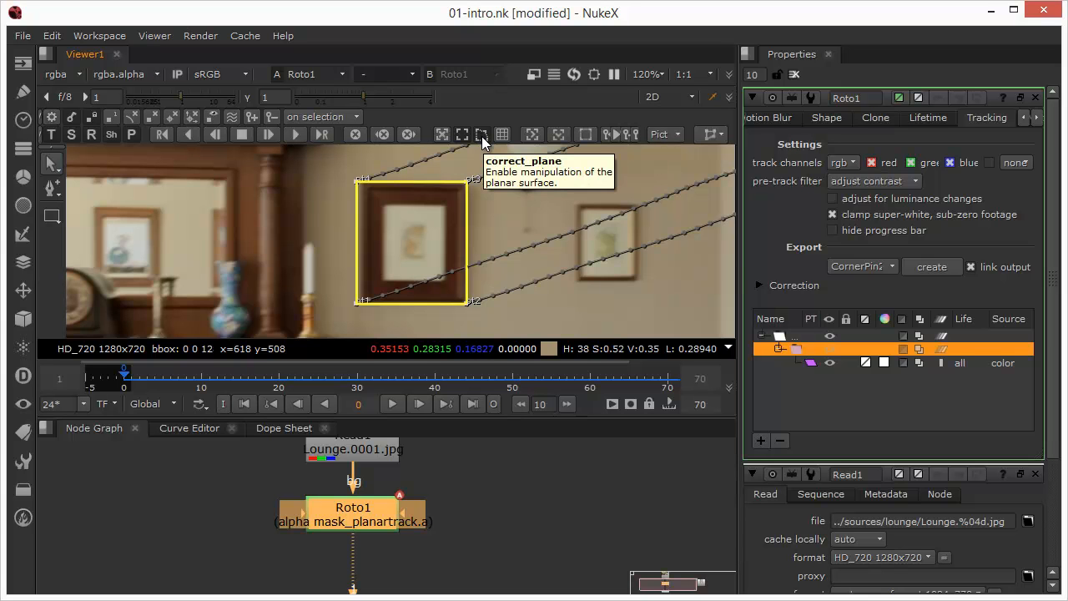
mouse_move(487, 150)
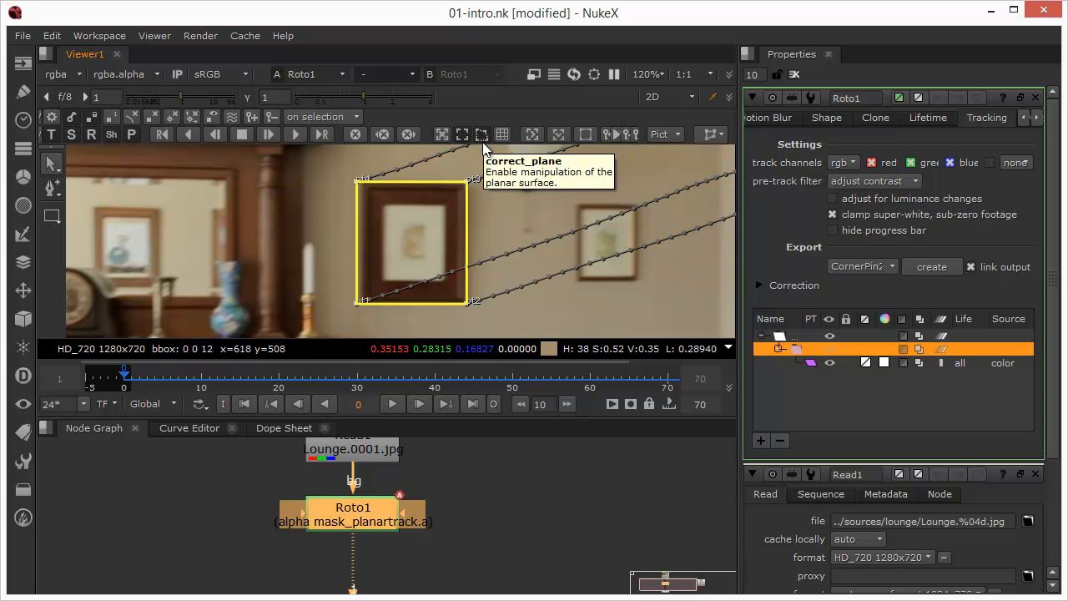
mouse_move(363, 250)
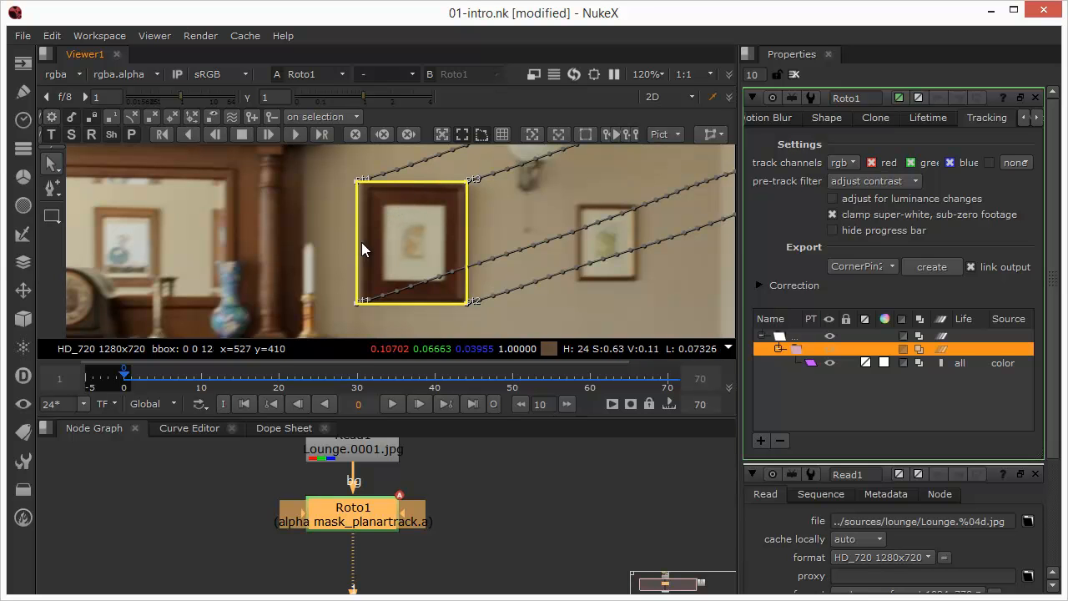
mouse_move(359, 191)
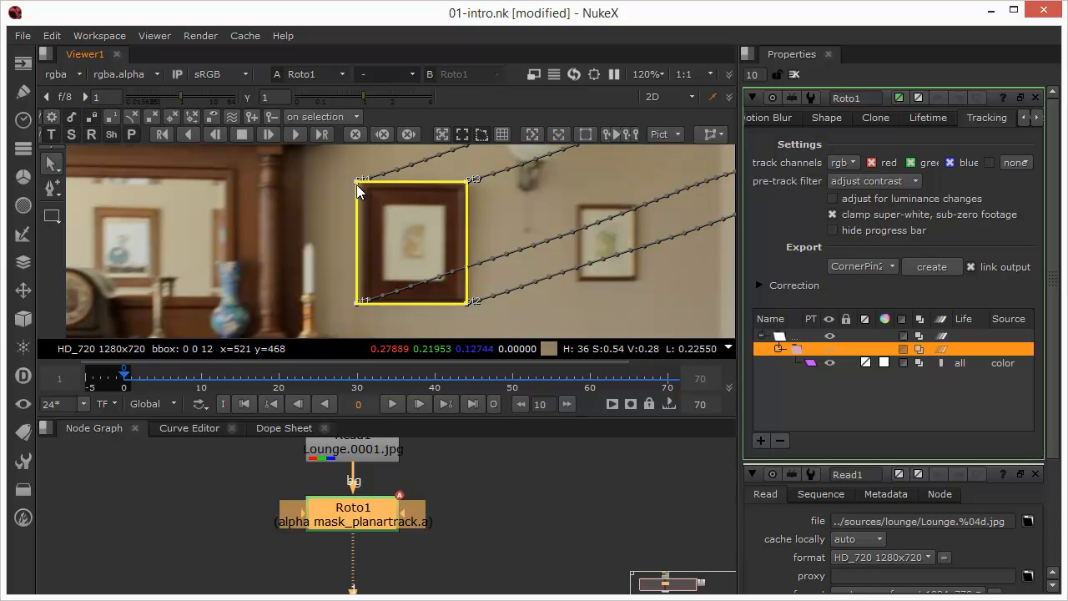
Step: Drag the plane's corners onto the picture's inner corners, zooming in to refine the bottom pair
drag(362, 178, 372, 196)
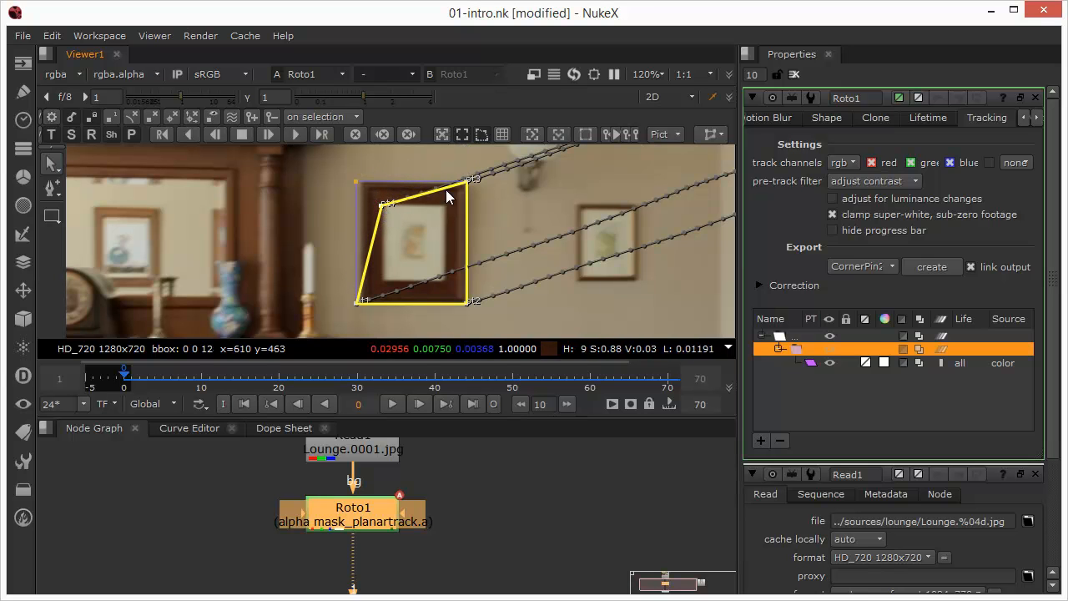
drag(472, 179, 457, 201)
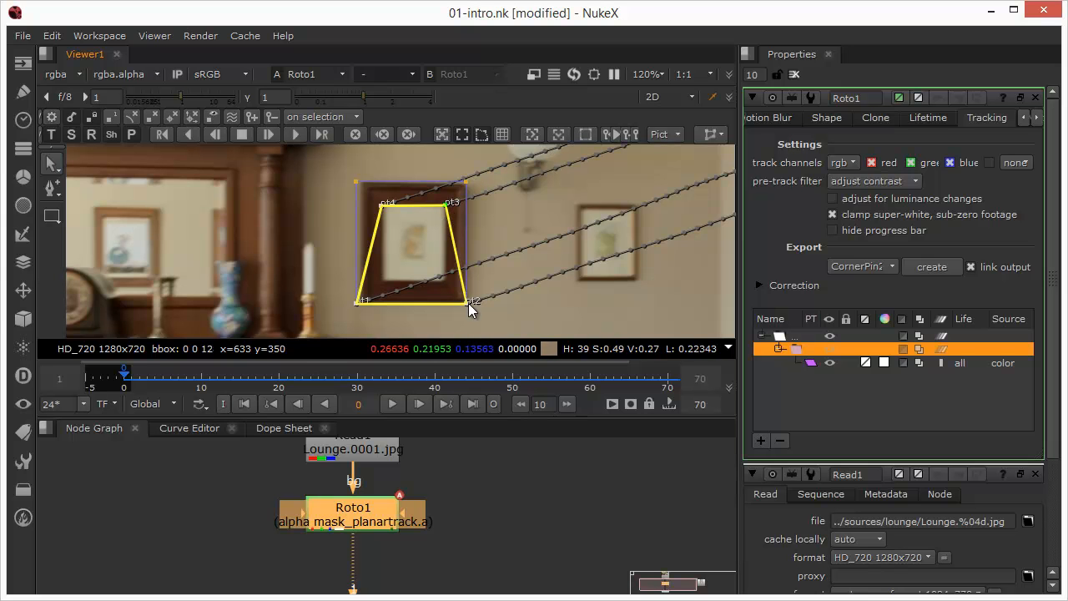
drag(474, 302, 454, 282)
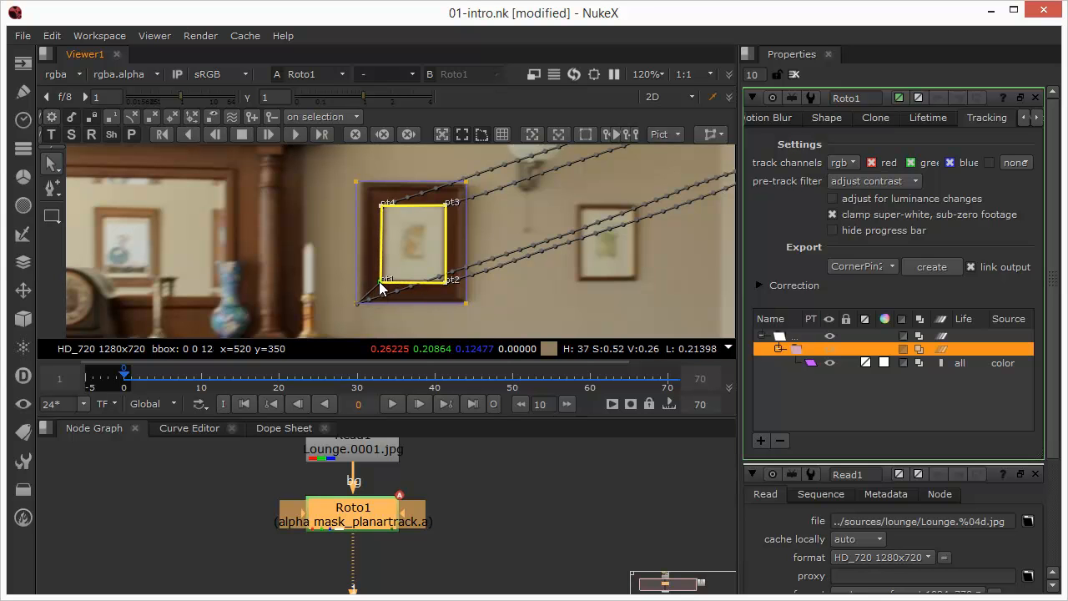
scroll(up, 3)
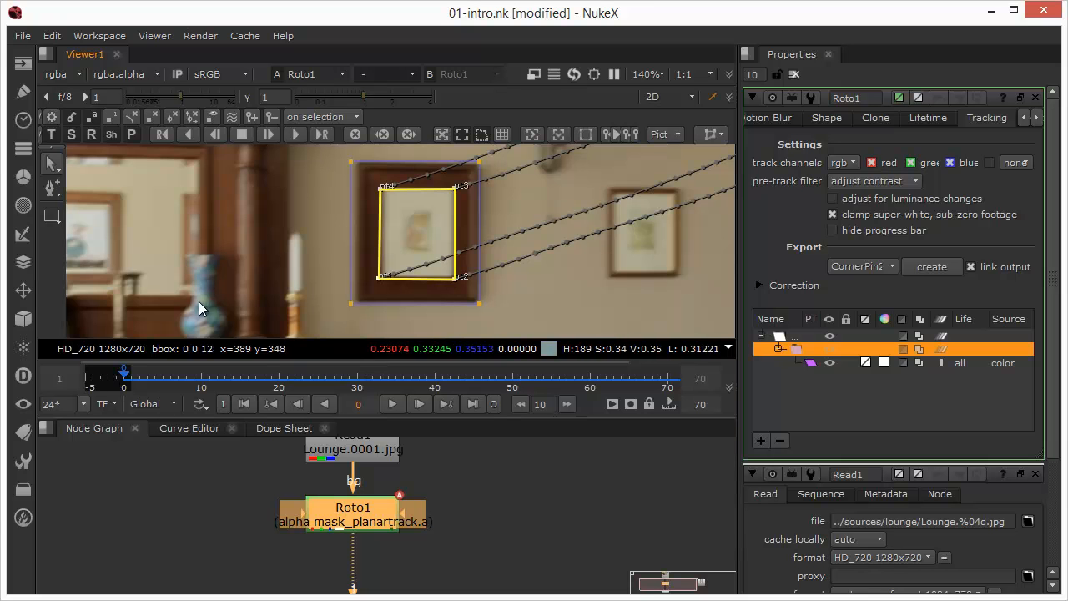
scroll(up, 3)
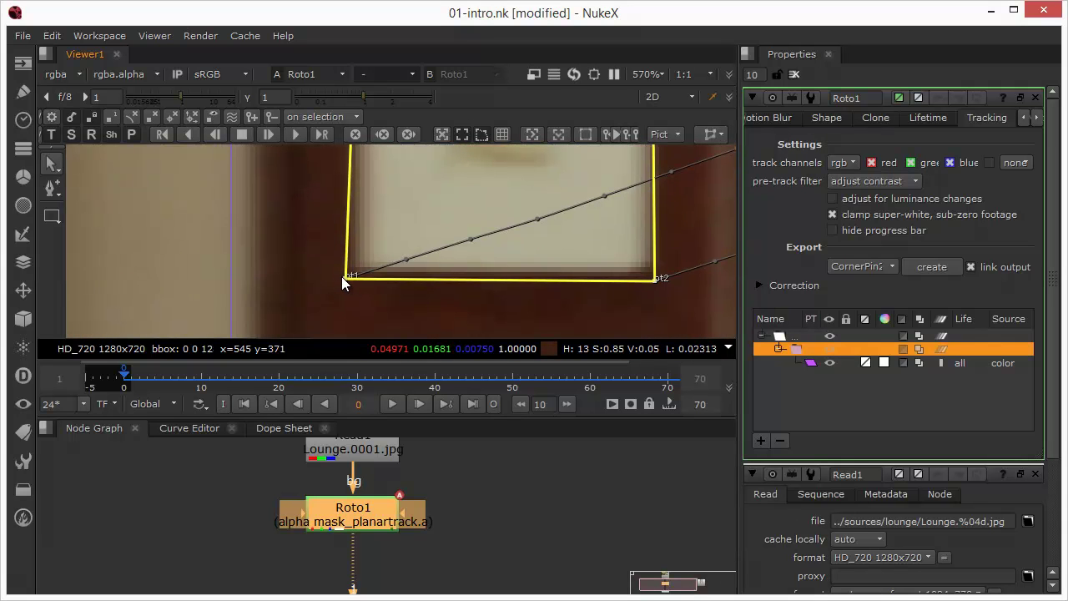
drag(345, 278, 351, 273)
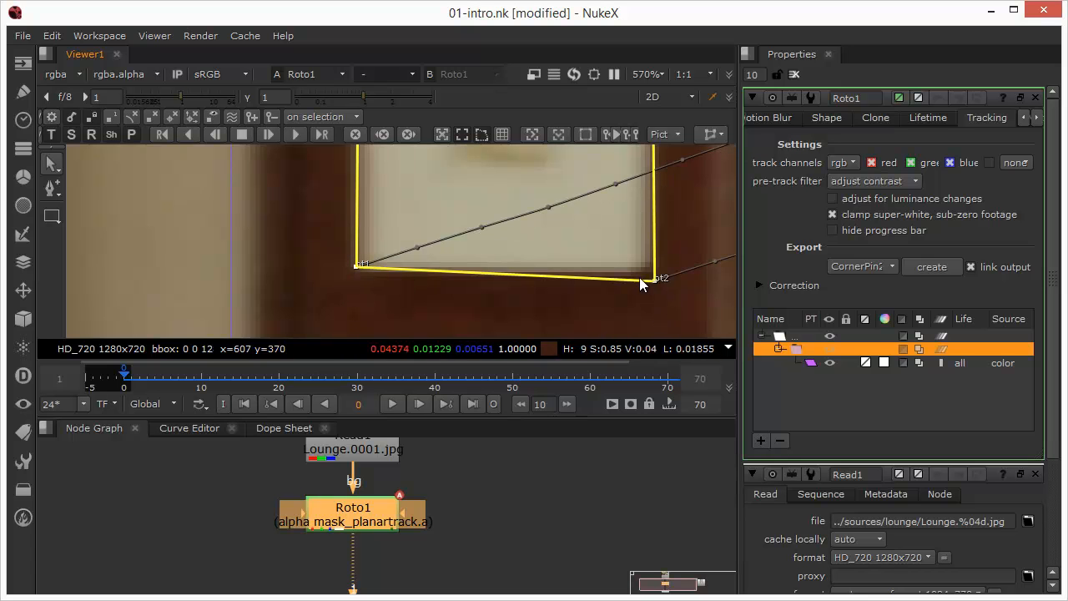
drag(642, 284, 651, 276)
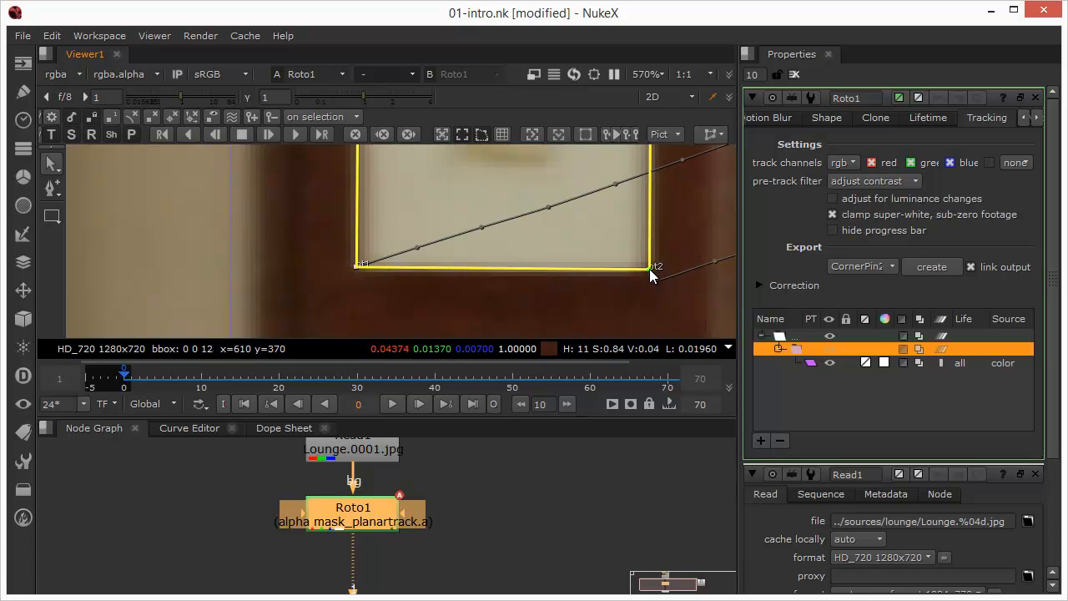
mouse_move(592, 257)
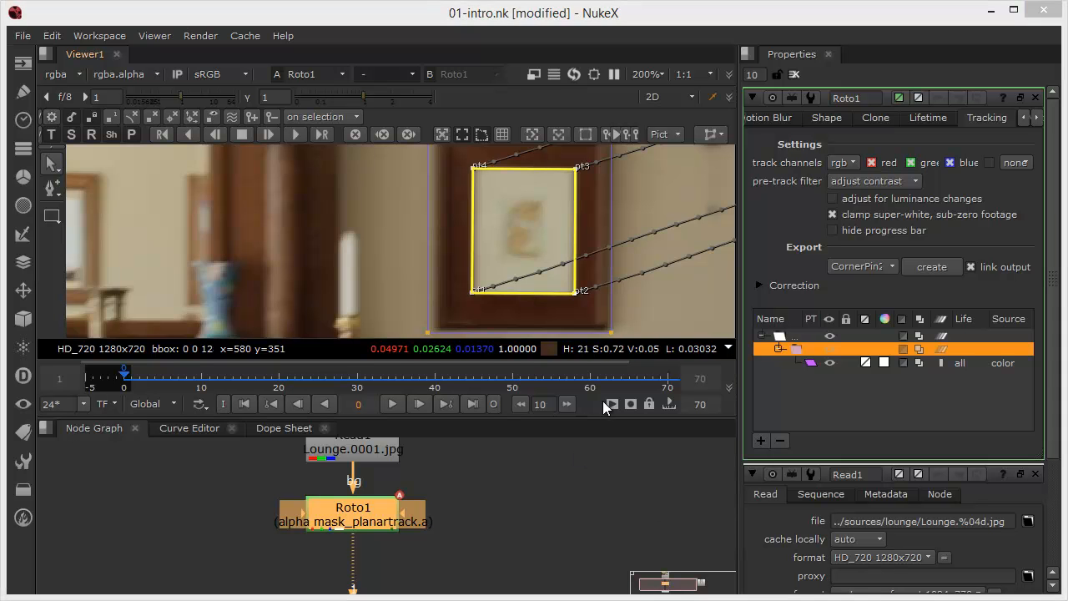
mouse_move(406, 212)
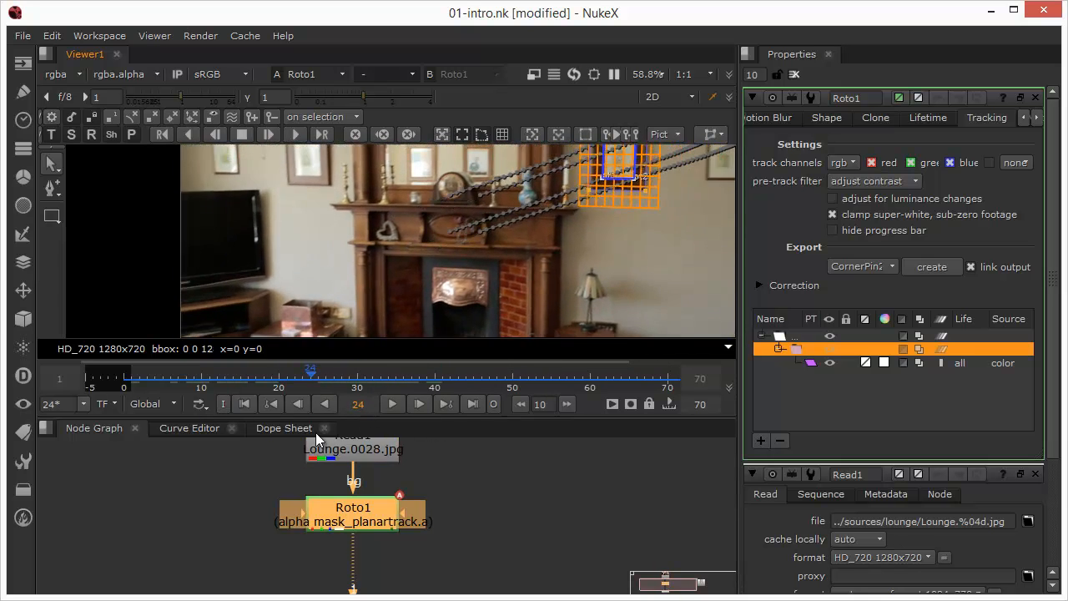
click(162, 378)
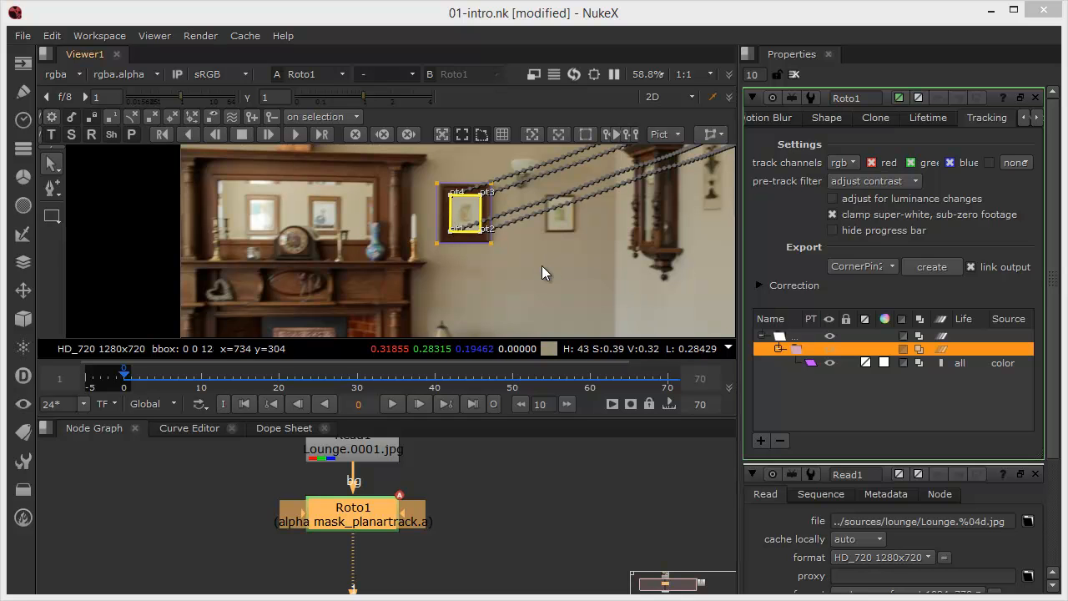
mouse_move(647, 543)
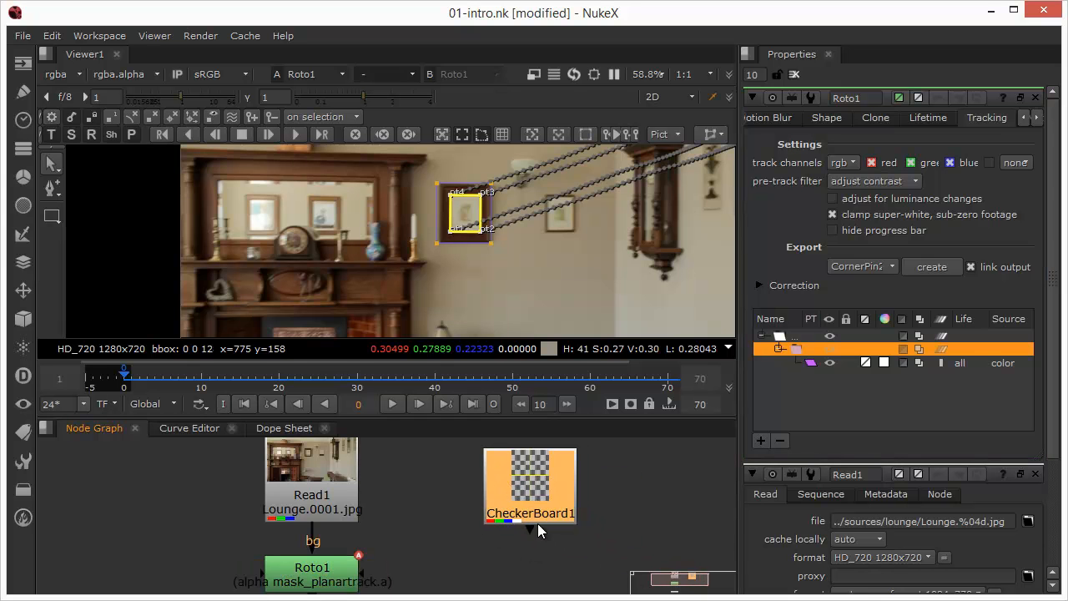
mouse_move(539, 480)
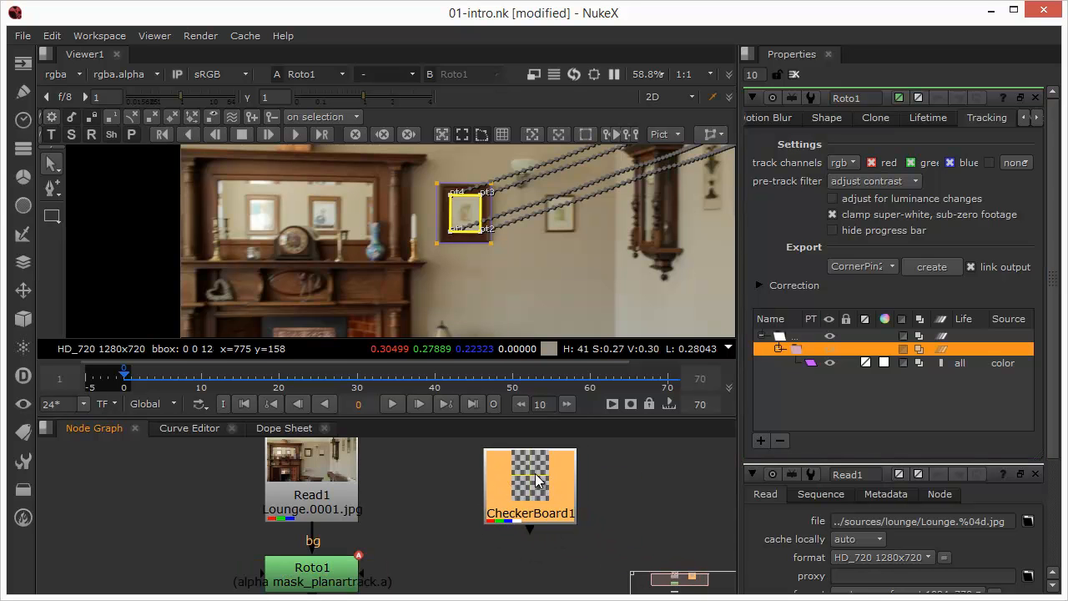
Step: Open the CheckerBoard settings and select PictureFrame from the planar track layer list
double_click(530, 484)
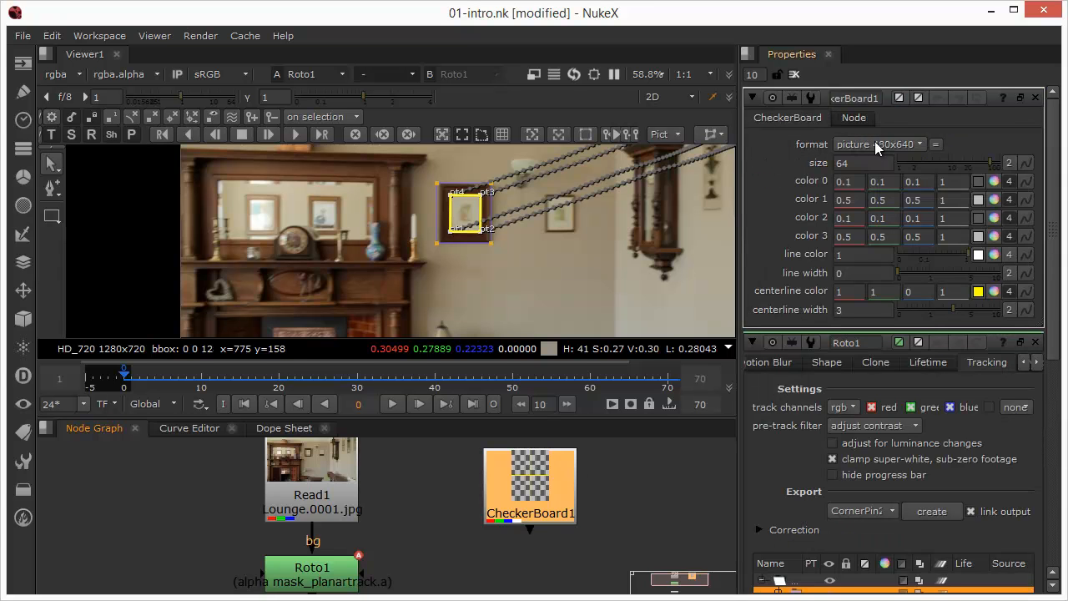
click(878, 144)
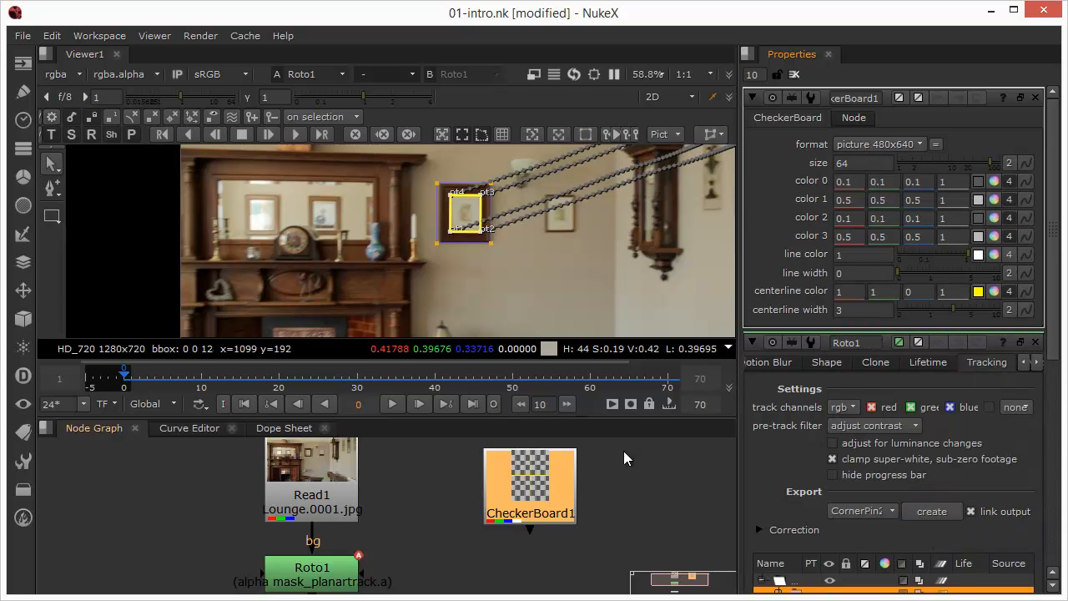
mouse_move(483, 243)
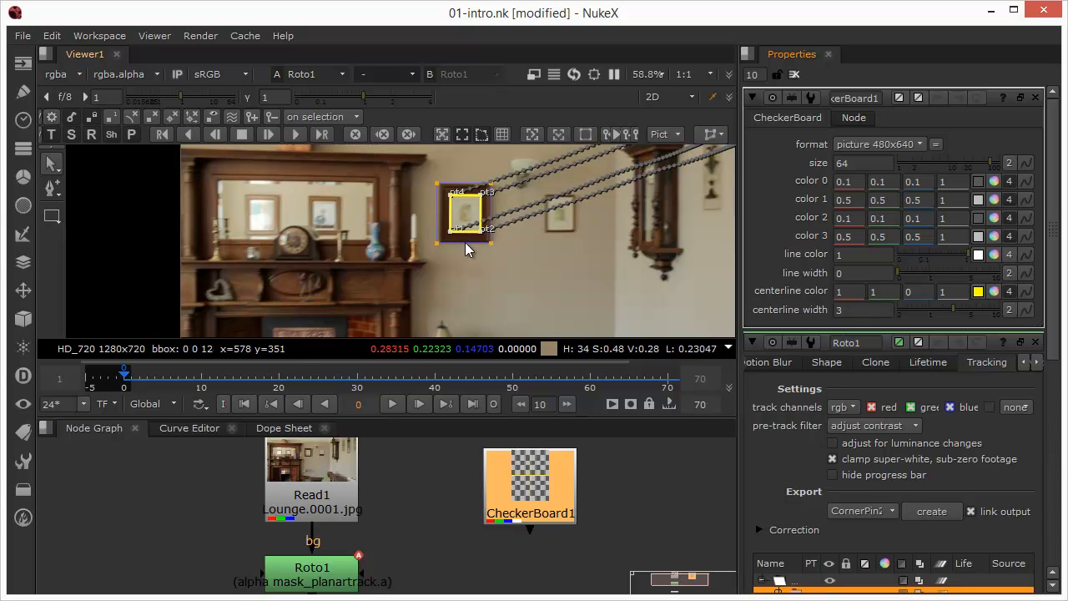
mouse_move(851, 161)
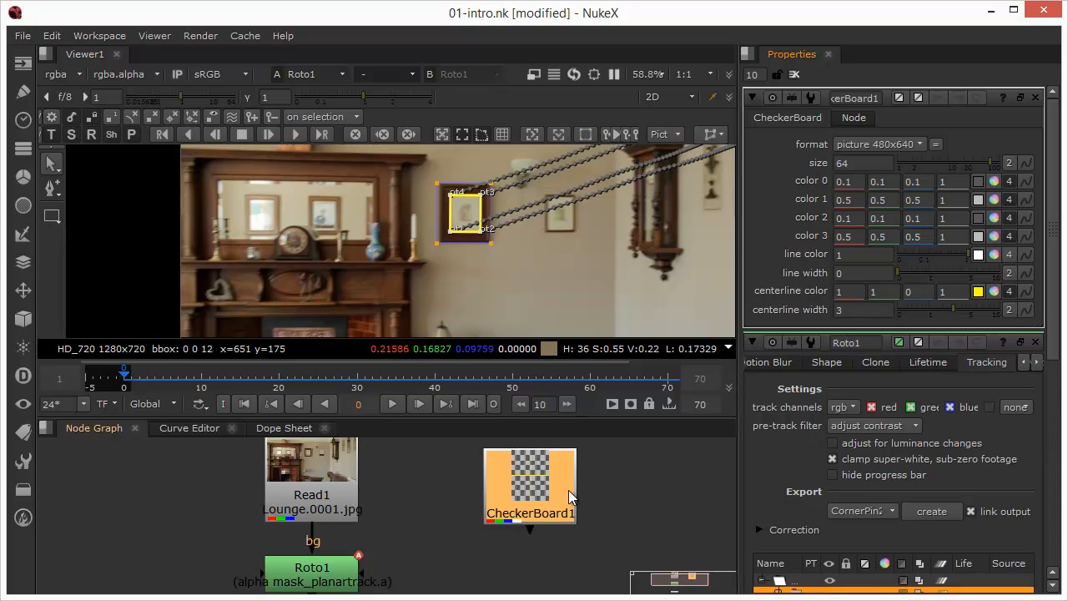
mouse_move(463, 207)
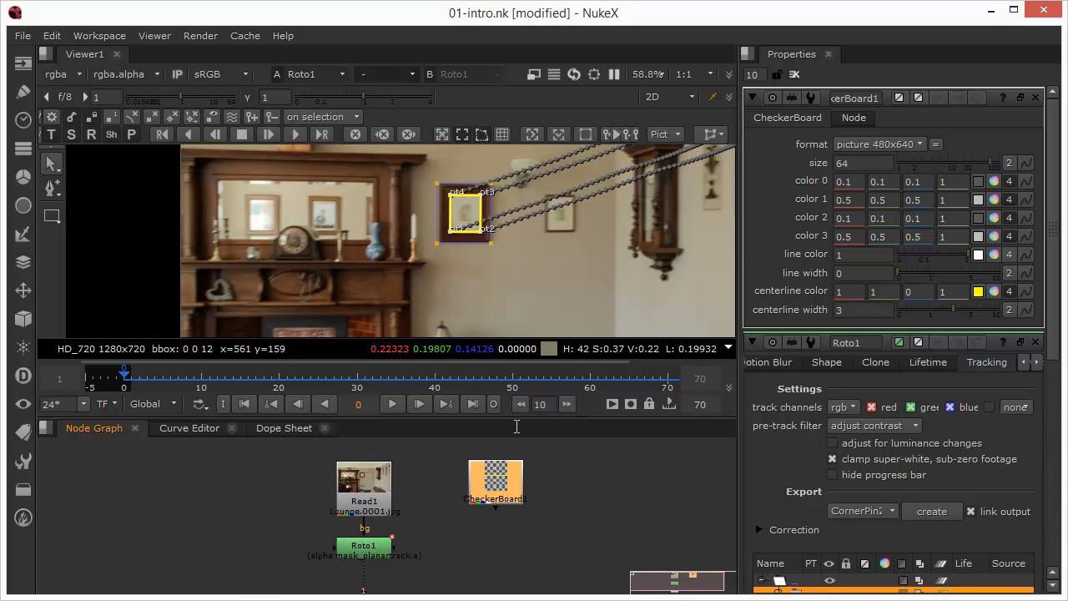
mouse_move(674, 266)
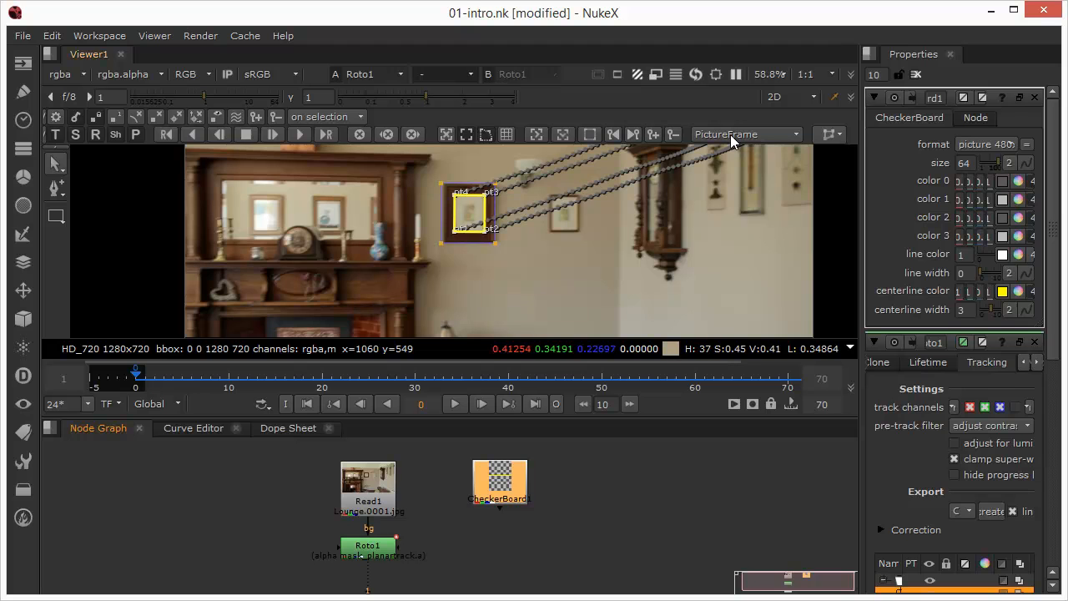
mouse_move(935, 507)
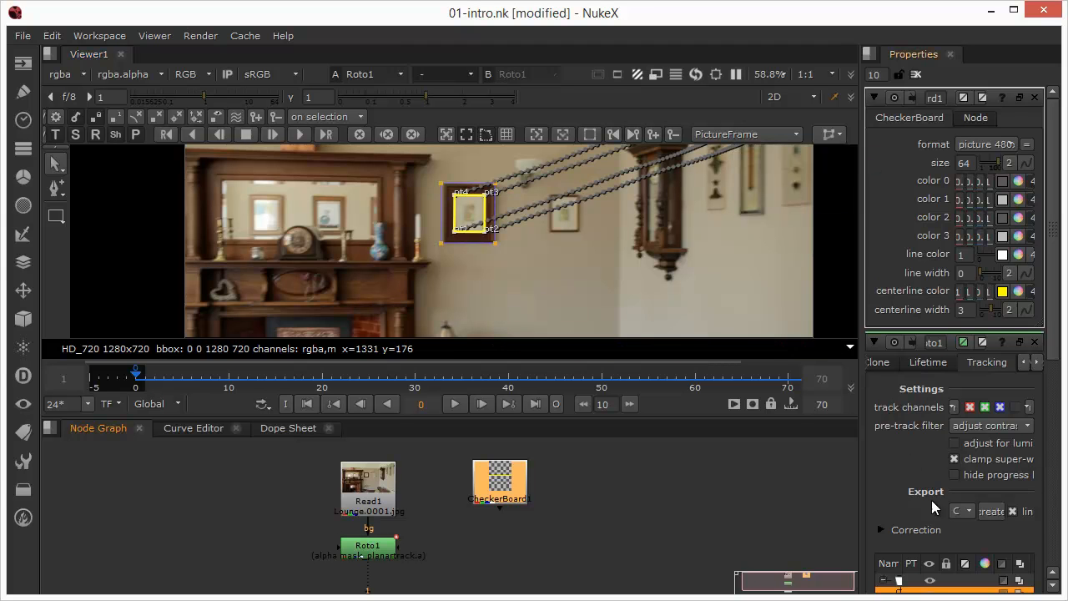
mouse_move(1050, 349)
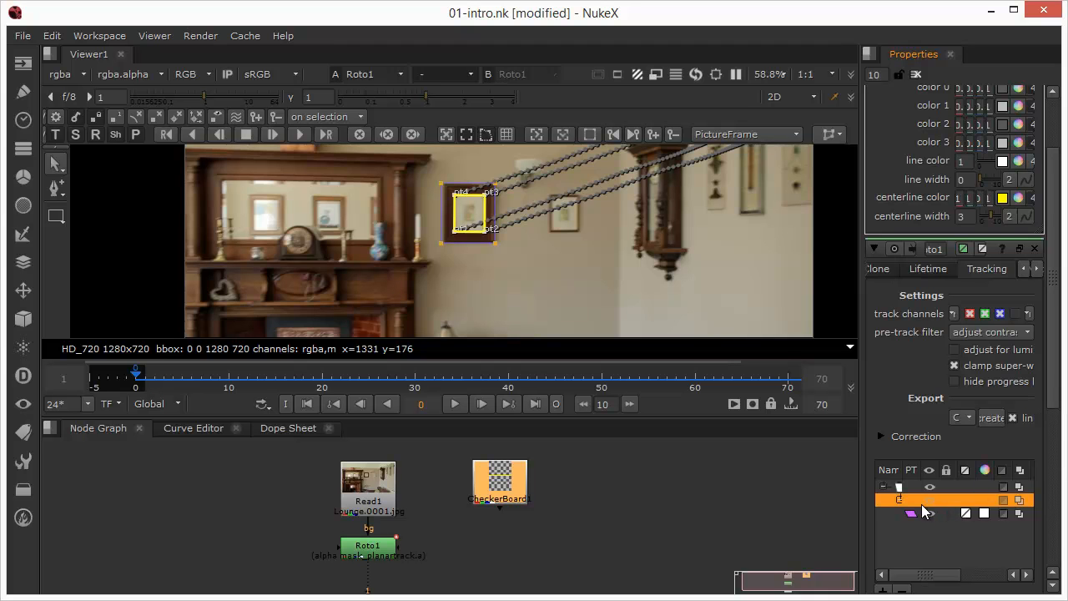
mouse_move(913, 509)
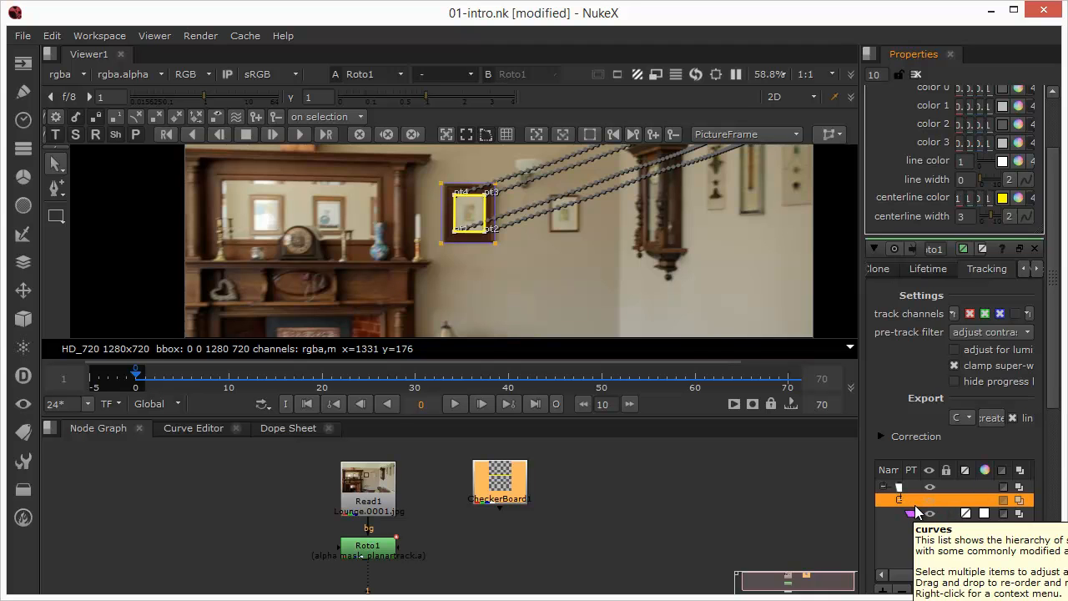
mouse_move(726, 134)
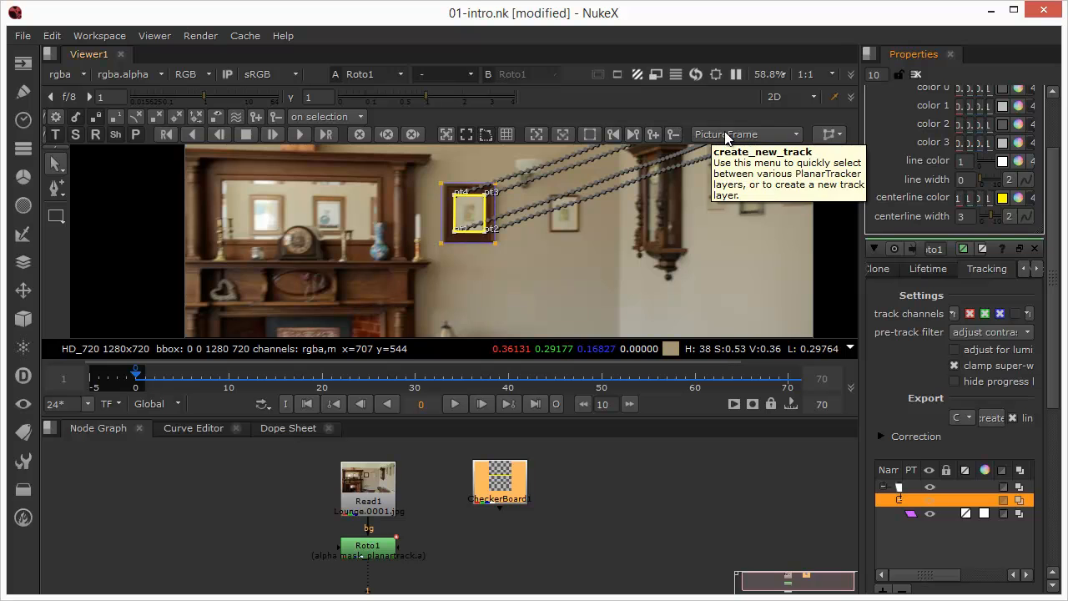
click(743, 134)
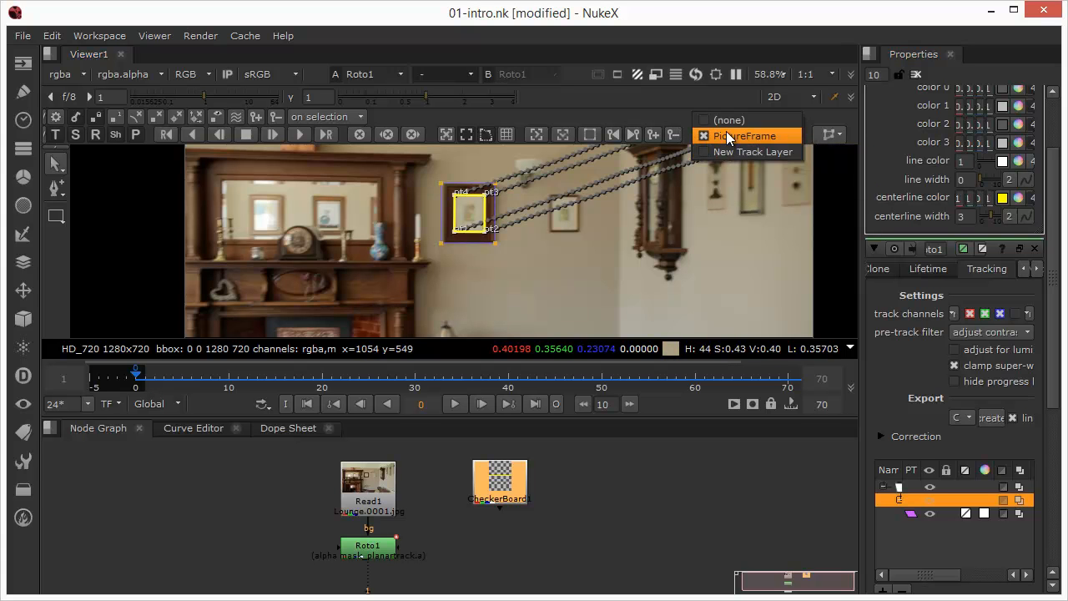
click(744, 136)
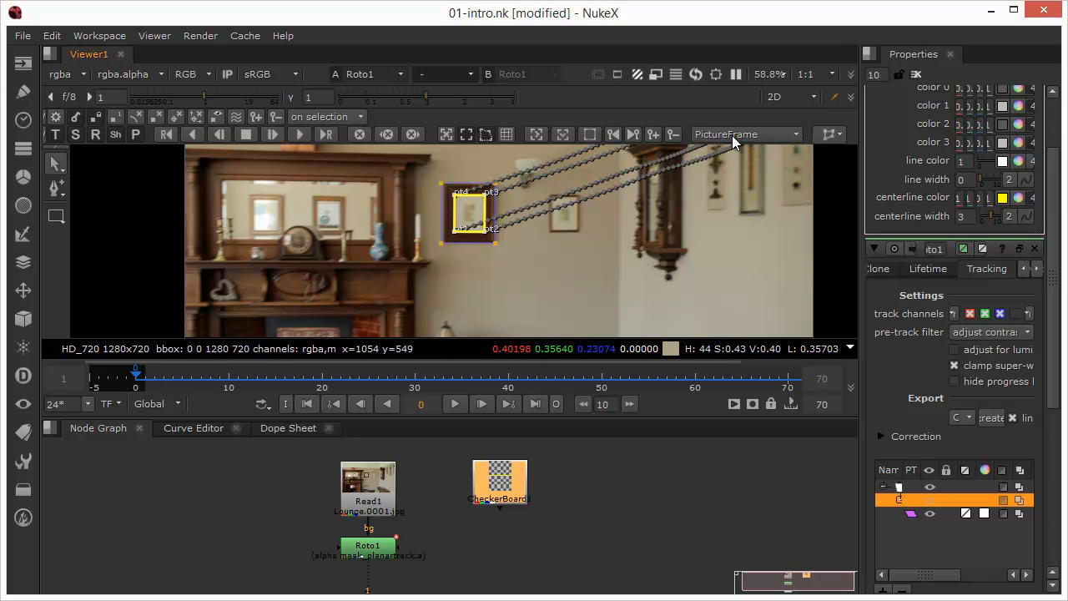
mouse_move(676, 214)
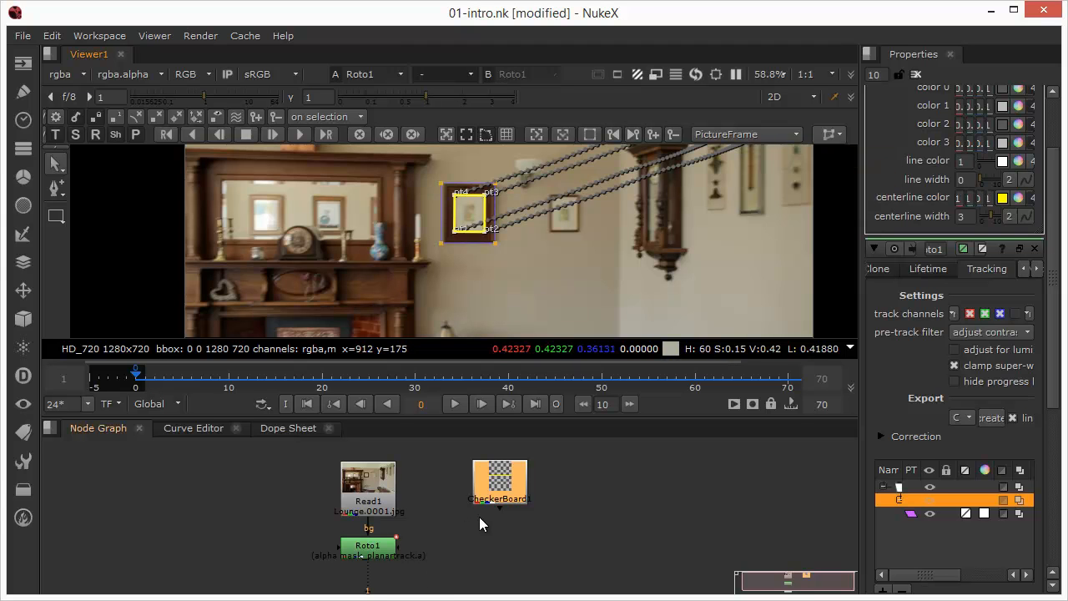
mouse_move(464, 244)
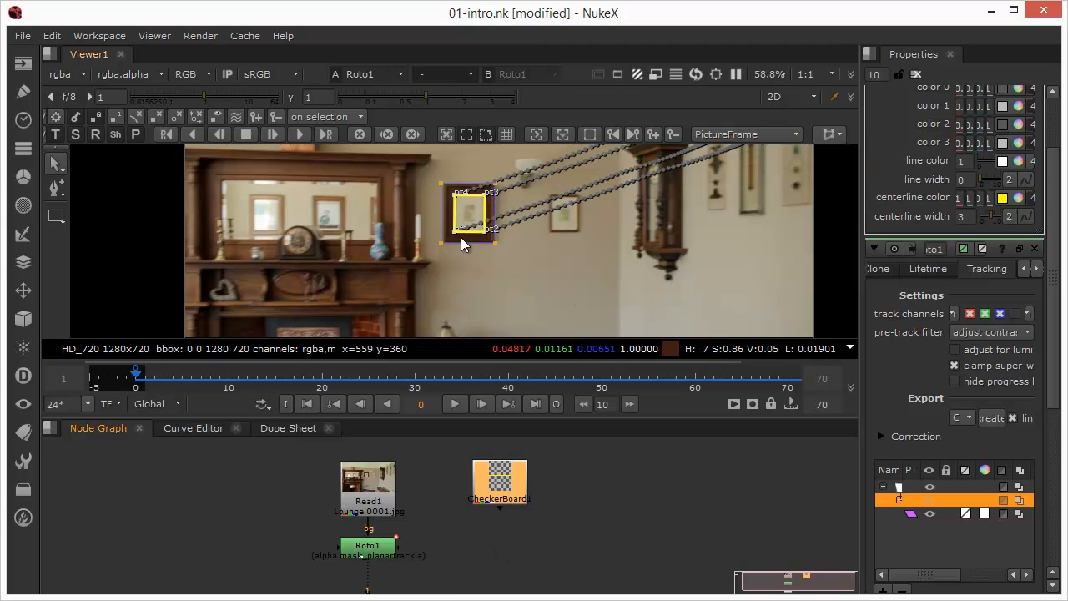
mouse_move(731, 148)
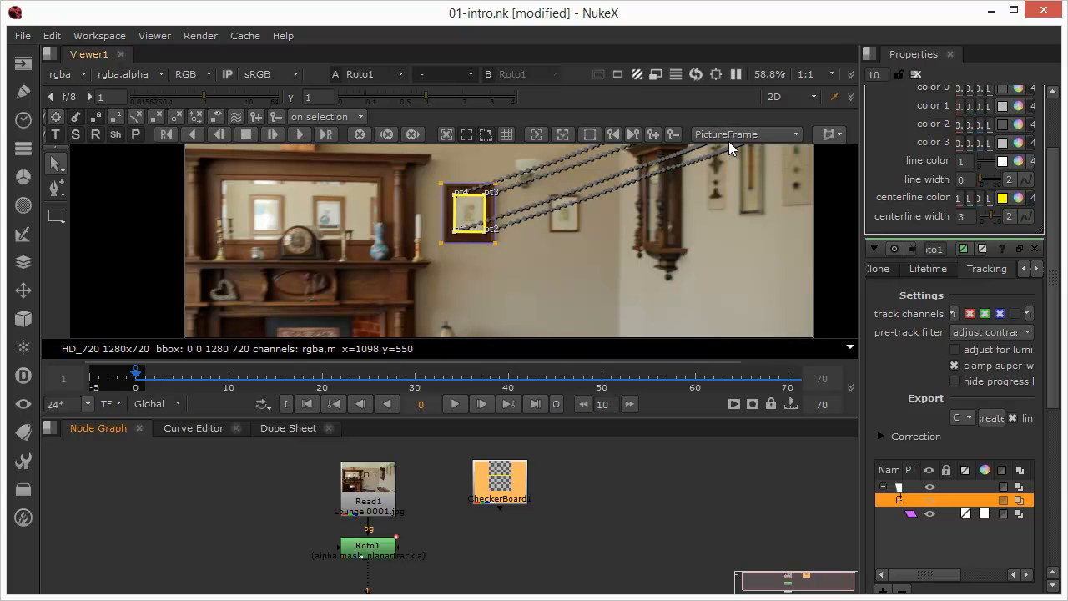
mouse_move(840, 140)
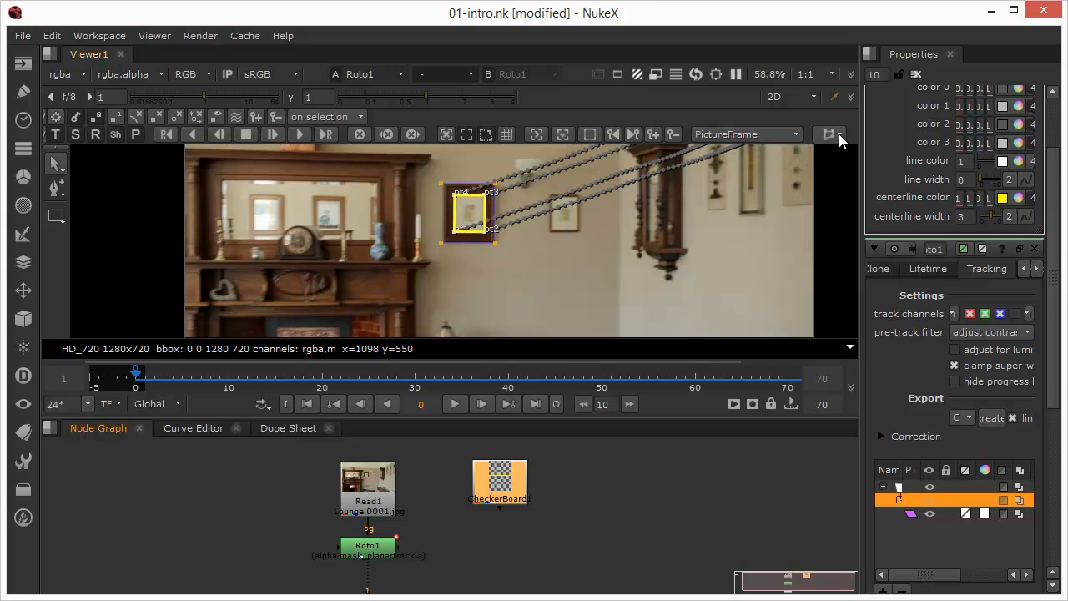
Step: Export the PictureFrame track as an absolute CornerPin2D node
click(830, 134)
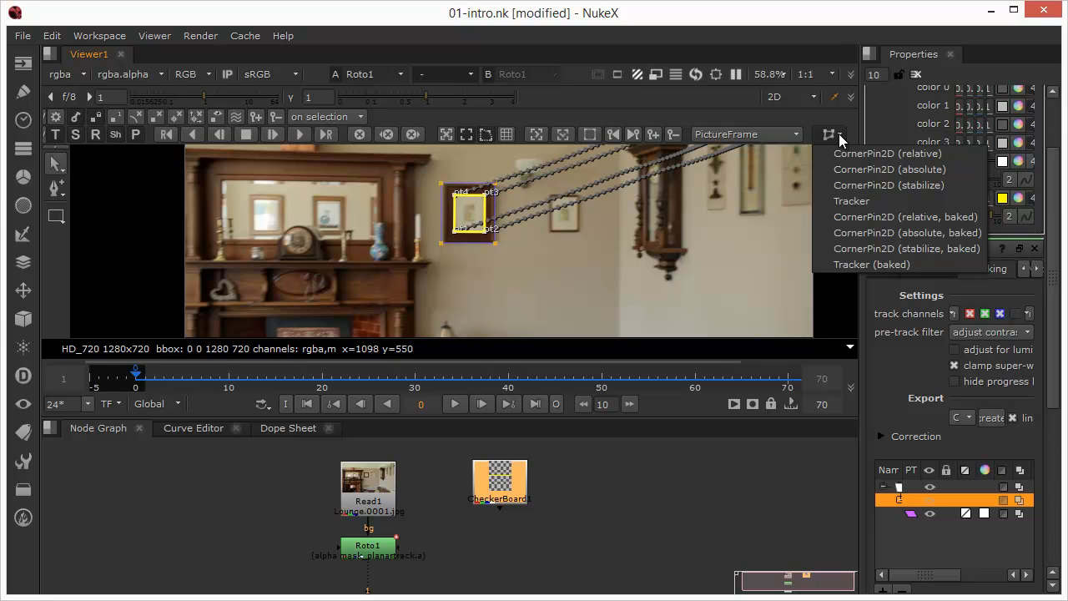
mouse_move(888, 168)
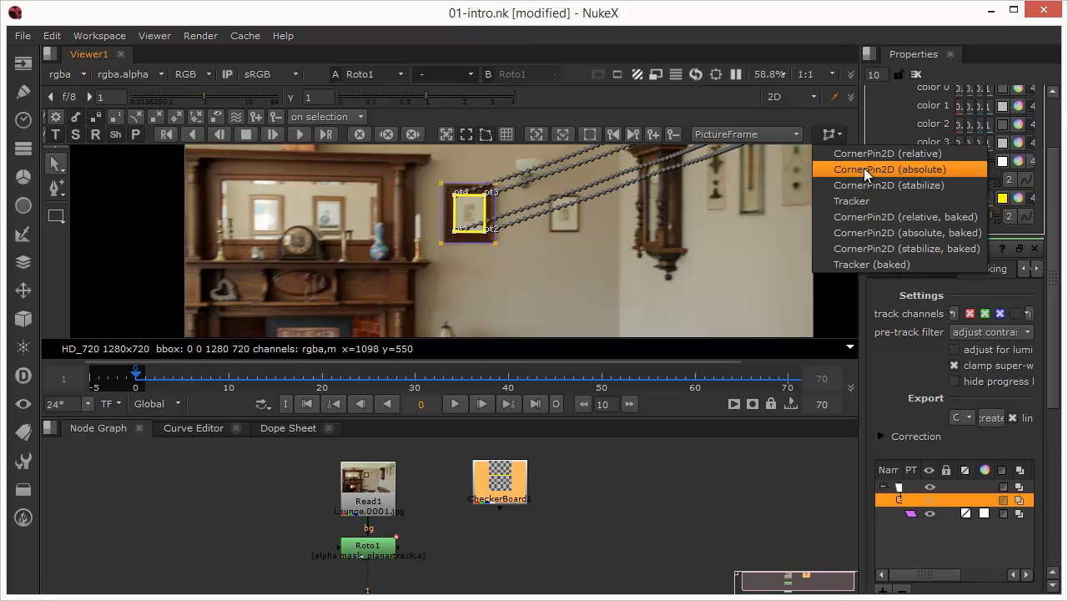
mouse_move(901, 174)
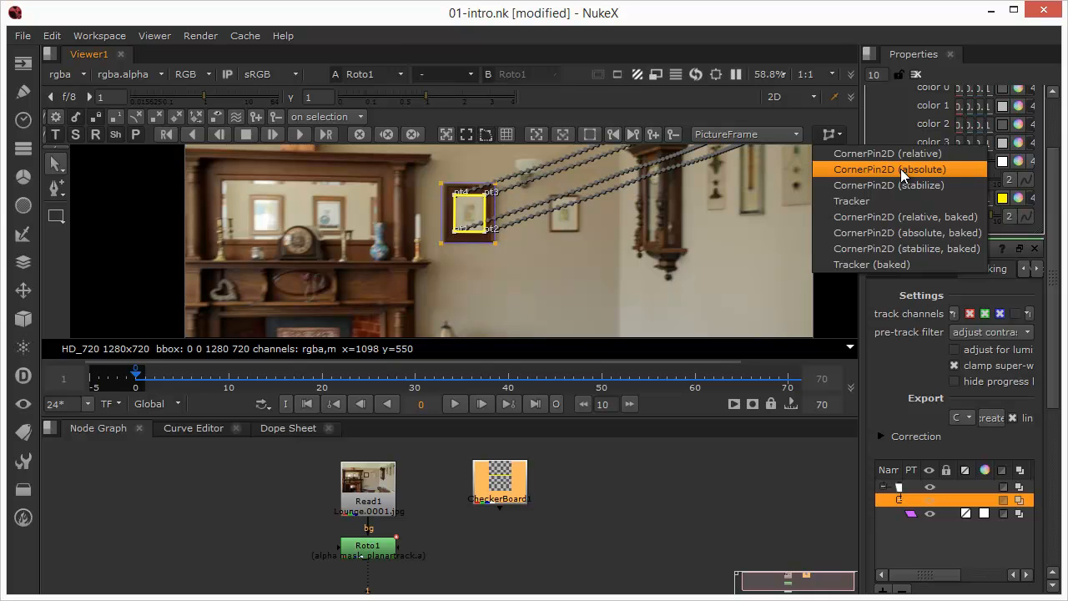
click(889, 169)
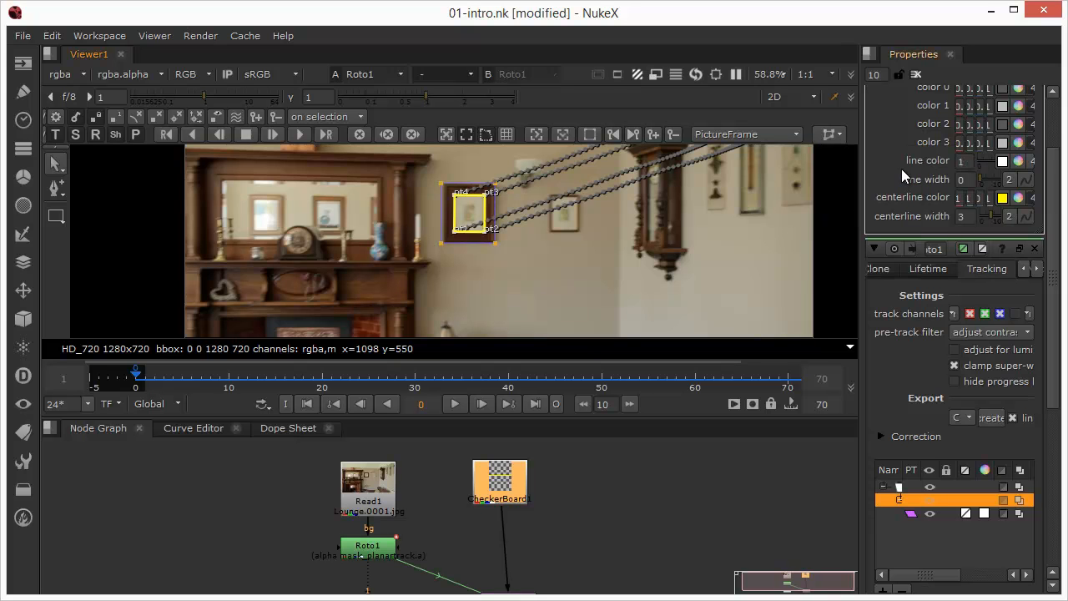
mouse_move(550, 548)
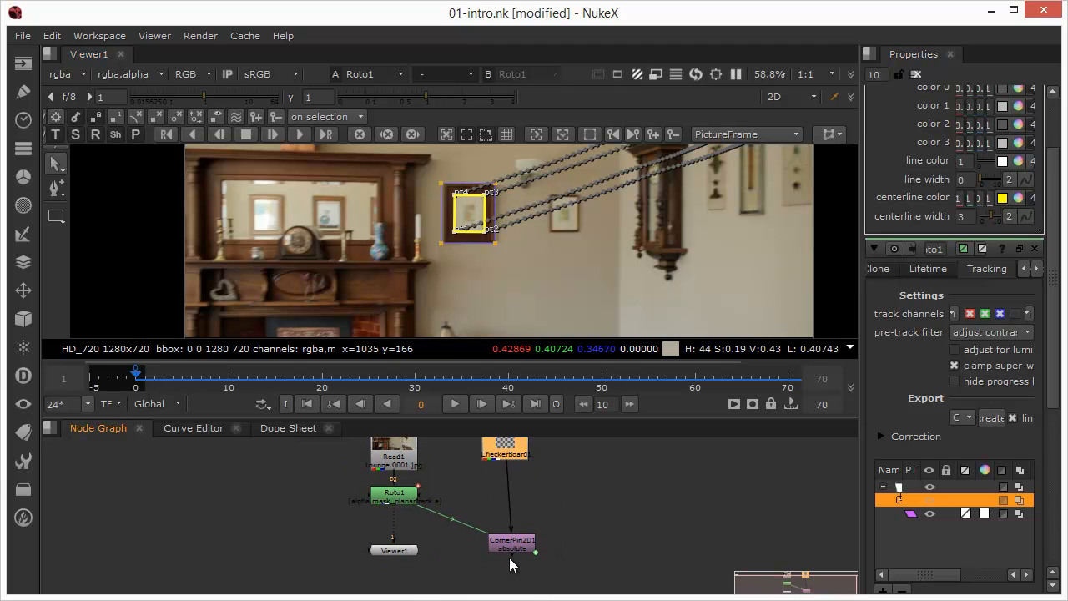
Step: Move the CornerPin2D node up beside Roto1, under the CheckerBoard
drag(512, 544, 505, 496)
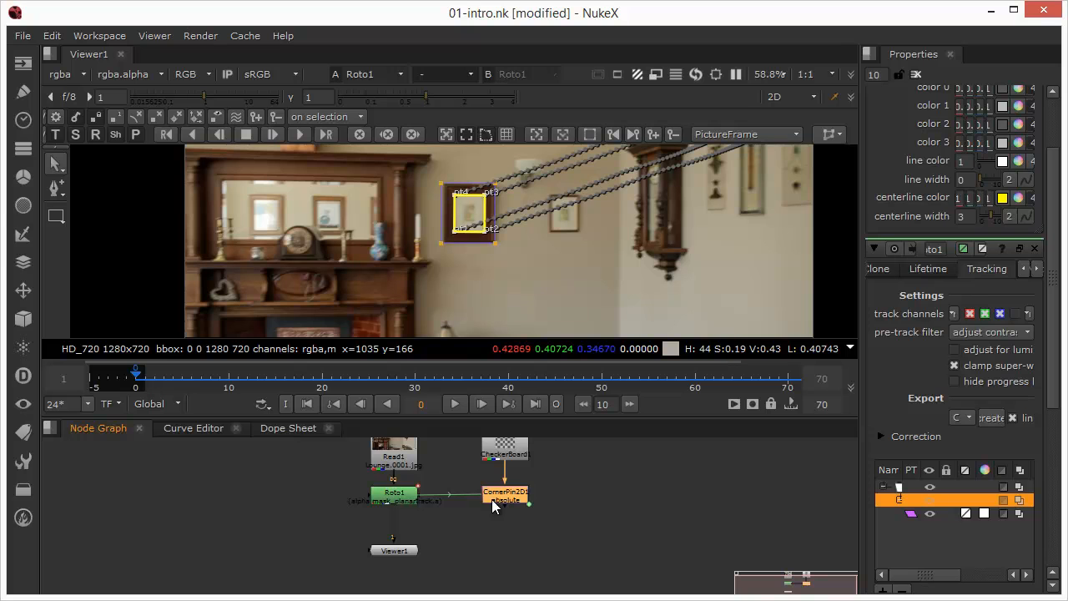
mouse_move(512, 513)
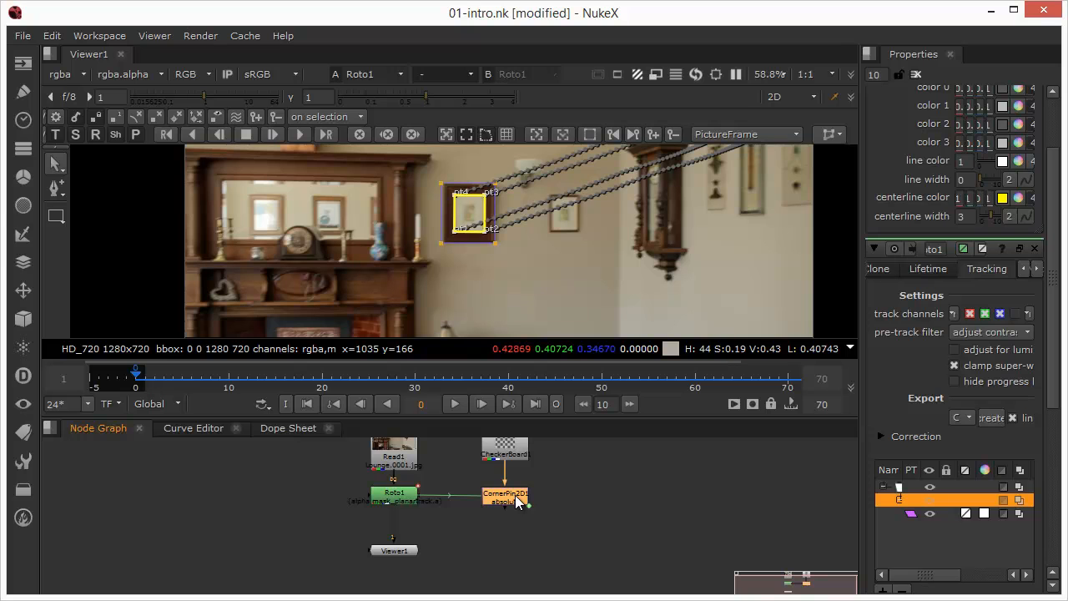
mouse_move(375, 500)
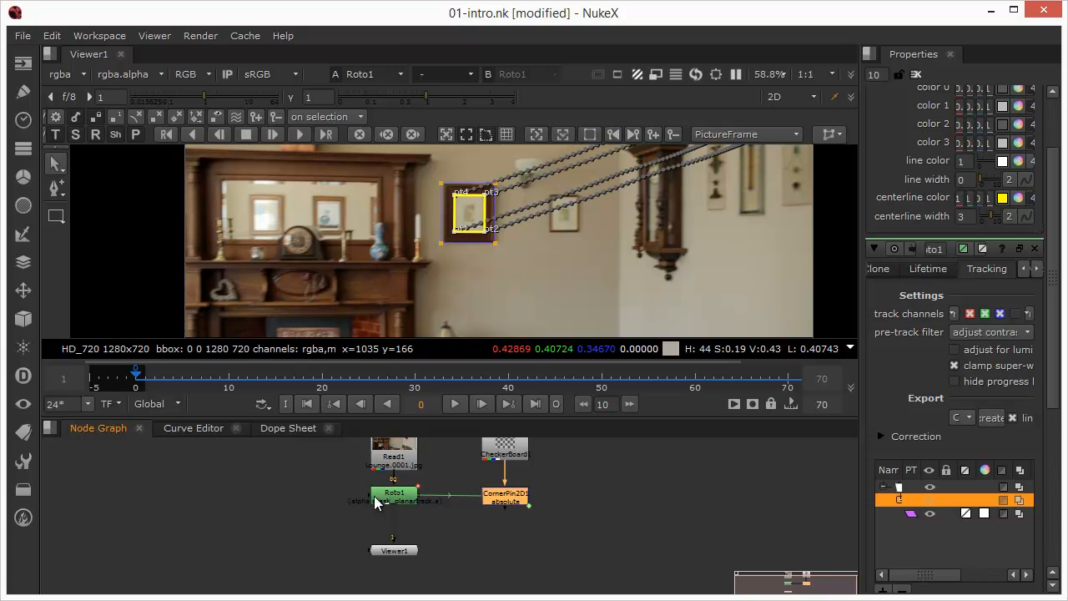
mouse_move(514, 502)
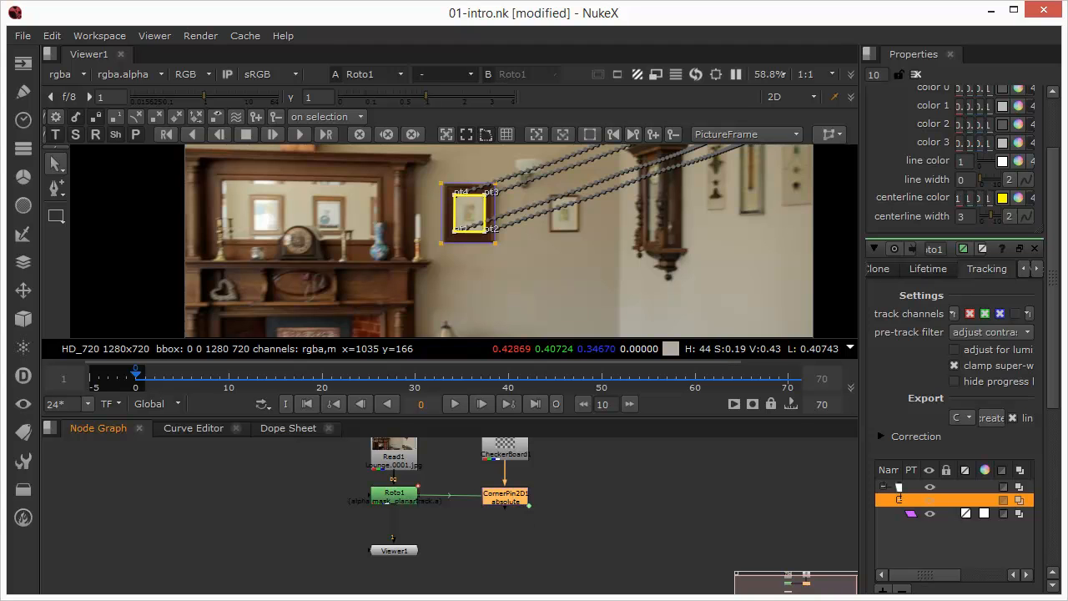
mouse_move(730, 186)
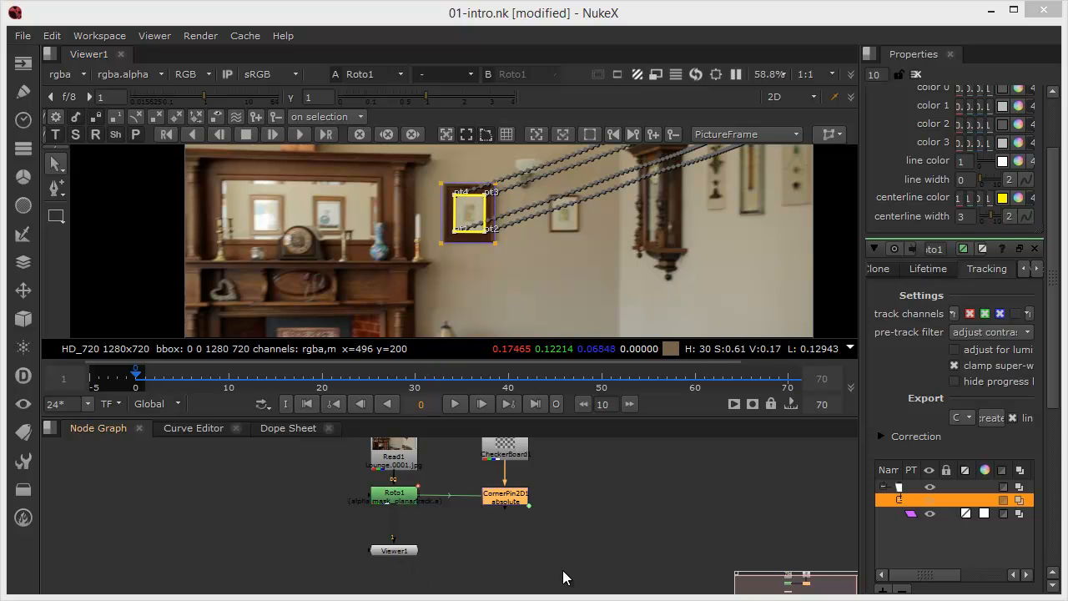
mouse_move(513, 557)
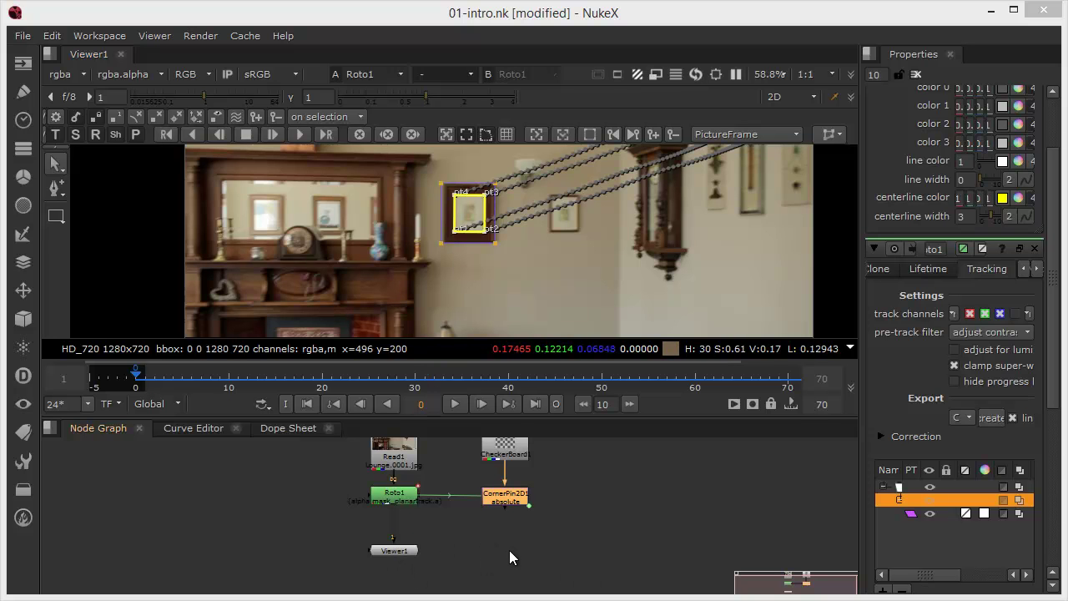
mouse_move(513, 545)
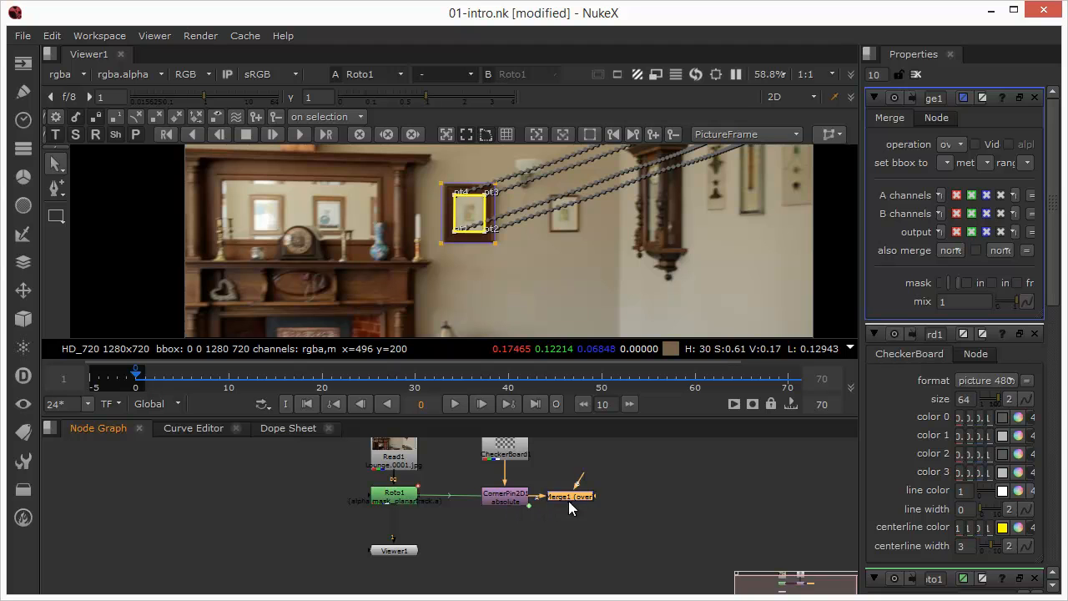
Step: Place Merge1 below the corner pin and connect Roto1 as its B background
drag(572, 496, 505, 551)
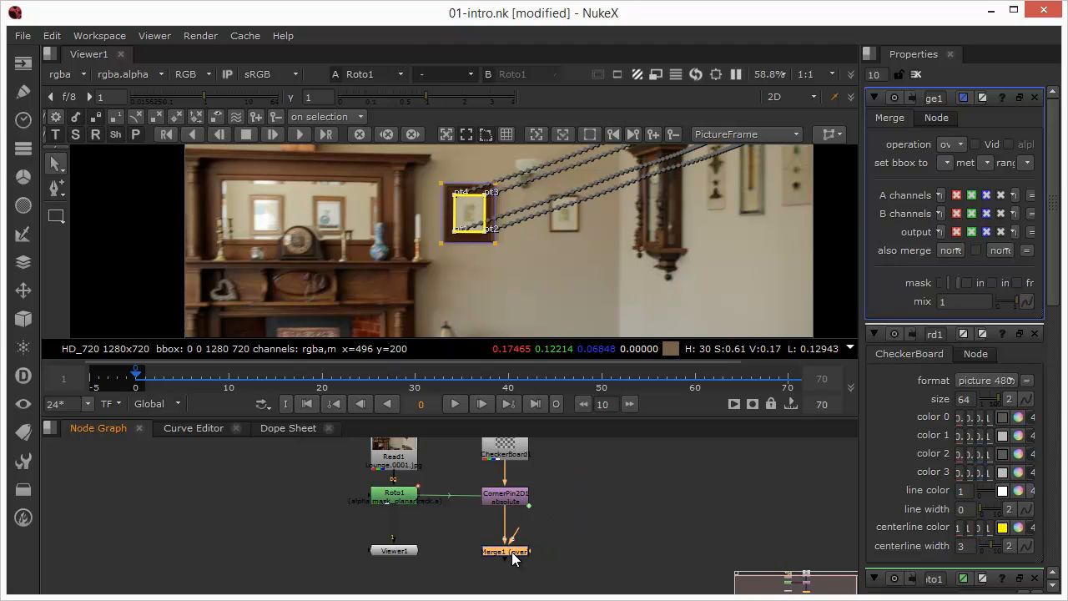
drag(505, 551, 505, 538)
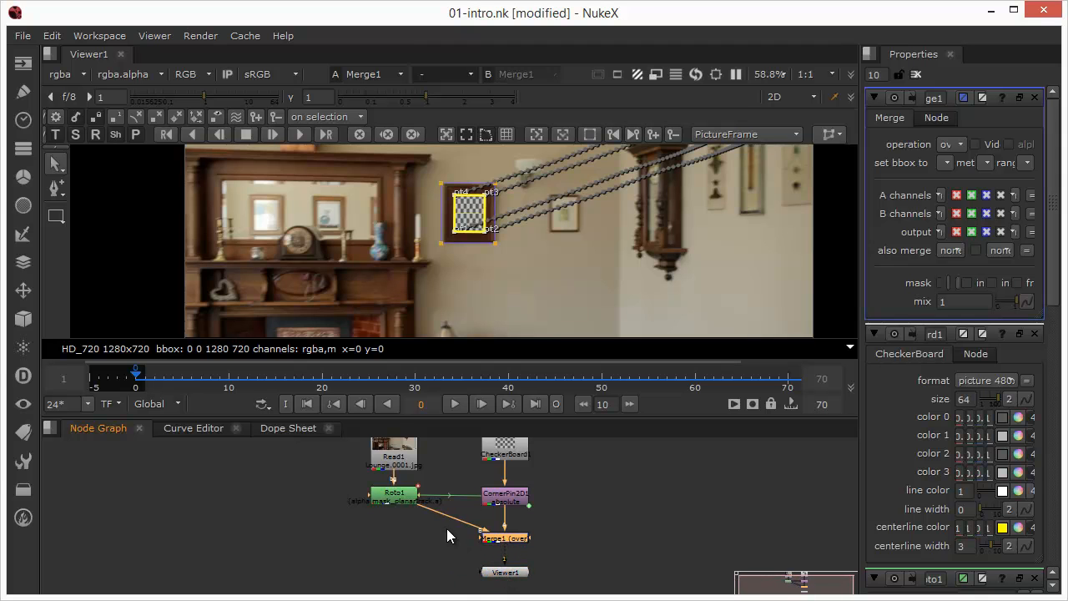
mouse_move(732, 126)
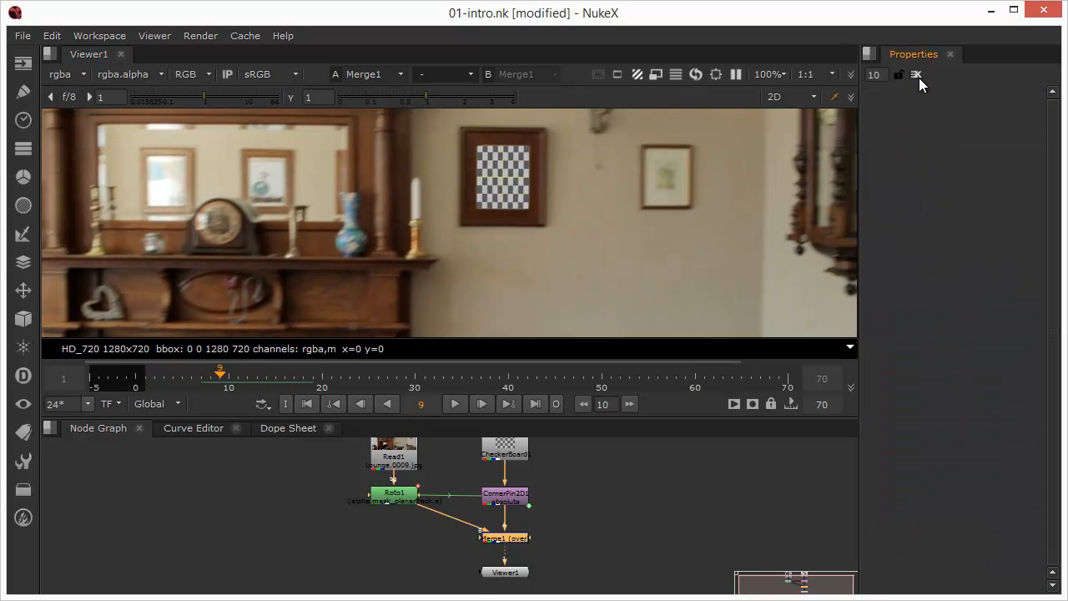
mouse_move(509, 371)
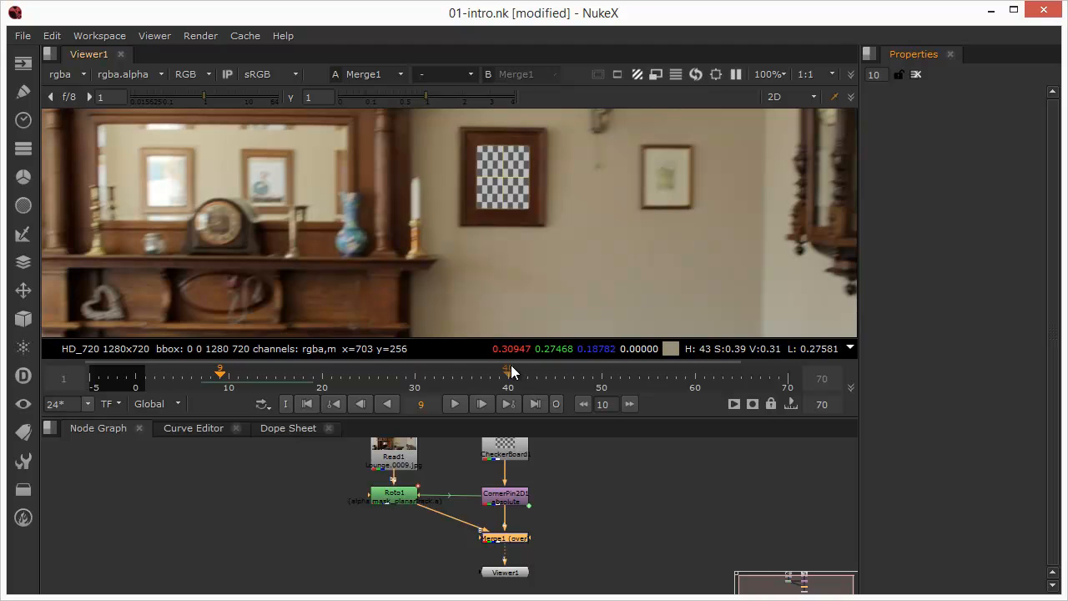
mouse_move(456, 409)
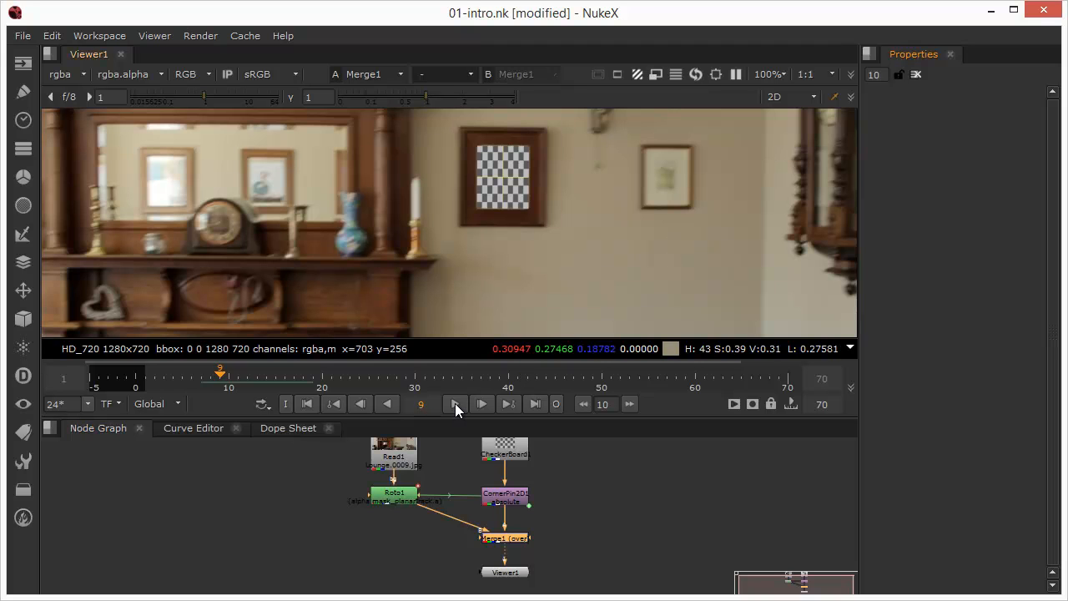
mouse_move(455, 404)
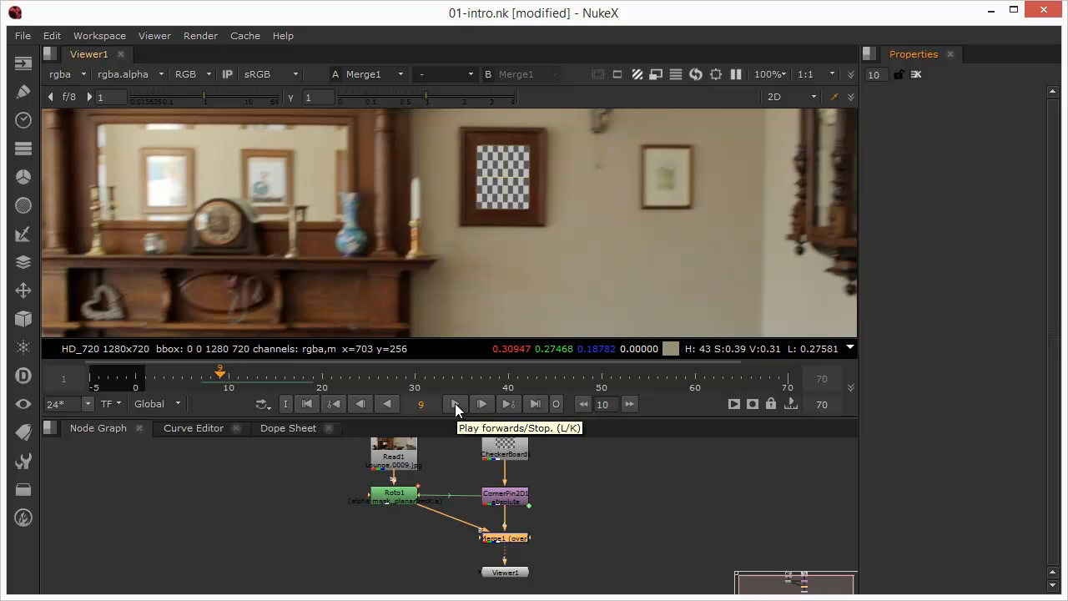
Step: Play the shot to check the checkerboard tracking, then stop around frame 23
click(481, 404)
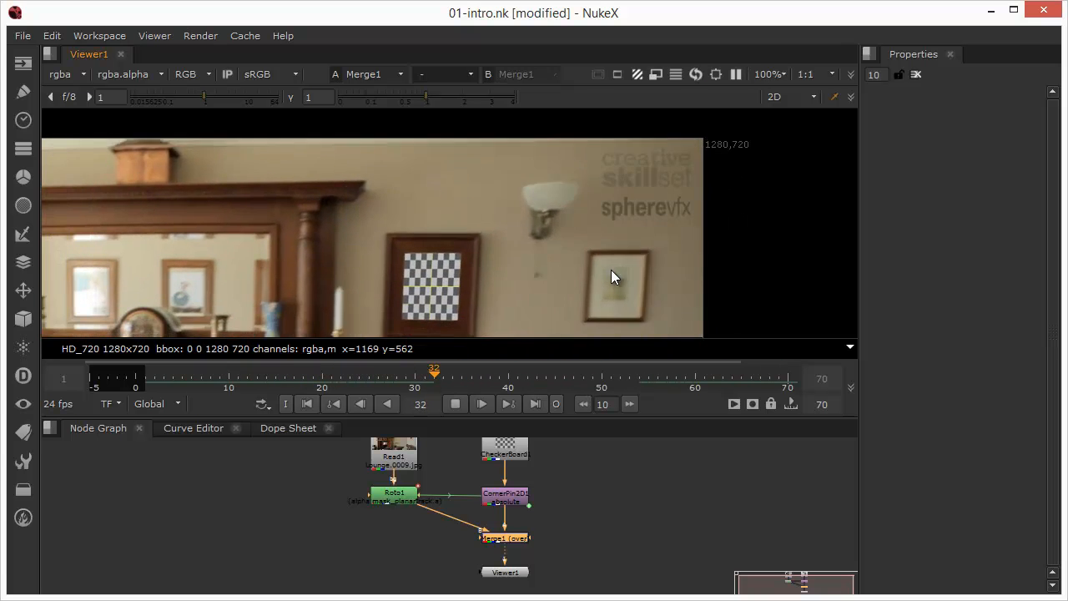
click(229, 378)
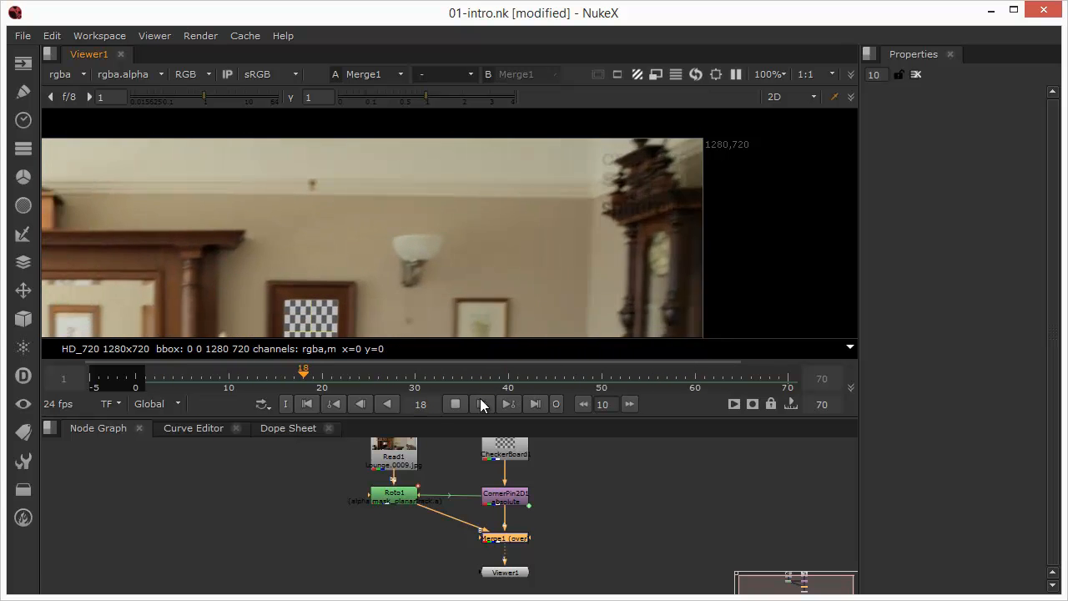
click(482, 404)
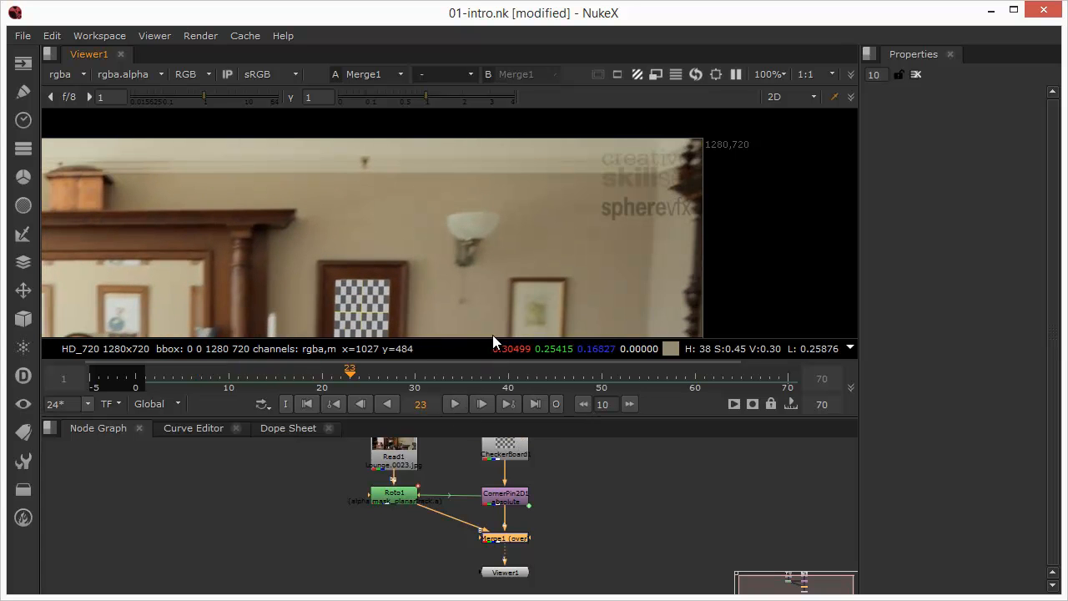
scroll(down, 3)
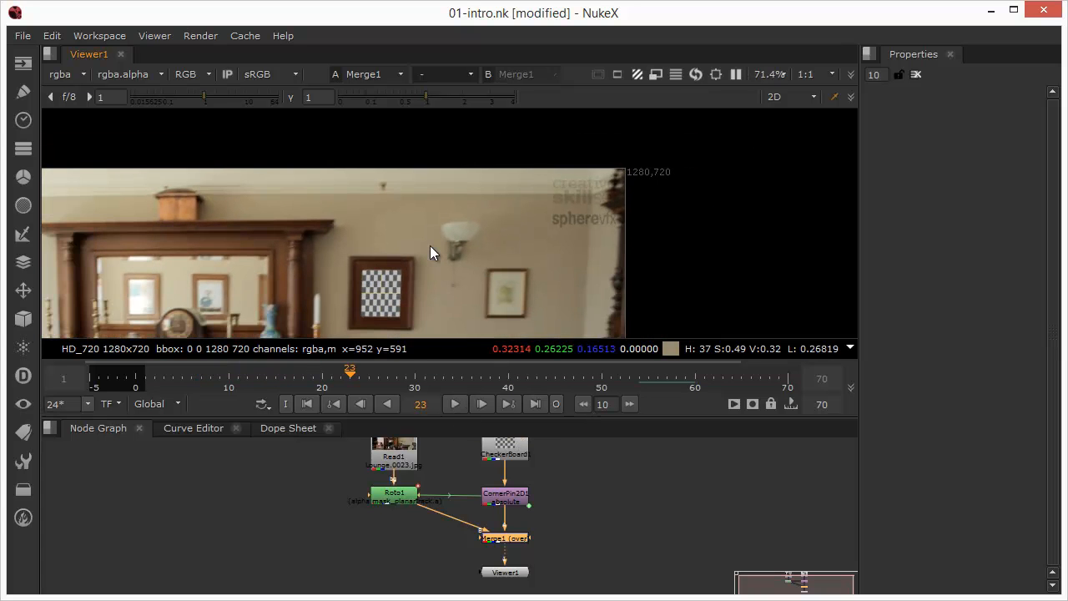
mouse_move(378, 306)
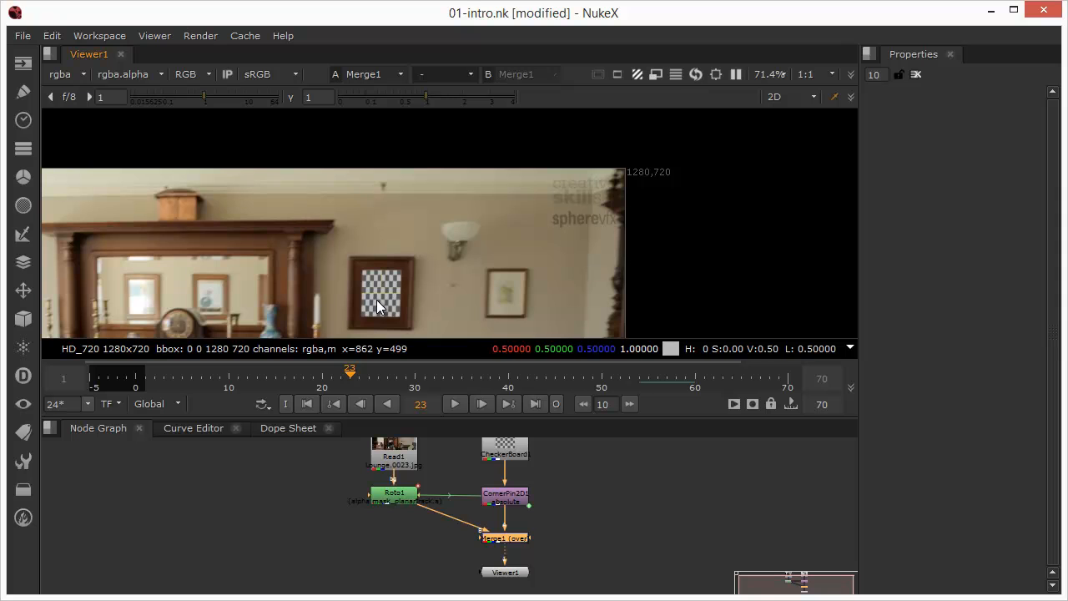
mouse_move(351, 316)
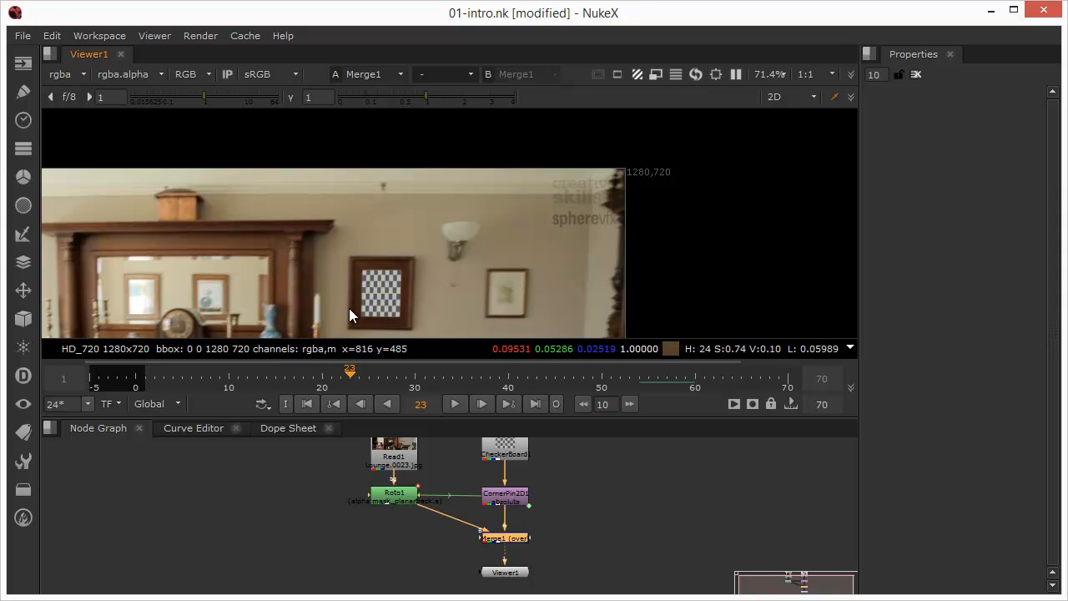
mouse_move(380, 313)
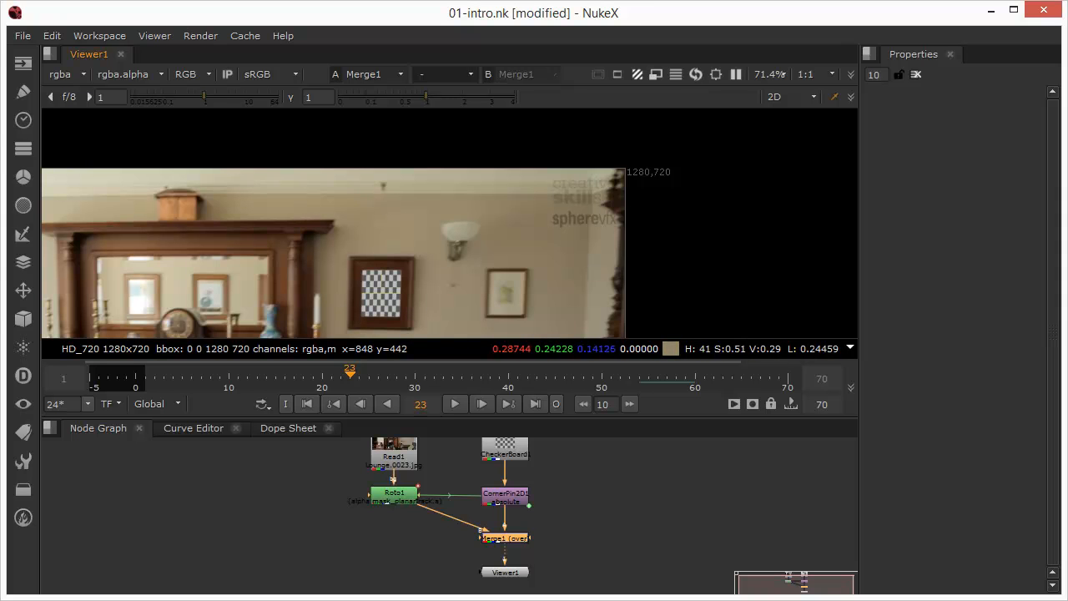